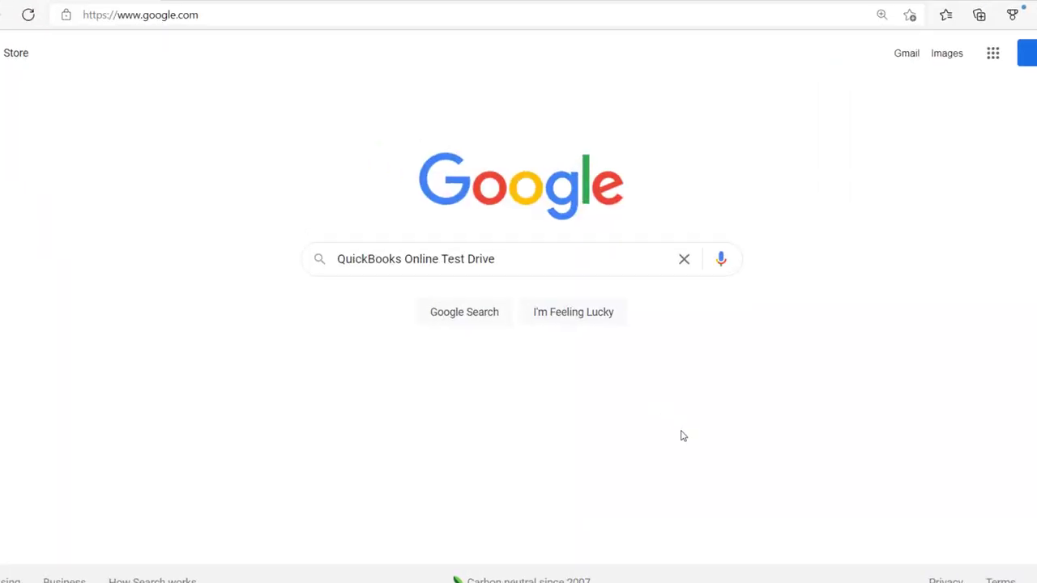
Step: Search Google for 'QuickBooks Online Test Drive' and enter the sample landscaping company
click(486, 259)
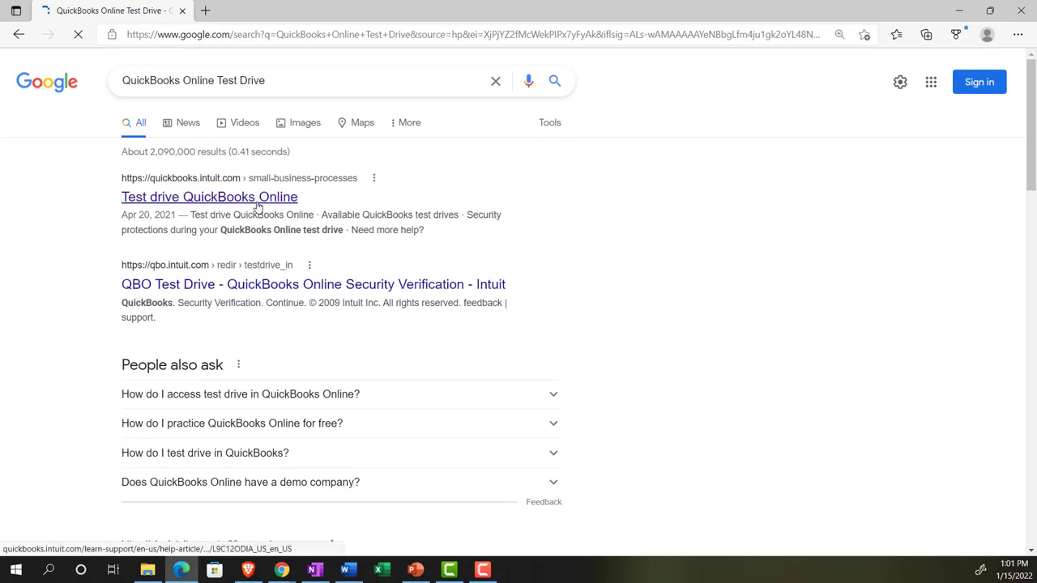
click(209, 196)
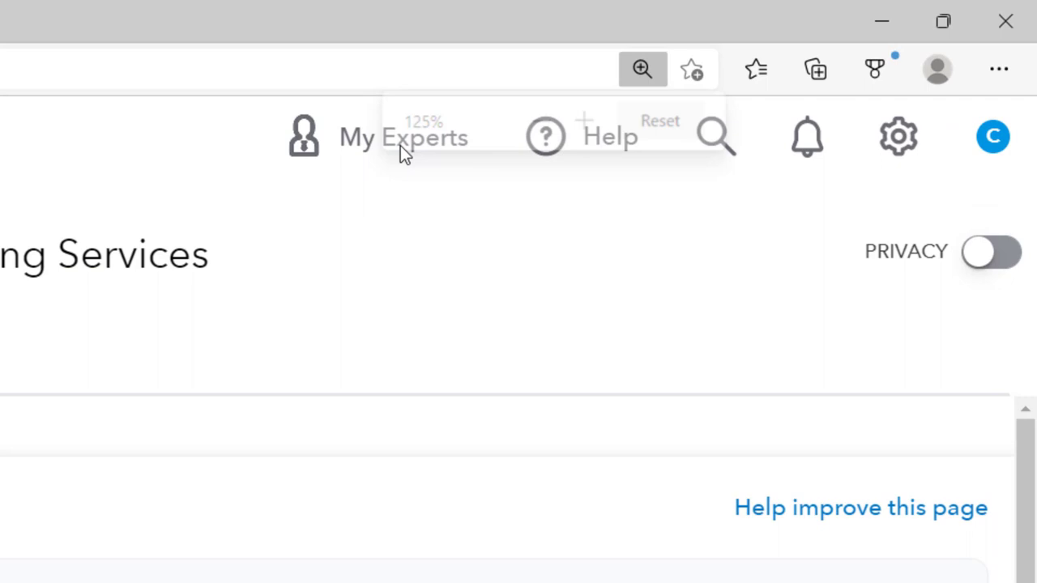
click(660, 120)
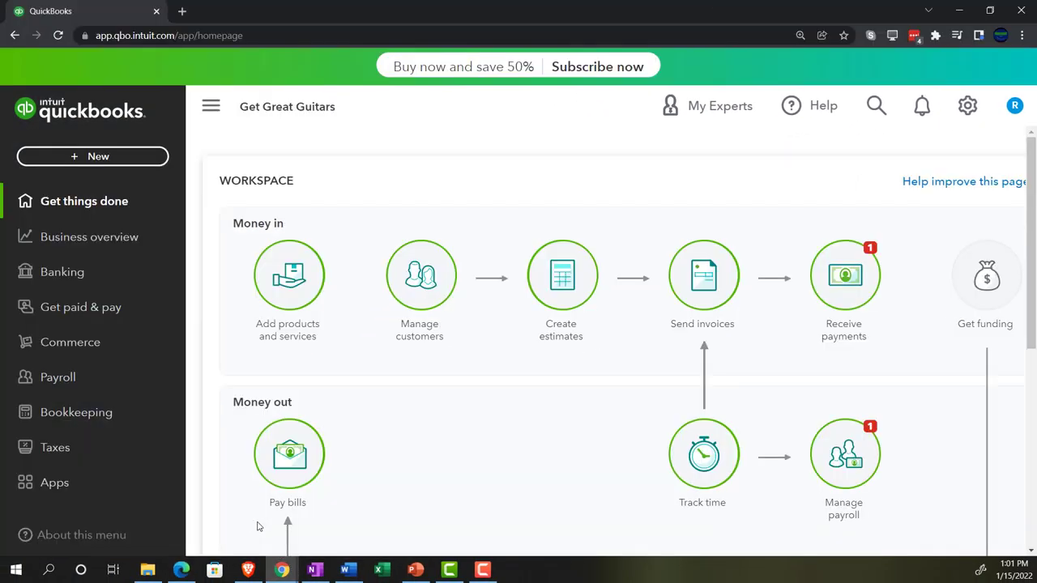
mouse_move(76, 414)
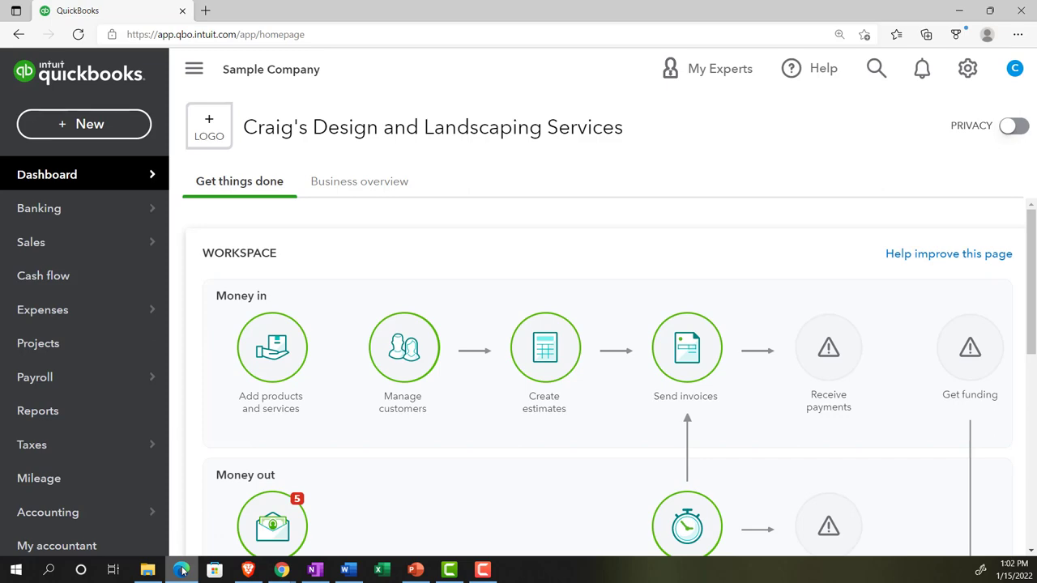
mouse_move(120, 19)
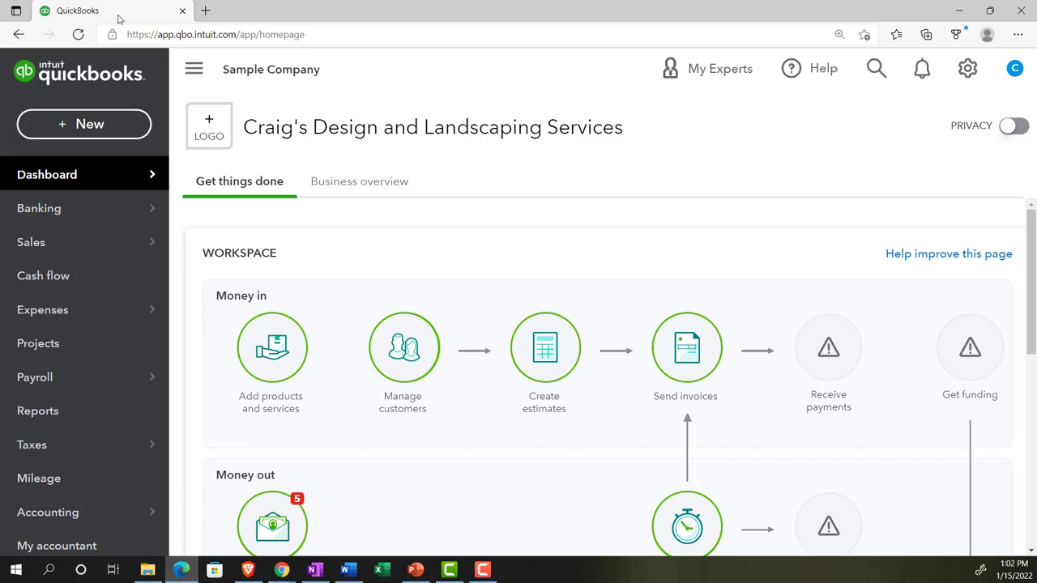
Step: Duplicate the QuickBooks tab twice, then view Business overview reports and the gear menu in Get Great Guitars
right_click(78, 10)
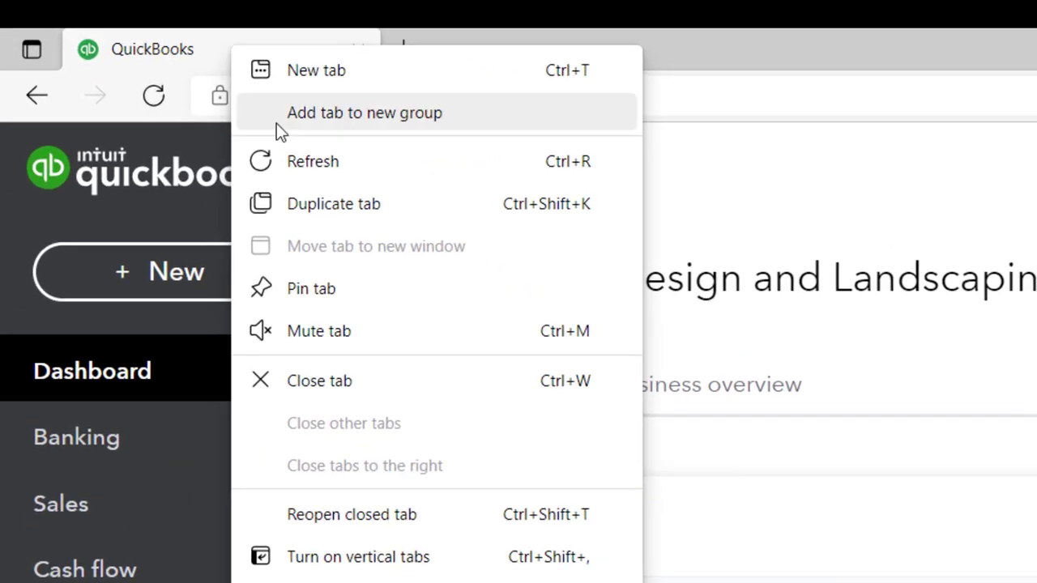
click(334, 204)
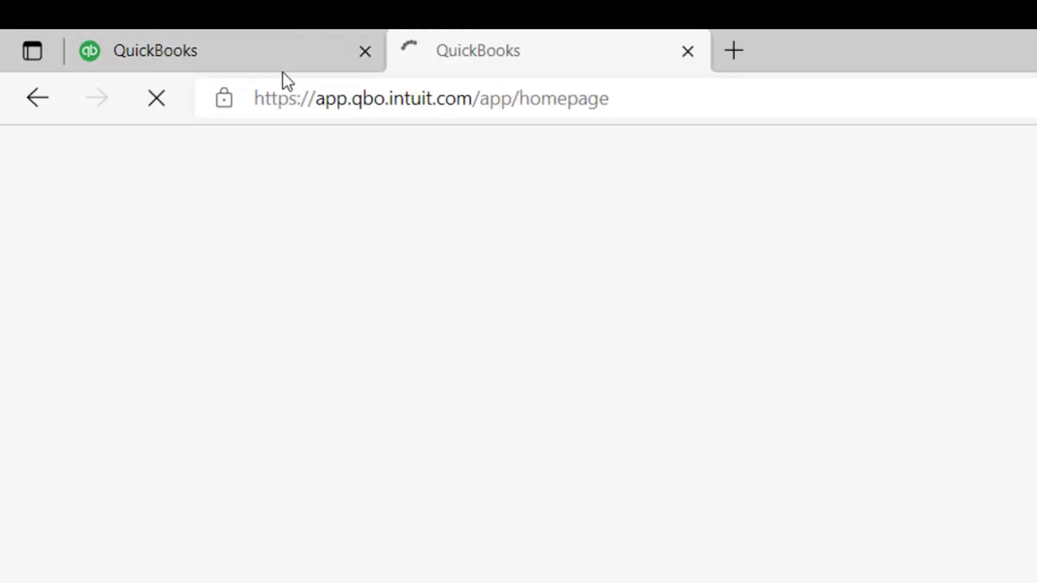
right_click(227, 50)
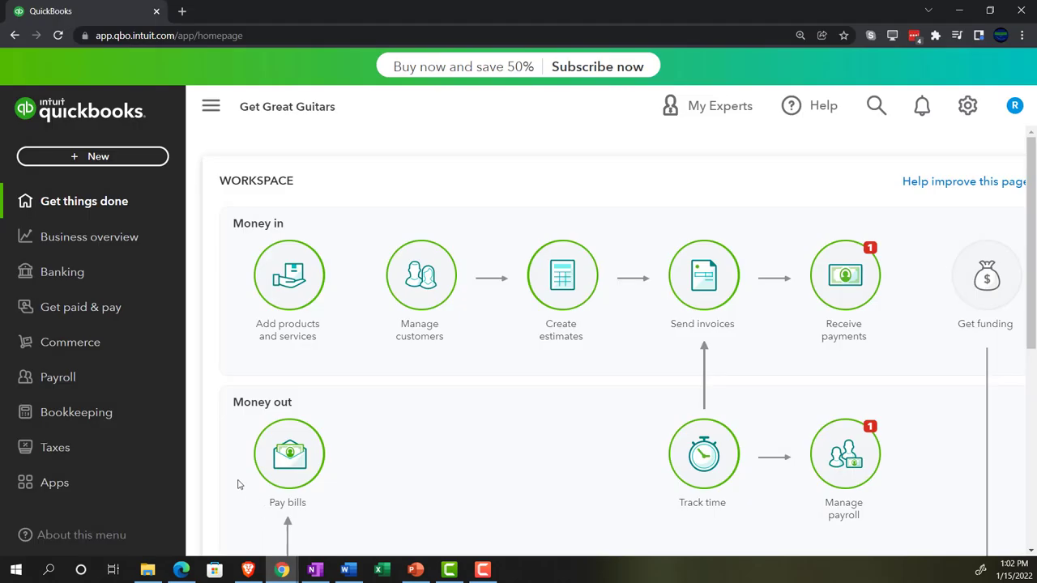
mouse_move(76, 413)
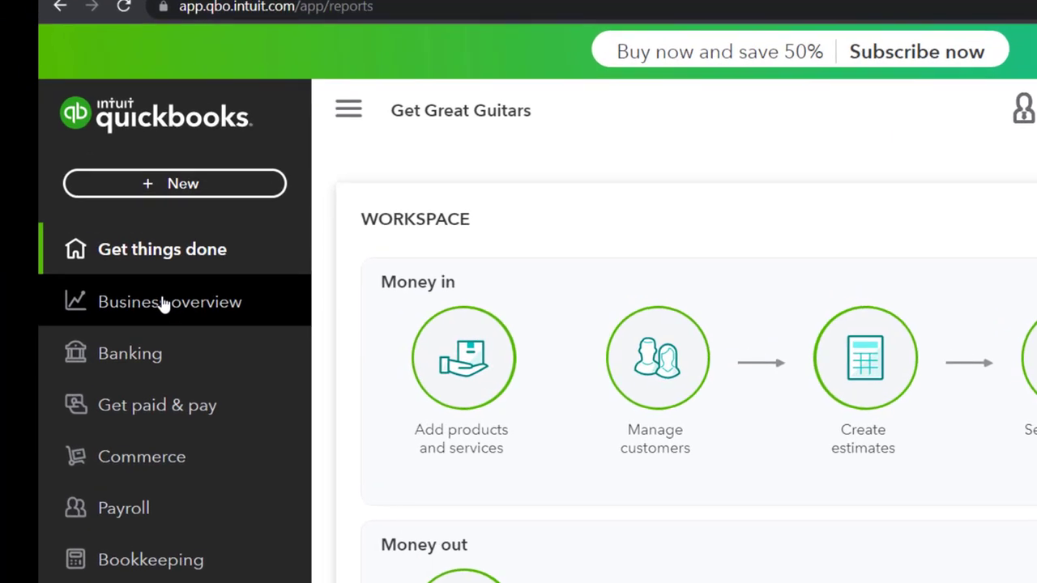
click(168, 301)
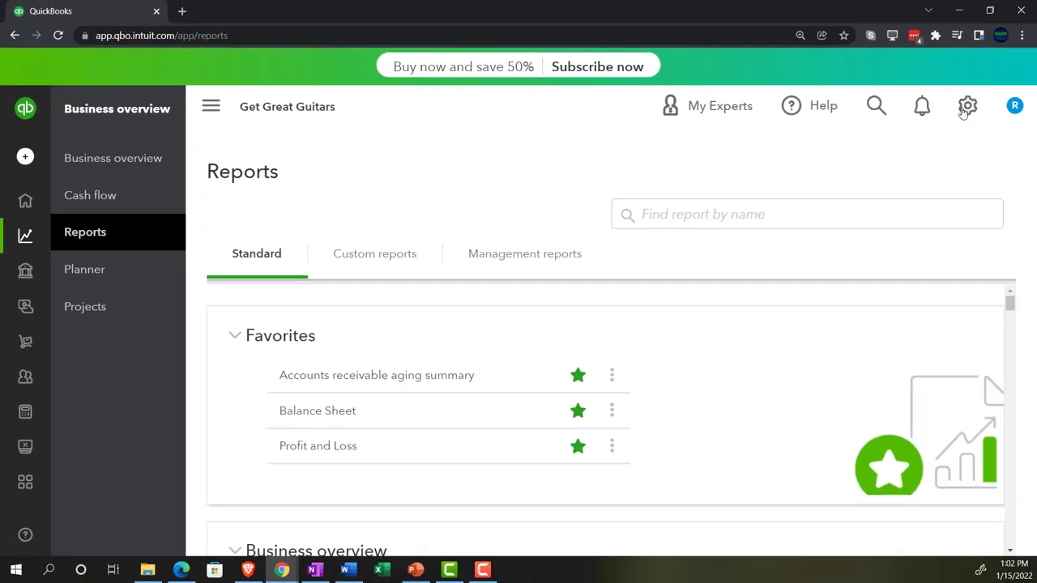
click(969, 107)
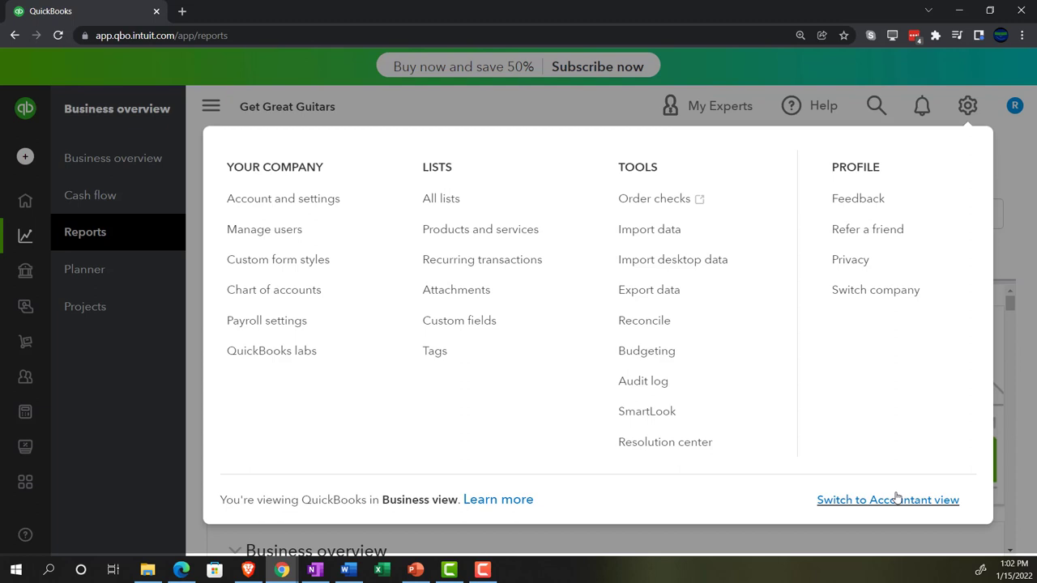
mouse_move(609, 170)
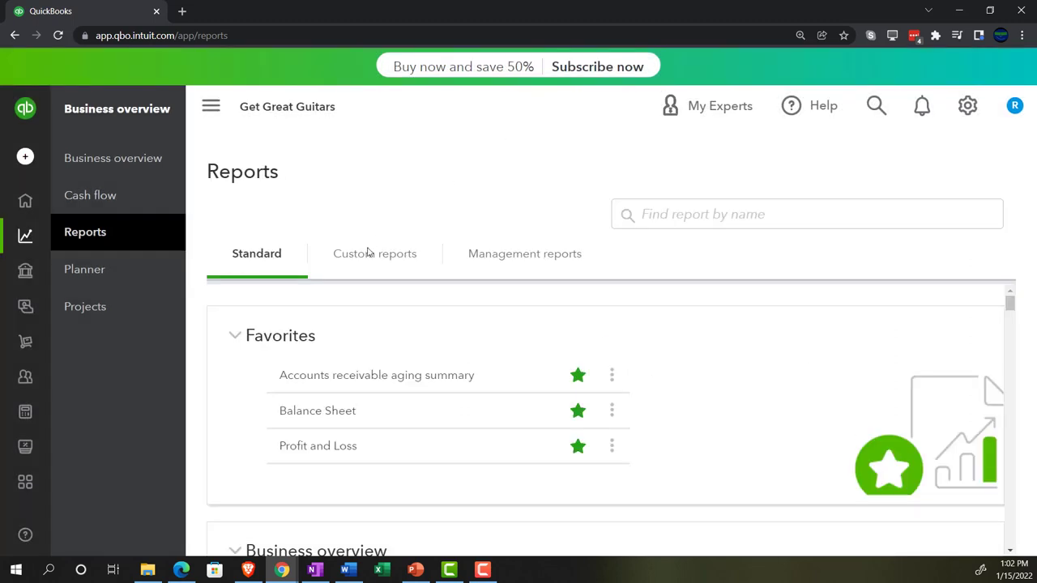
mouse_move(181, 571)
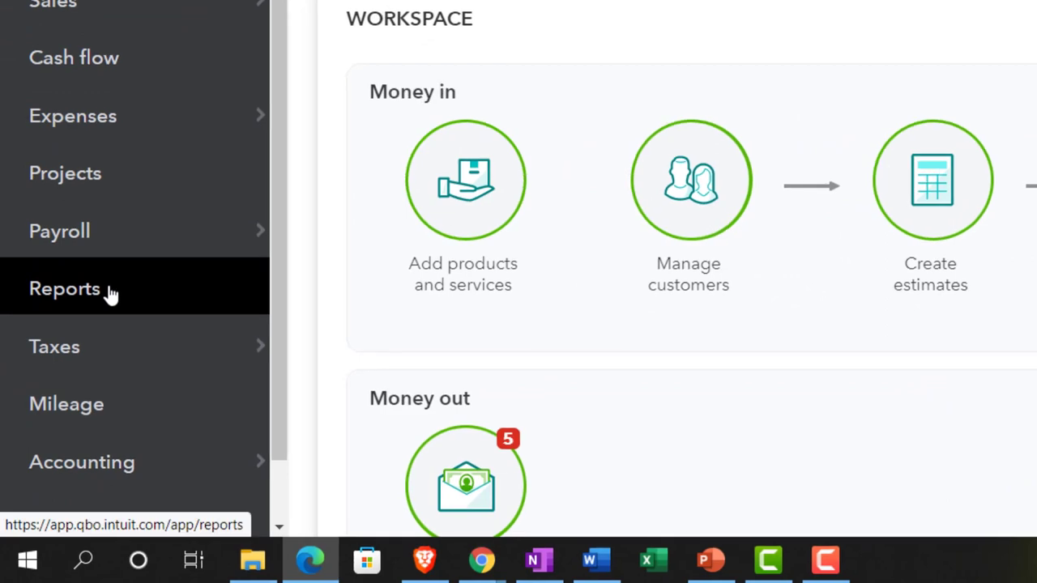
Step: Go to Reports with the navigation panel collapsed and launch the Profit and Loss report
click(65, 288)
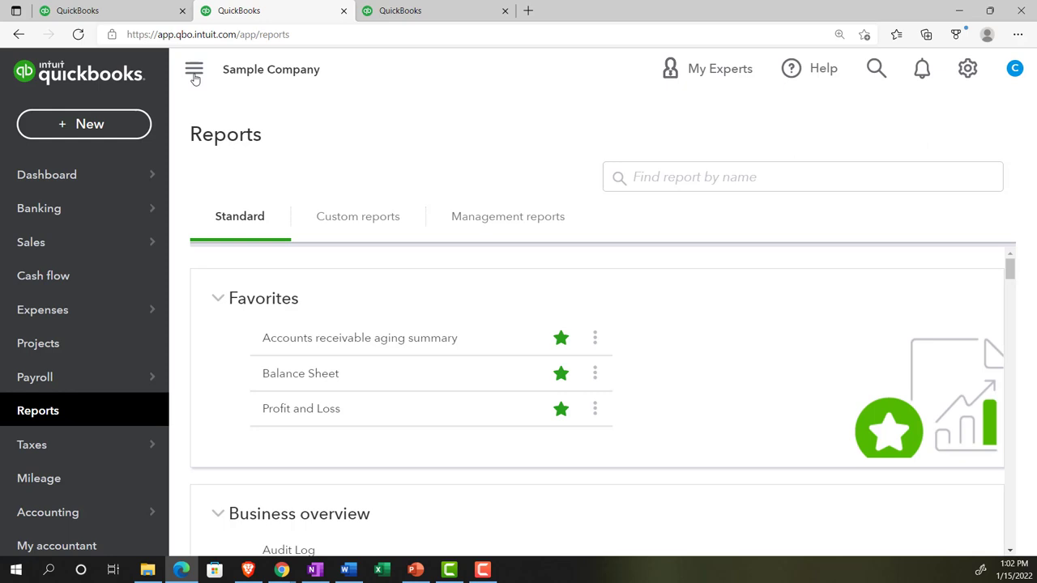
click(194, 68)
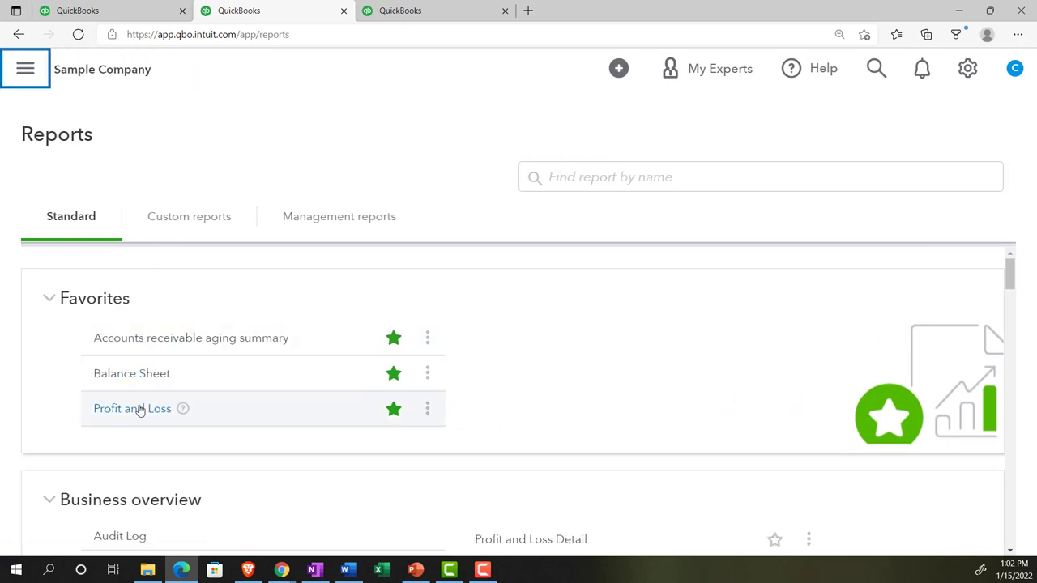
click(131, 409)
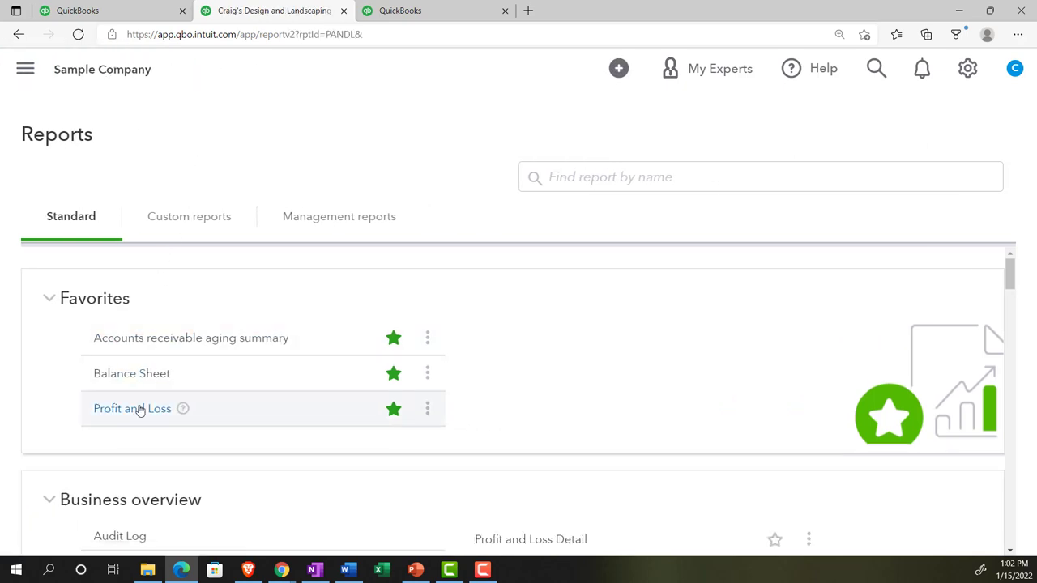
click(133, 408)
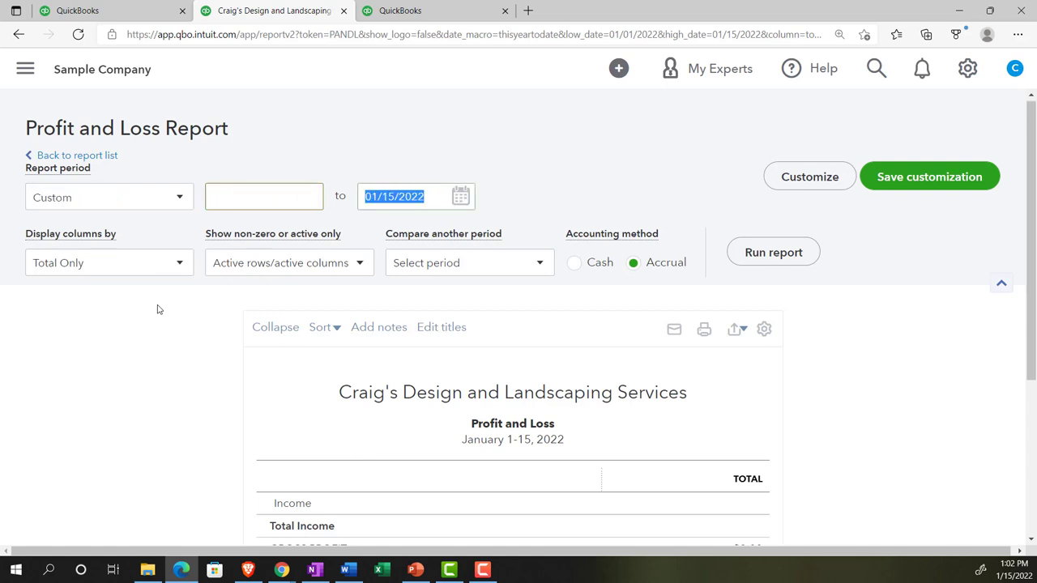
Step: Run the Profit and Loss for the custom period 01/01/2021 to 12/31/2021
text(0)
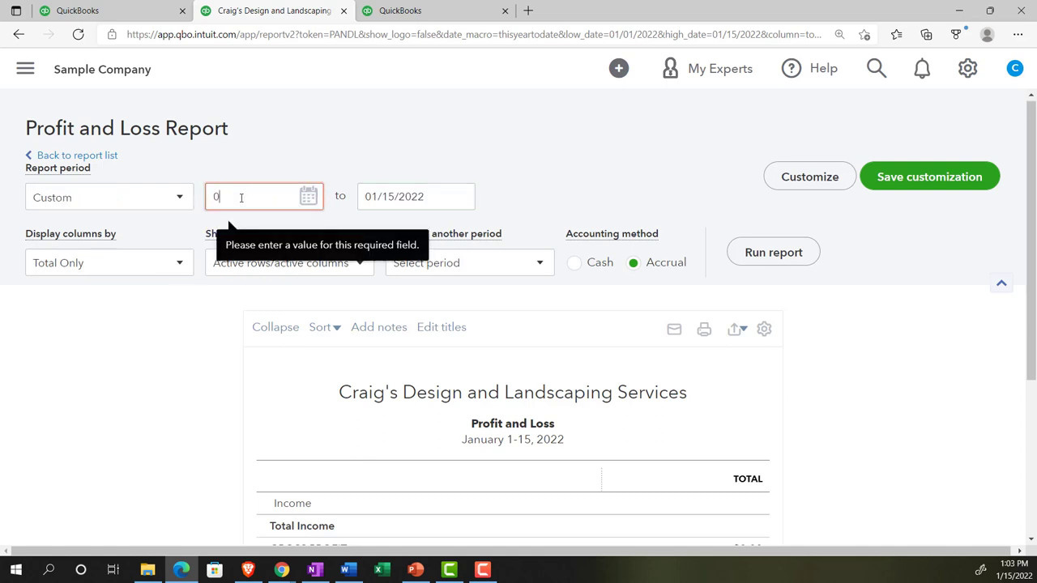
text(12312)
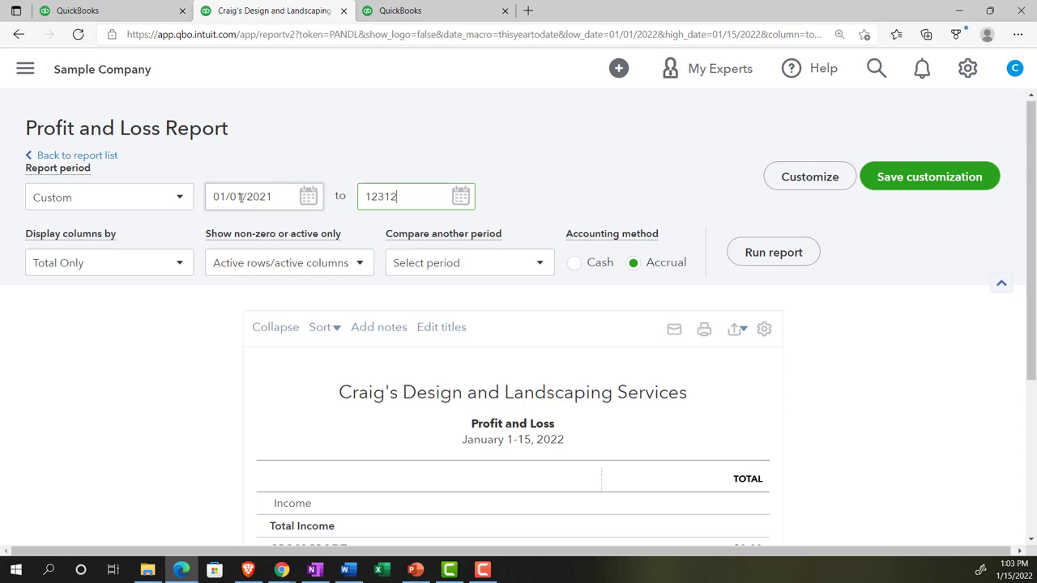
click(773, 252)
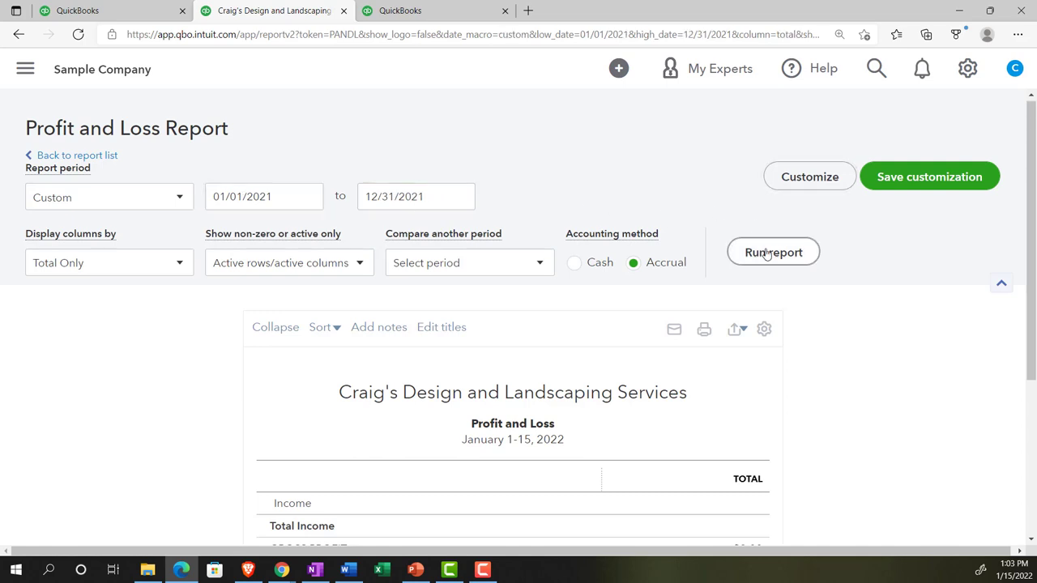
click(773, 252)
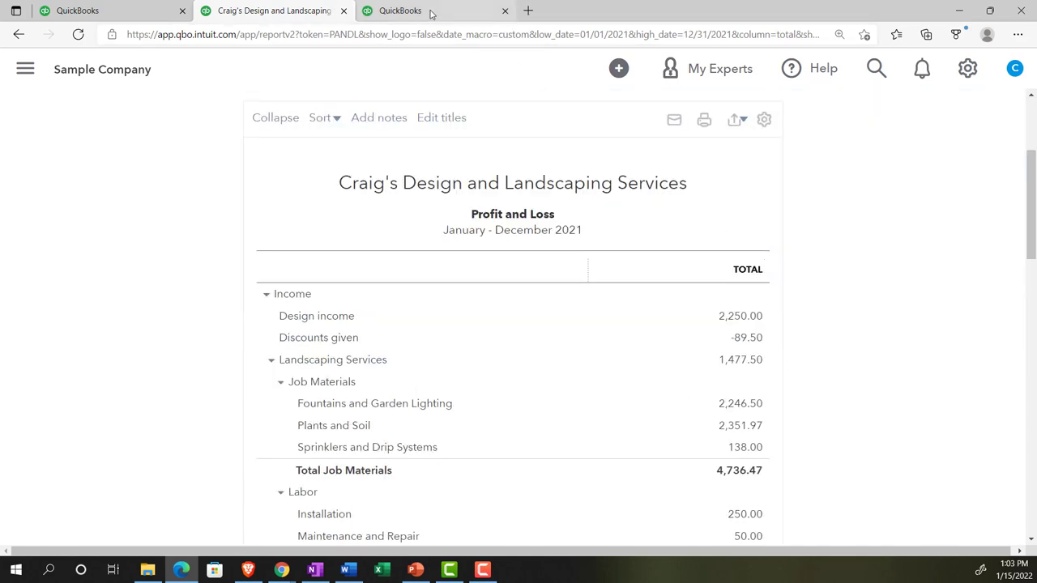
Step: In the third tab, run the Balance Sheet report dated 01/01/2021 through 12/31/2021
click(401, 10)
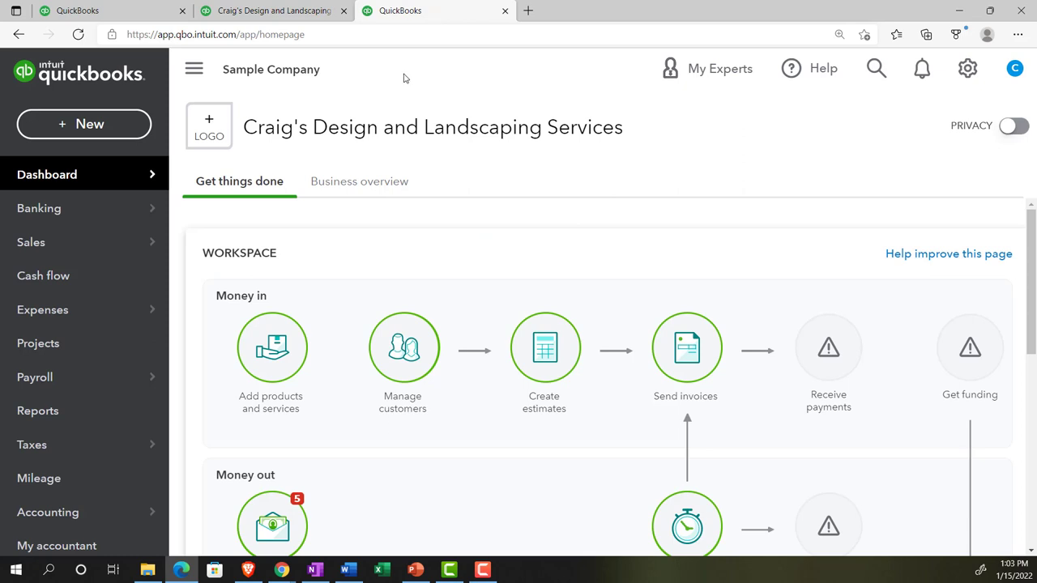
click(39, 411)
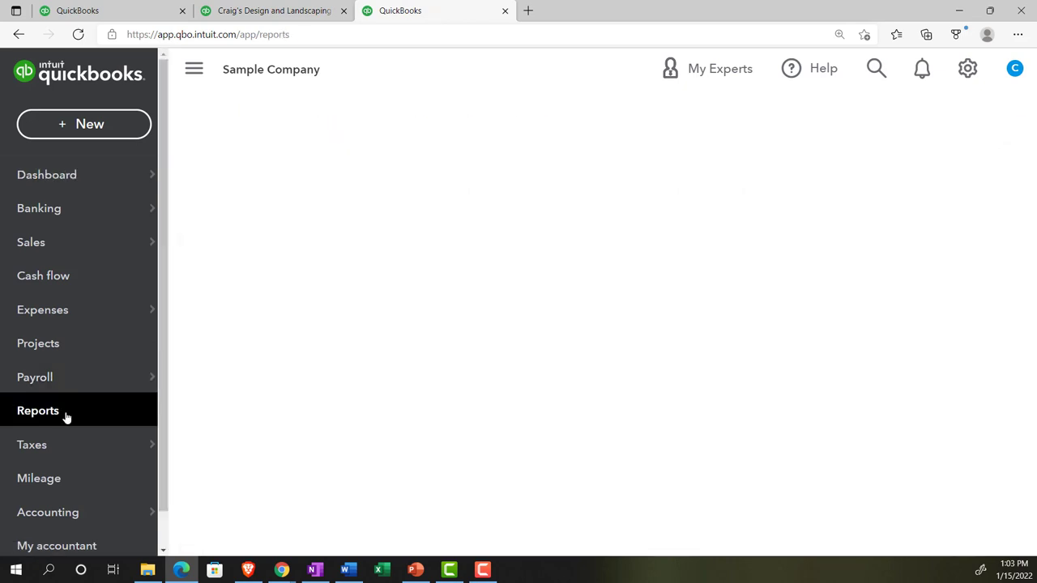
click(39, 411)
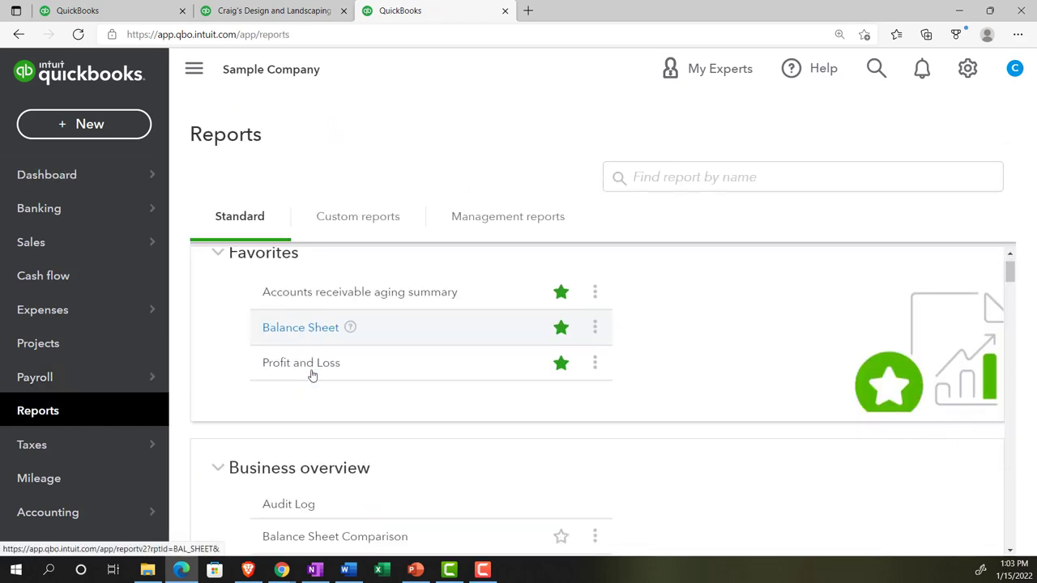
click(302, 327)
text(01/01/202)
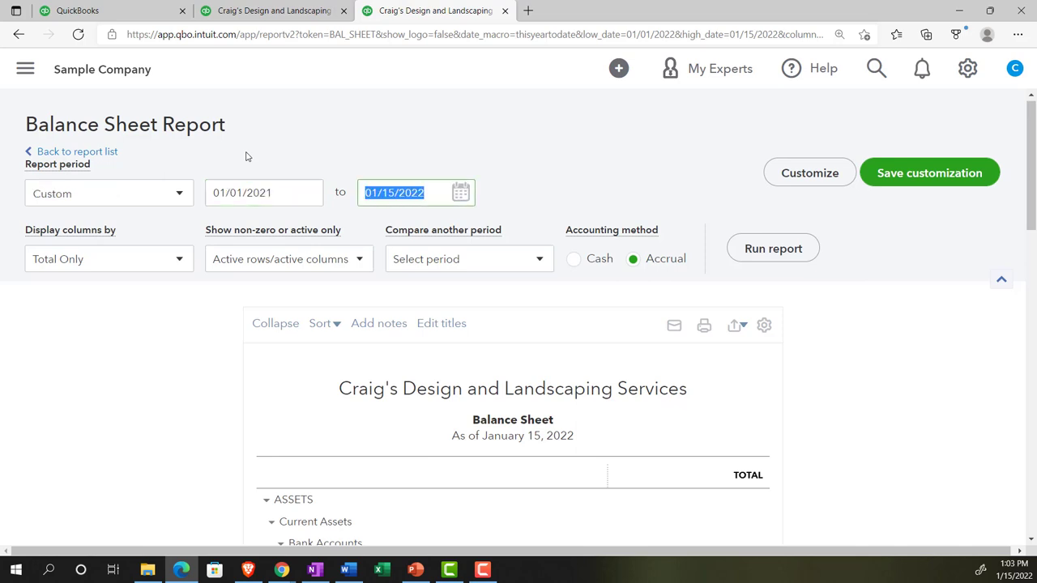
text(12/31/2021)
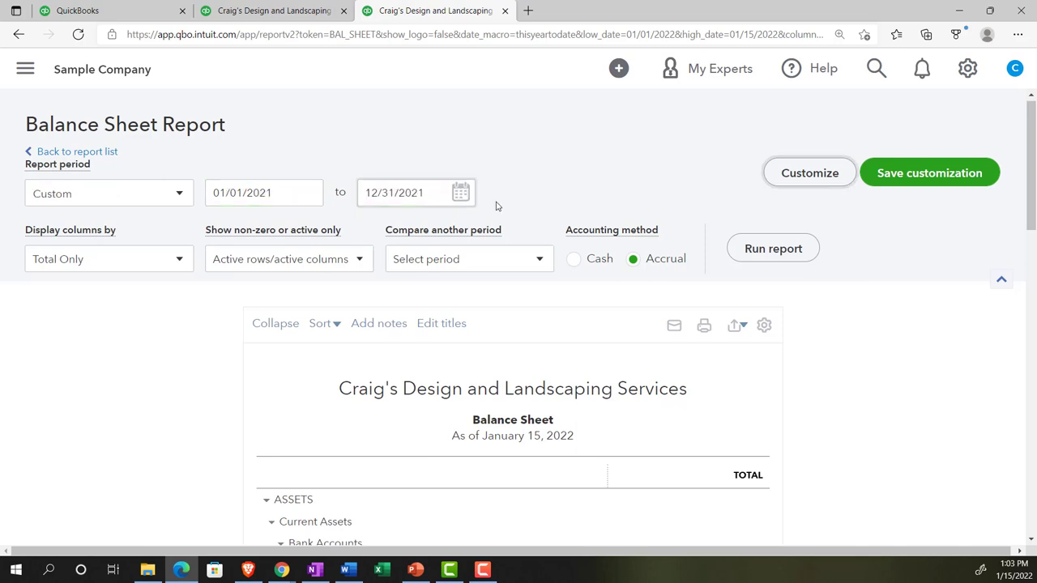
click(772, 248)
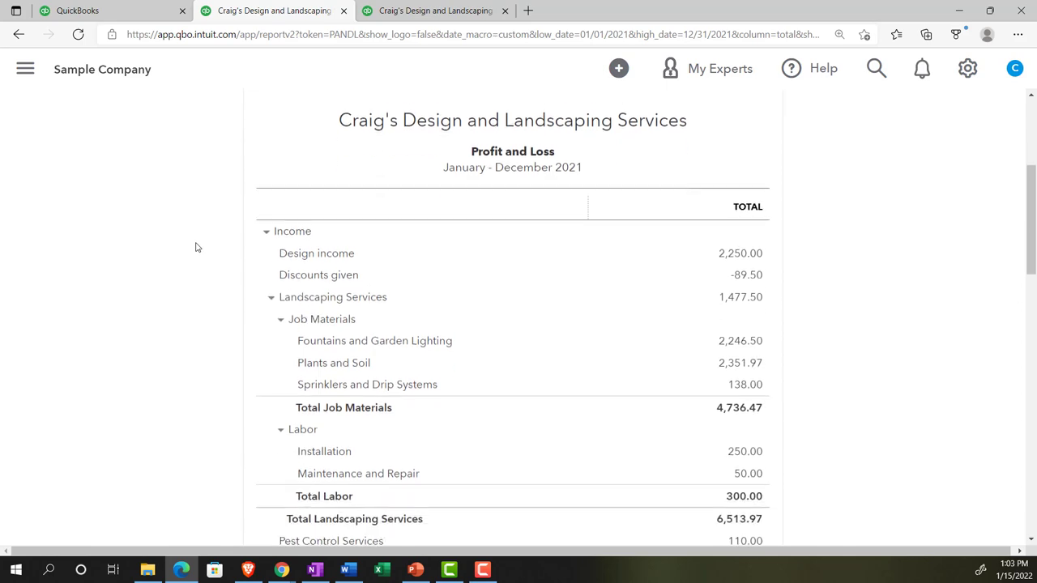
Step: Add a % of Column comparison to the Balance Sheet as of December 31, 2021 and review it
scroll(down, 3)
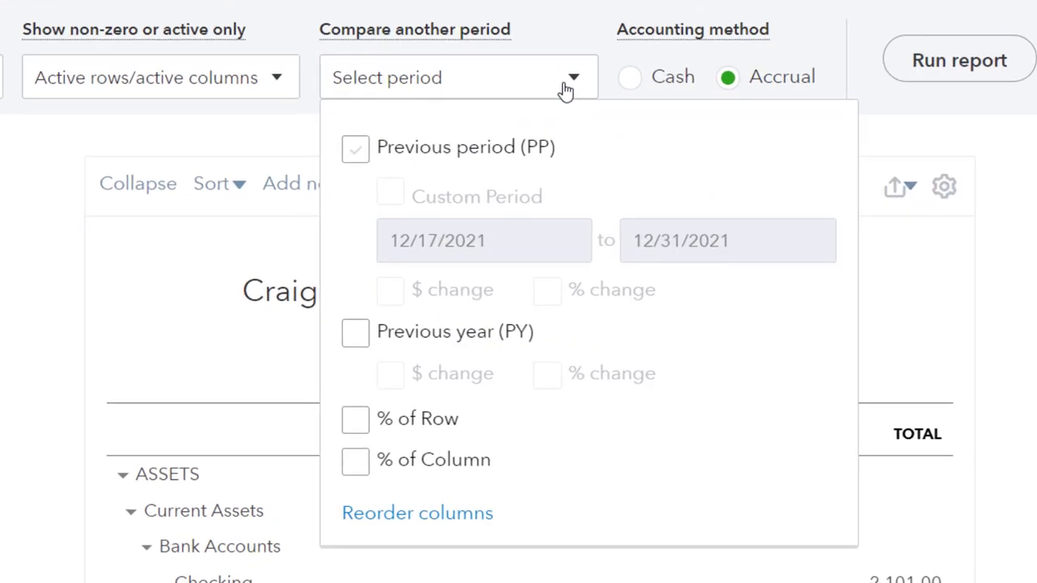
click(355, 460)
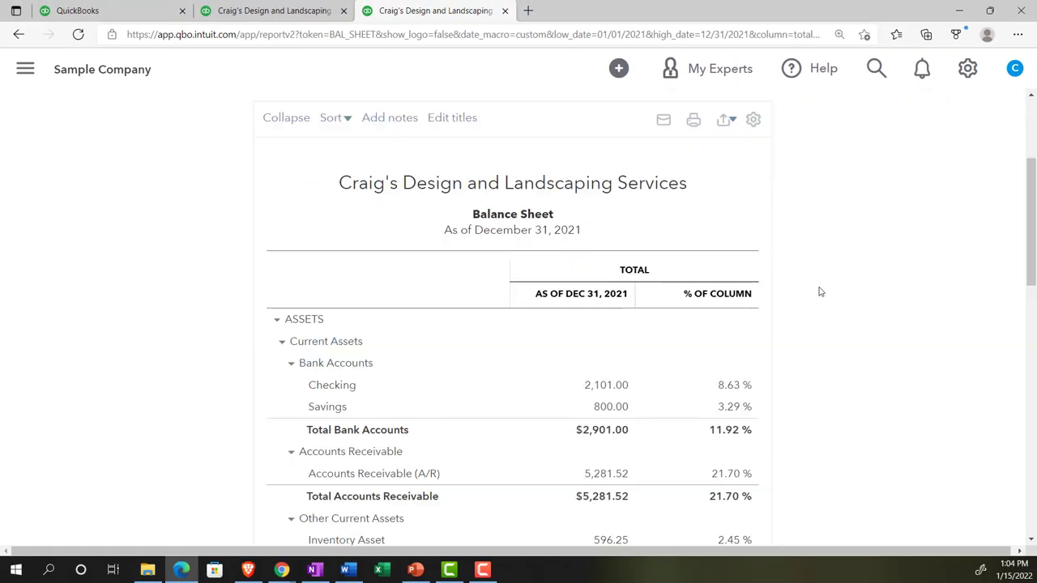
scroll(down, 3)
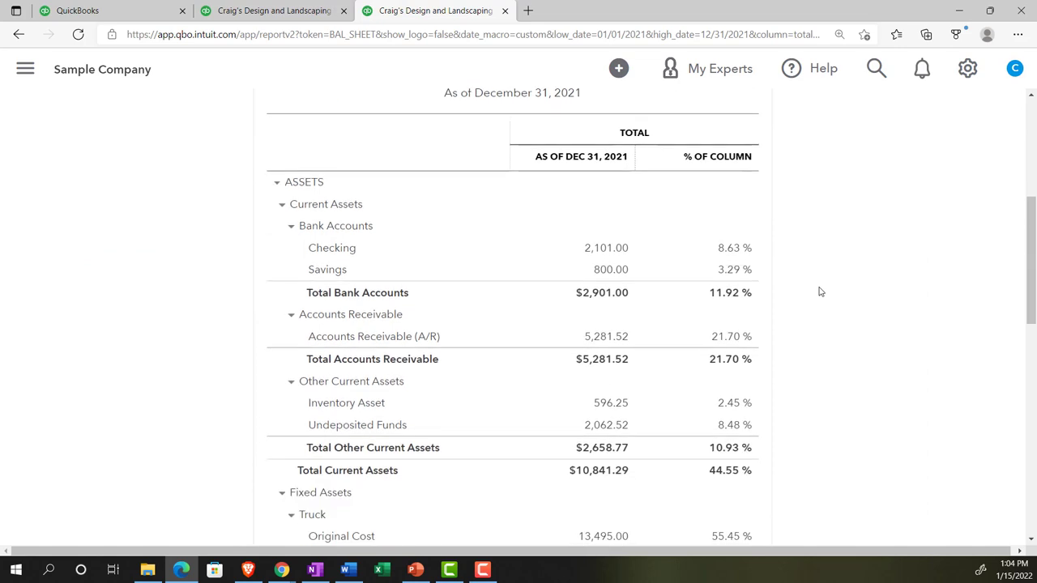
scroll(down, 3)
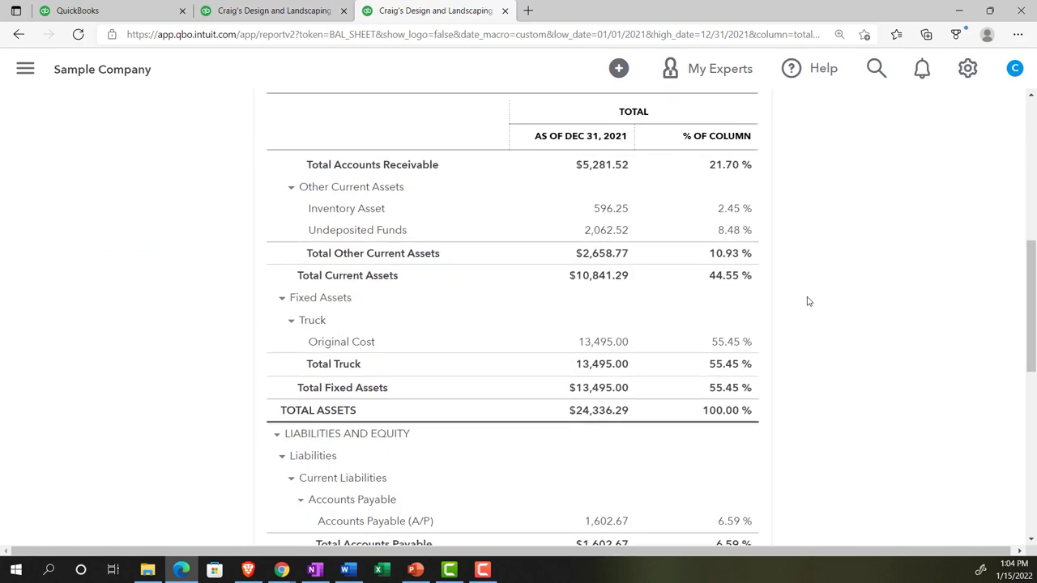
mouse_move(812, 308)
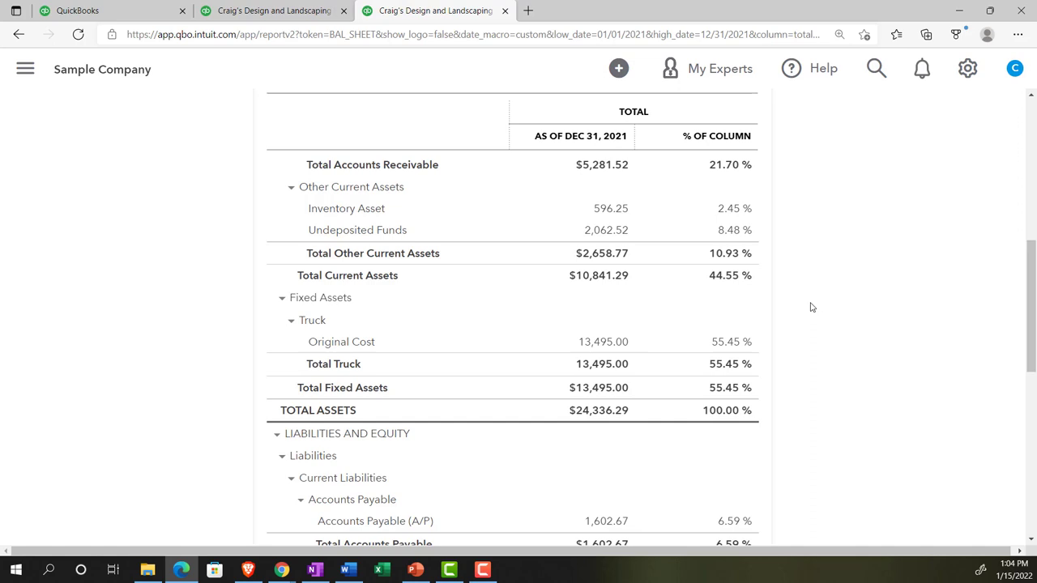
mouse_move(785, 295)
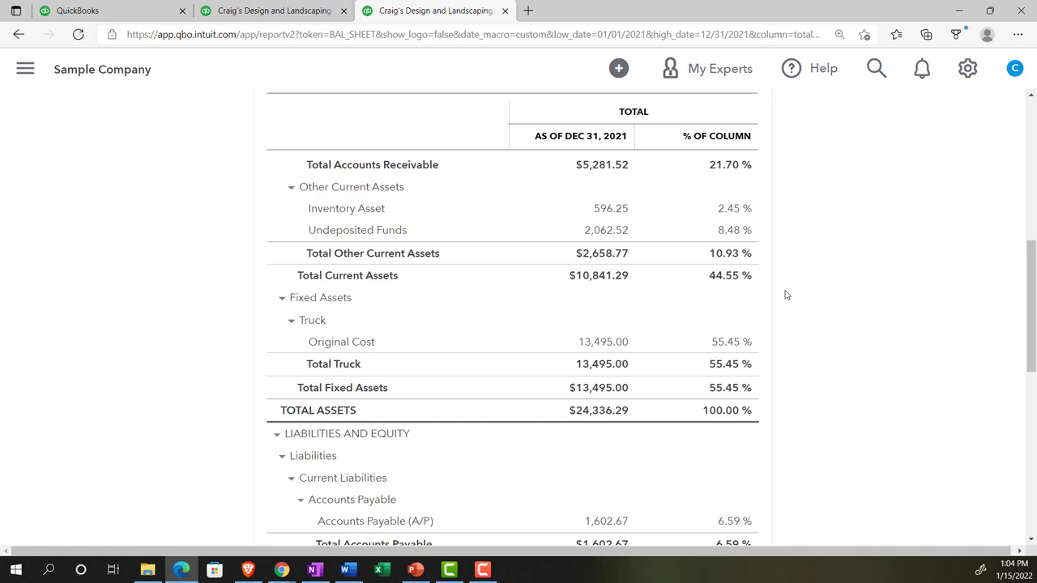
mouse_move(615, 418)
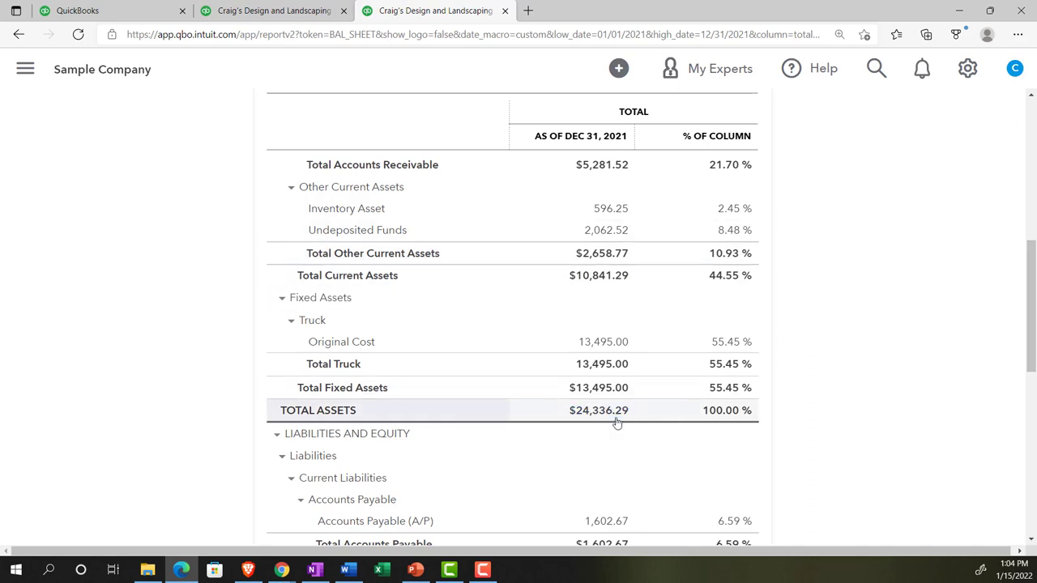
mouse_move(716, 276)
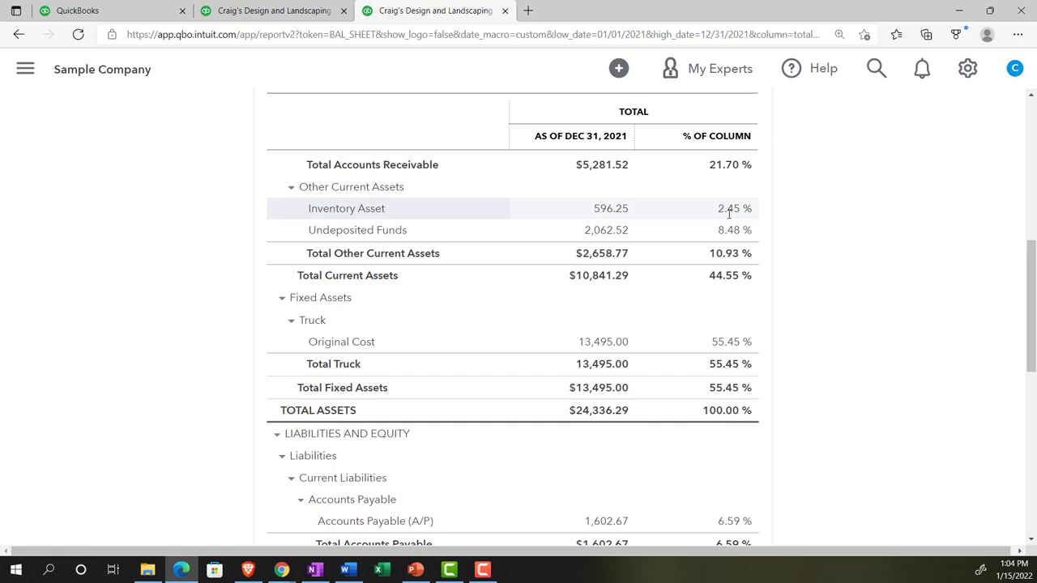
Step: Switch back to the Profit and Loss tab and review income, cost of goods sold and gross profit
click(272, 10)
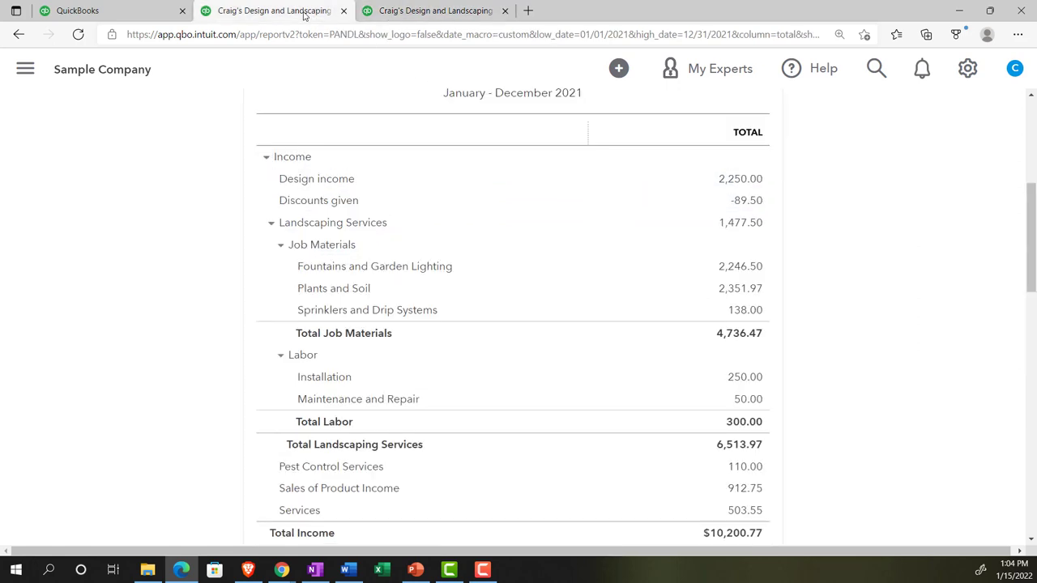
mouse_move(444, 289)
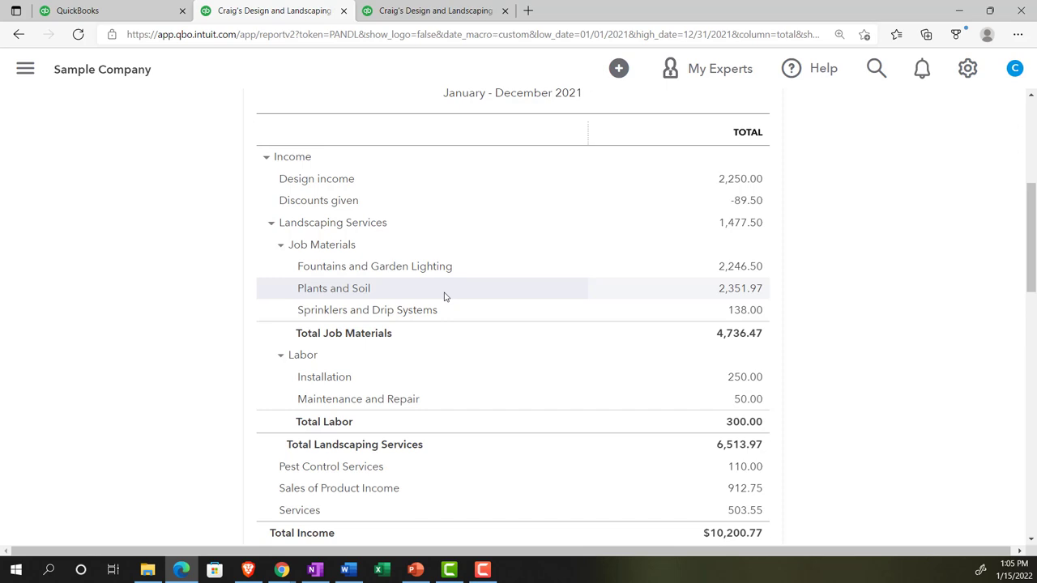
scroll(down, 3)
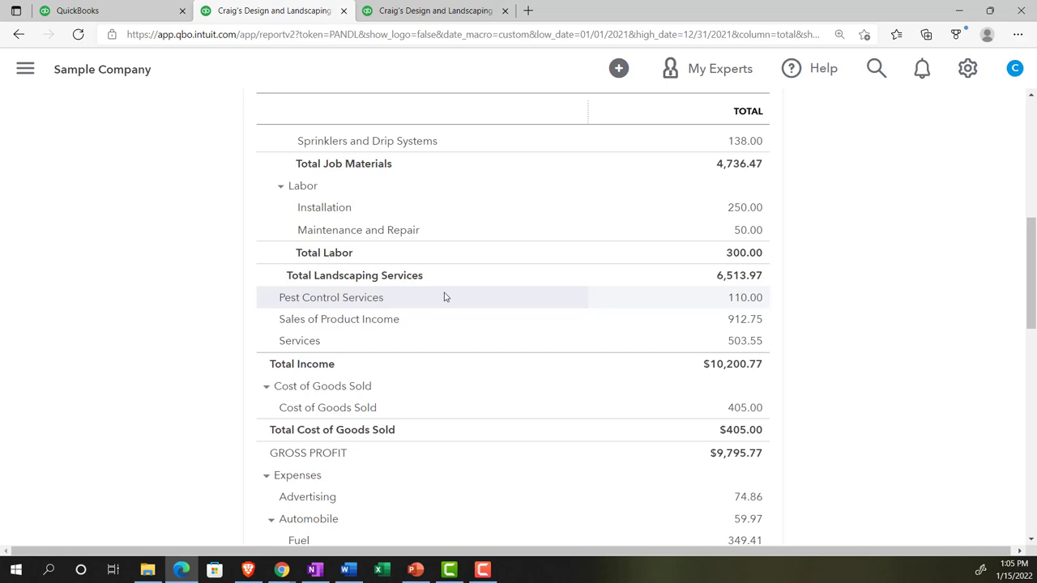
mouse_move(683, 386)
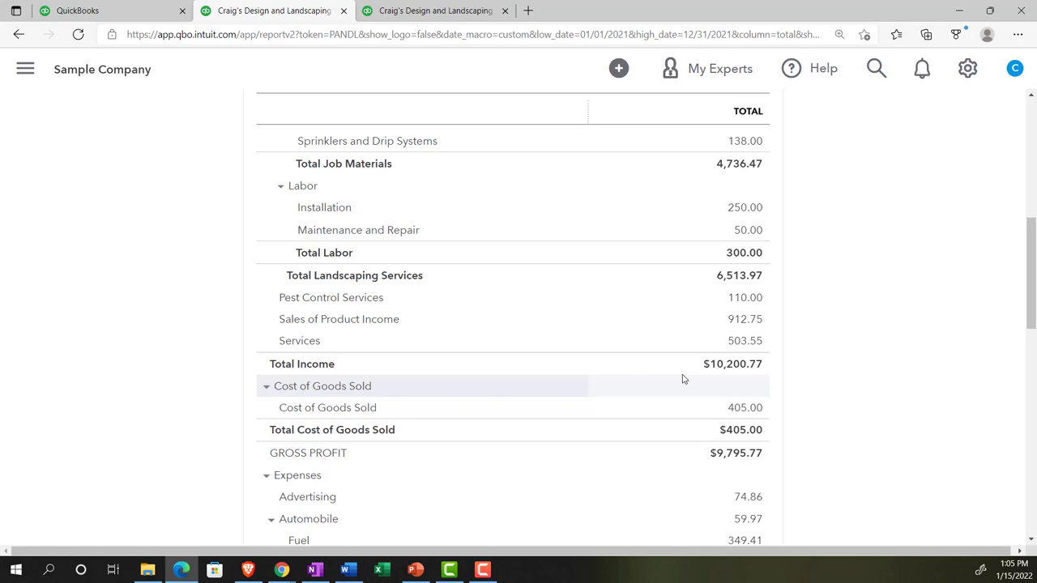
scroll(up, 3)
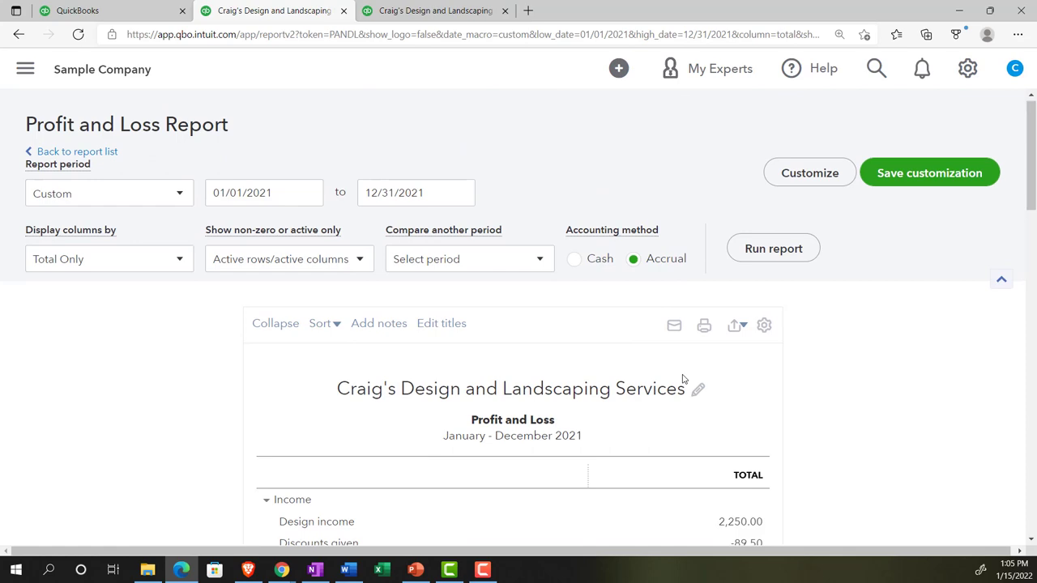
mouse_move(648, 362)
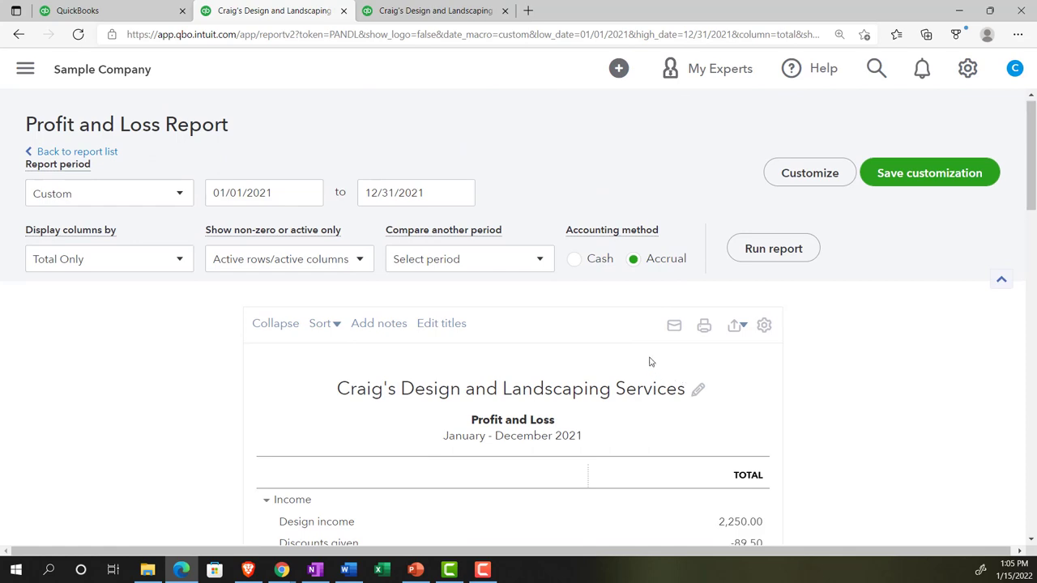
Step: Under Compare another period, turn on % of Income and rerun the 2021 Profit and Loss
click(470, 259)
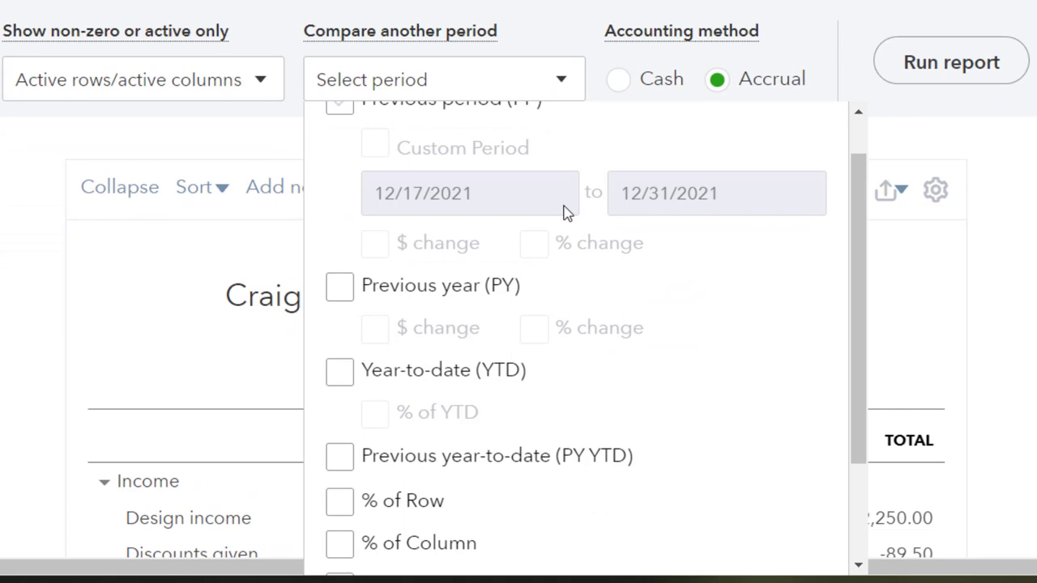
scroll(down, 3)
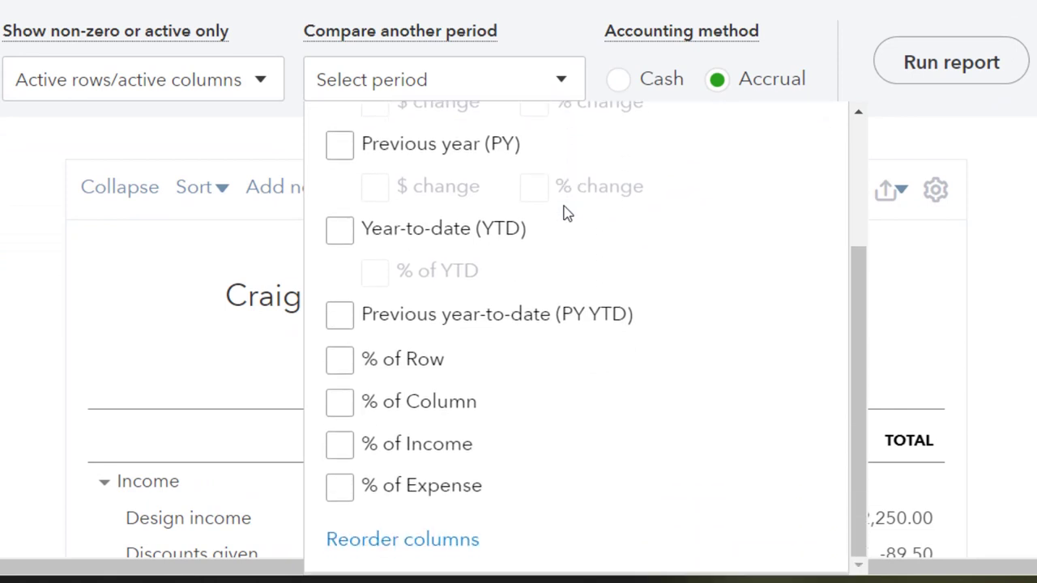
mouse_move(489, 404)
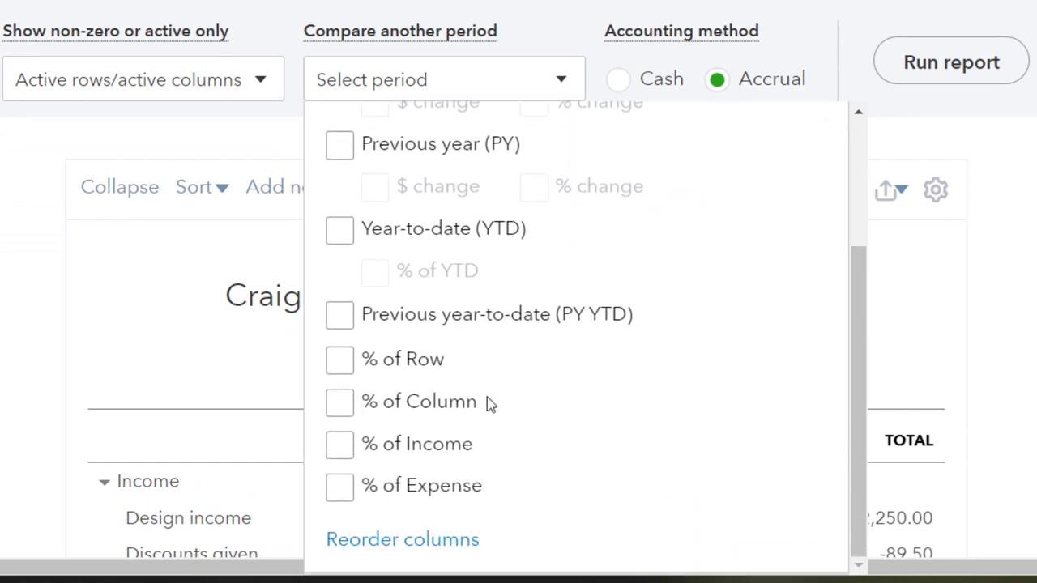
click(339, 443)
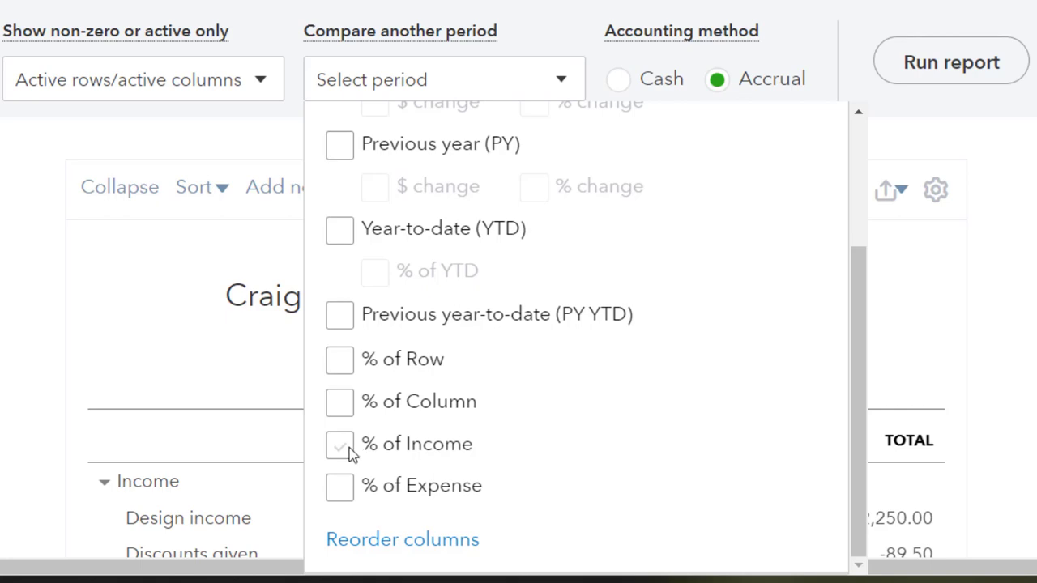
click(339, 444)
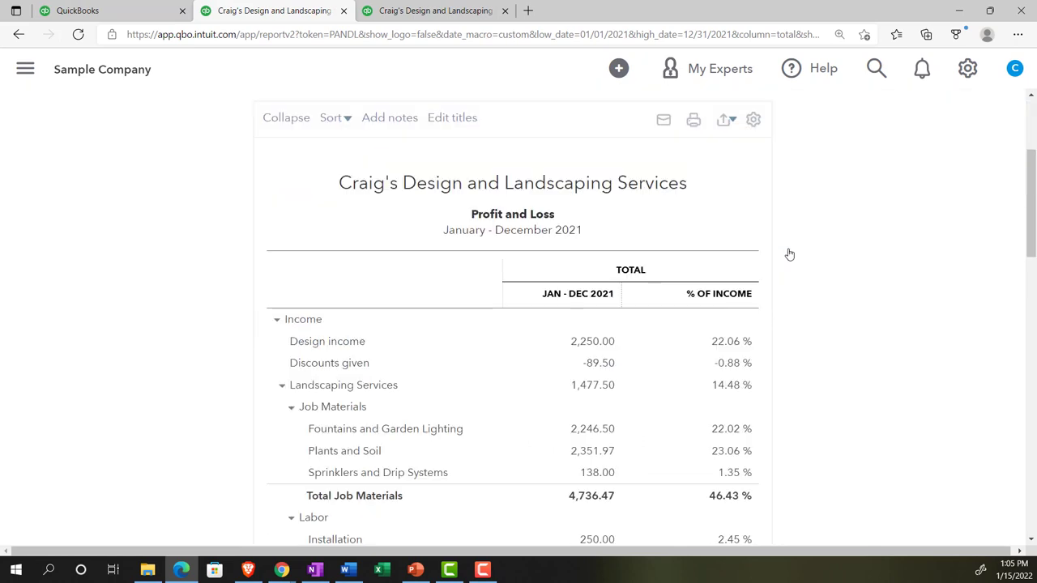
Step: With Calculator kept on top, compute 4,736.47 ÷ 10,200.77 × 100 to verify Total Job Materials at 46.43%
click(515, 570)
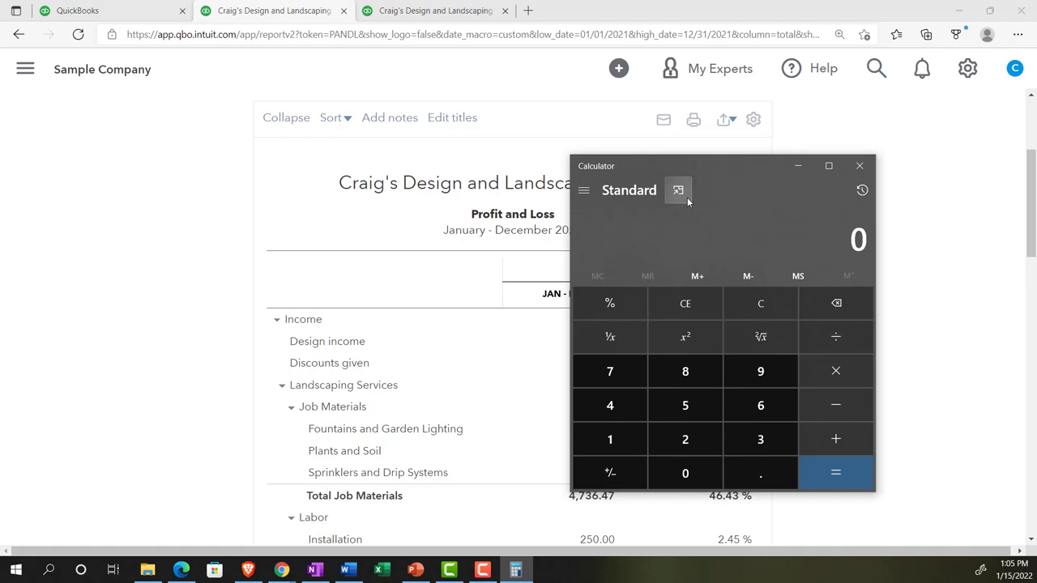
click(678, 189)
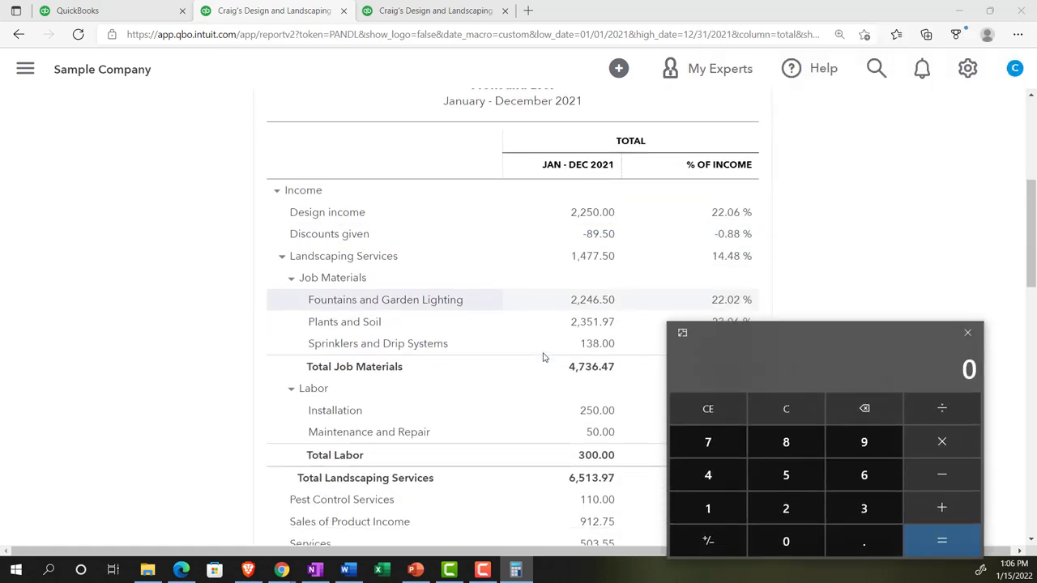
scroll(down, 3)
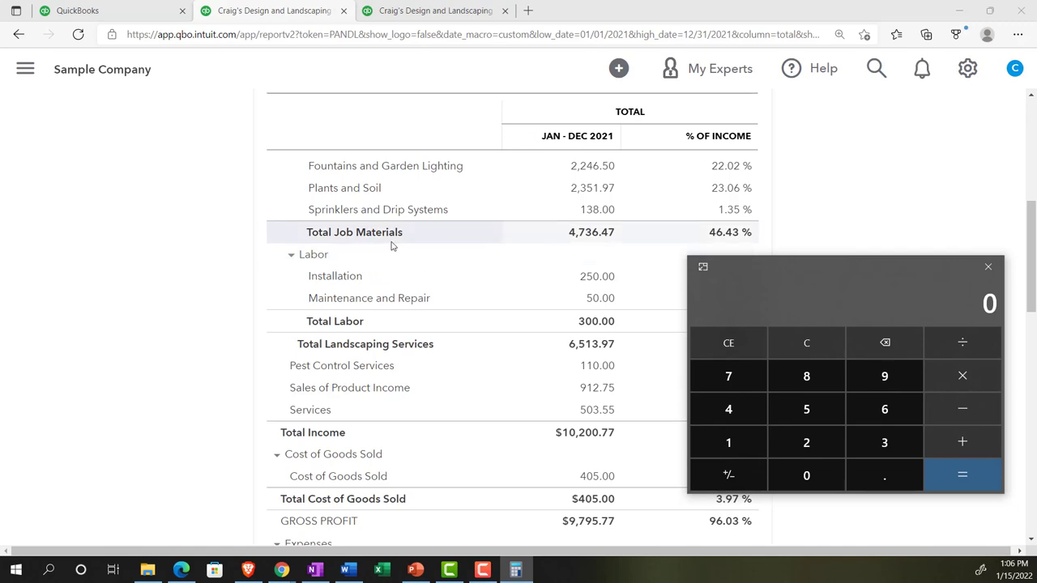
mouse_move(376, 252)
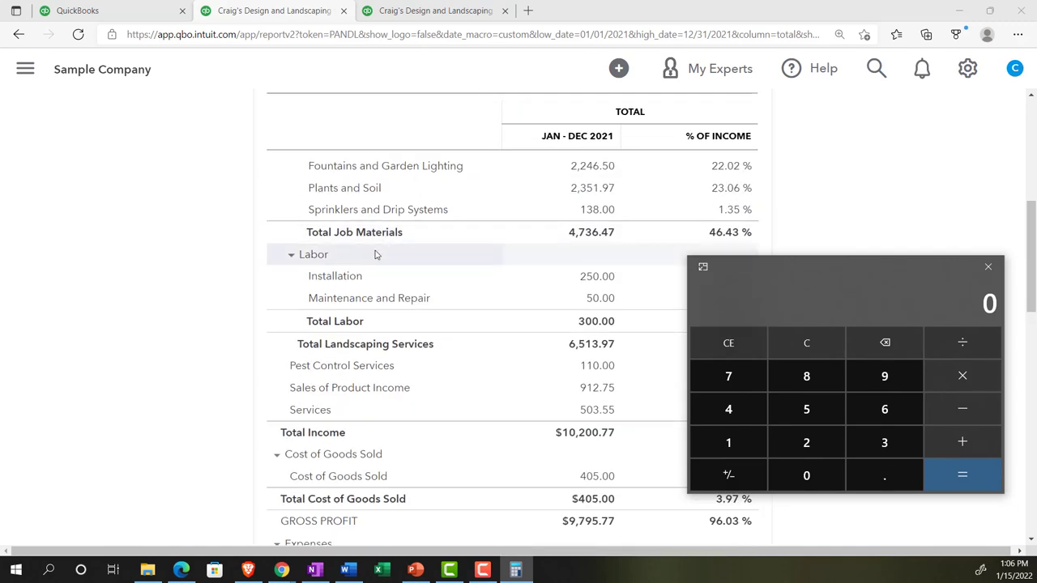
mouse_move(559, 260)
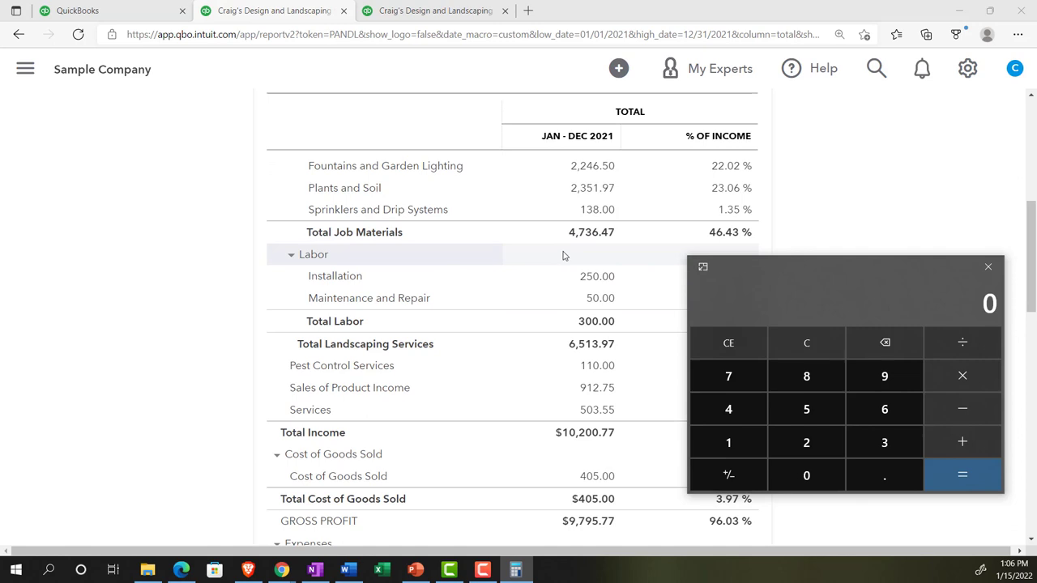
click(727, 408)
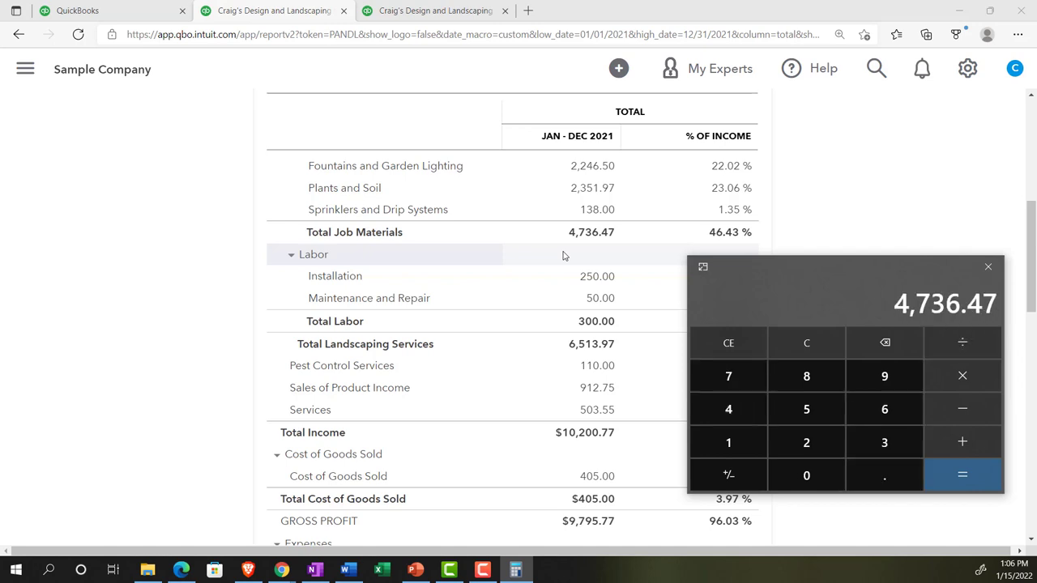
scroll(down, 3)
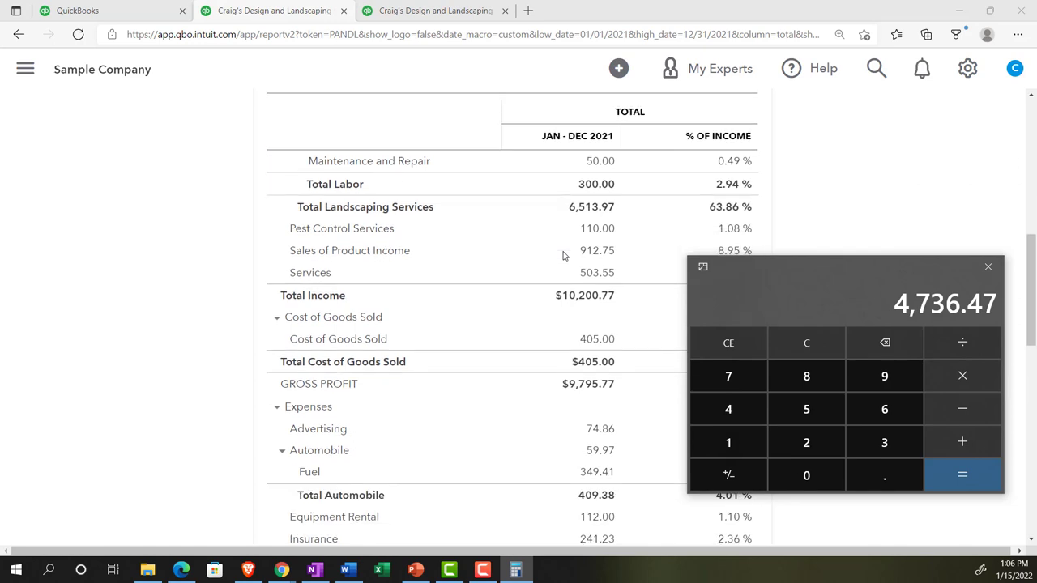
scroll(down, 3)
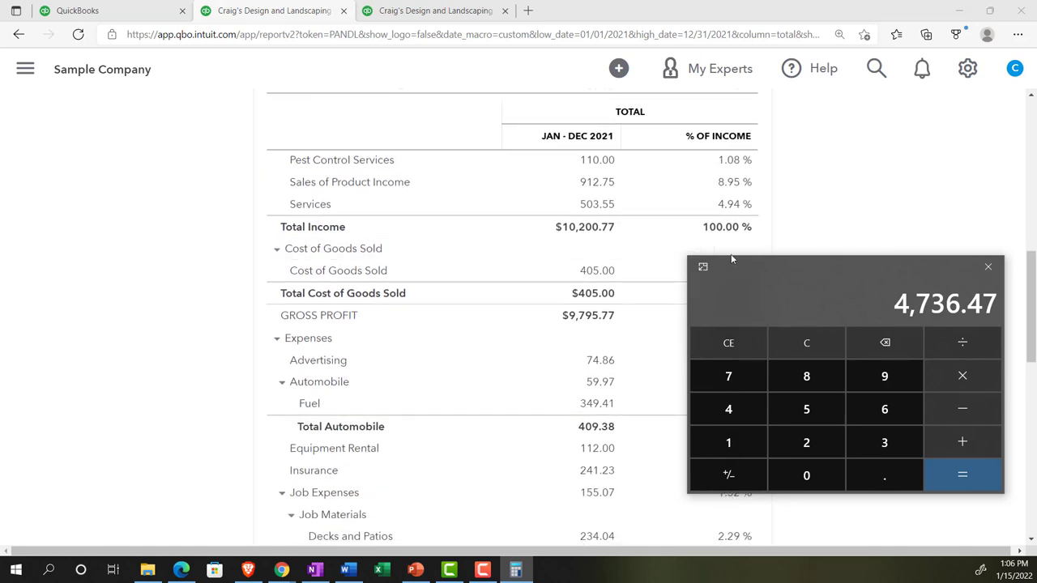
mouse_move(829, 330)
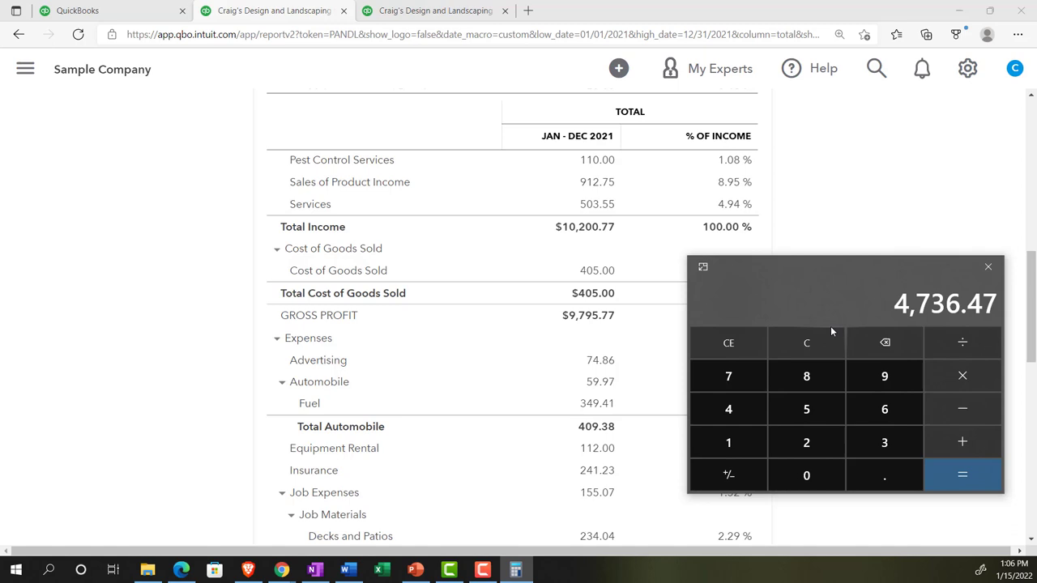
click(729, 441)
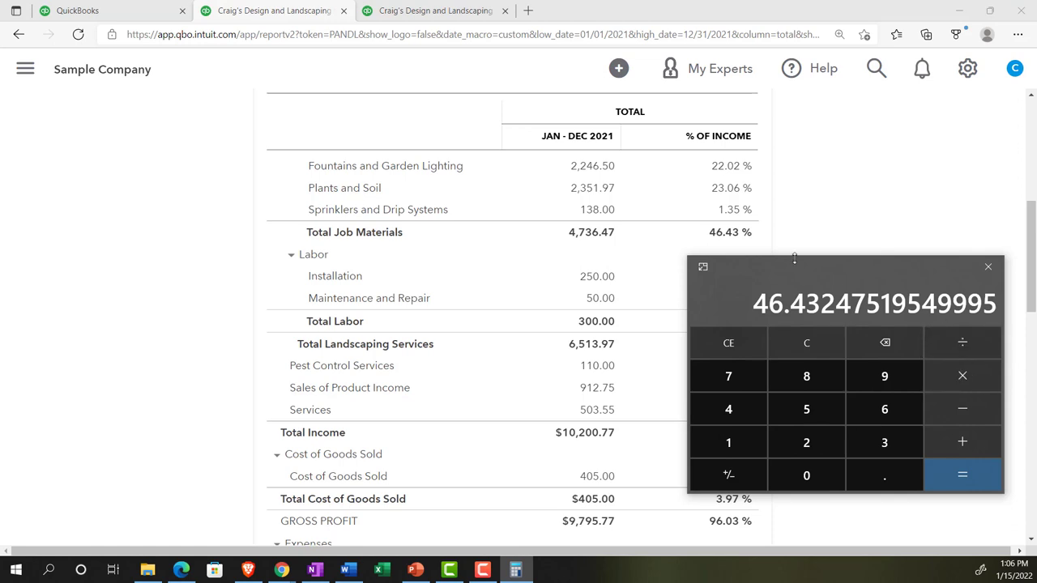
scroll(down, 3)
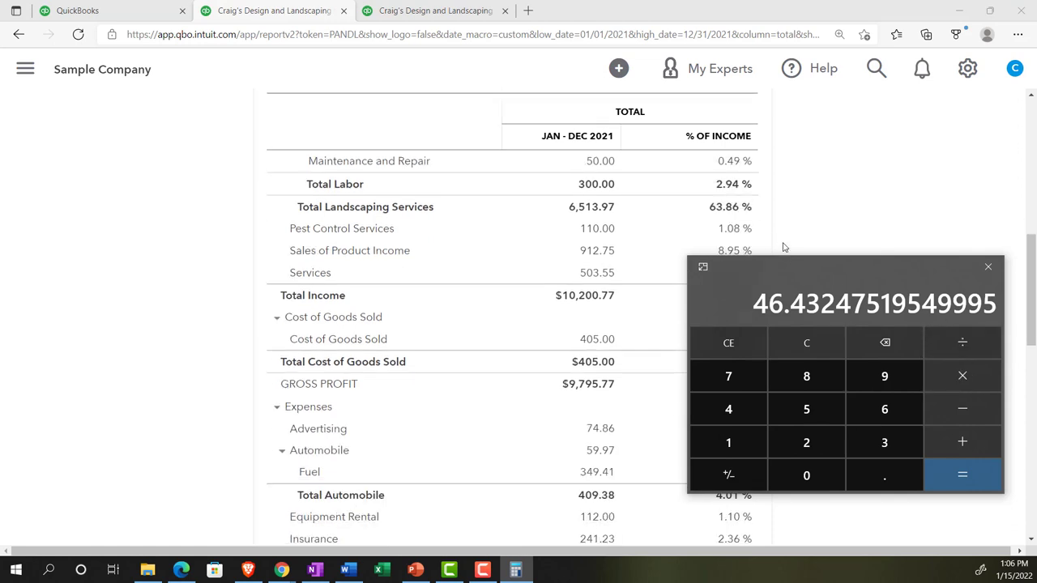
scroll(down, 3)
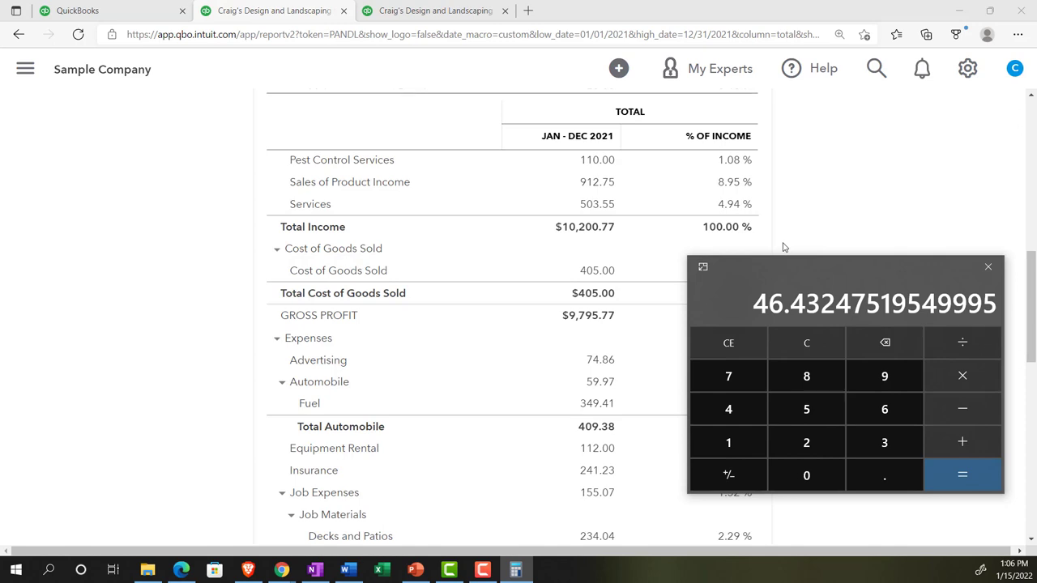
Step: Divide Total Income 10,200.77 by itself times 100 to get 100, then review the expense lines
click(807, 344)
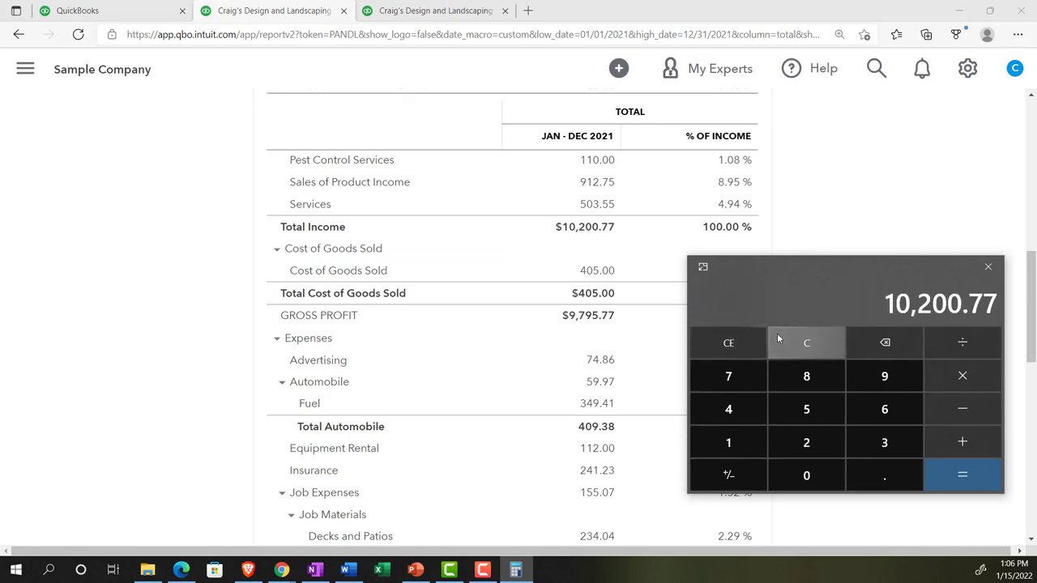
click(885, 343)
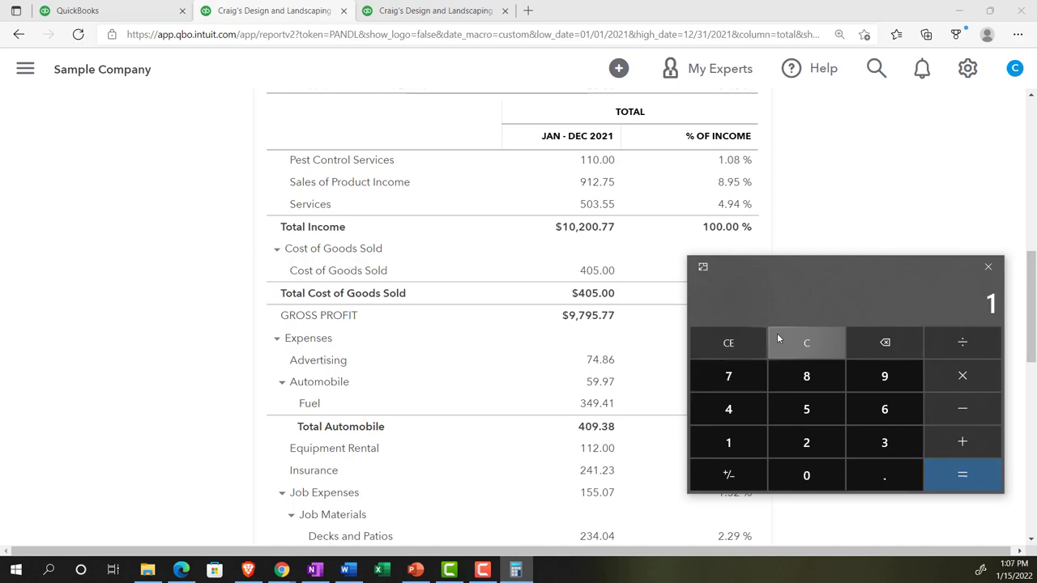
click(807, 477)
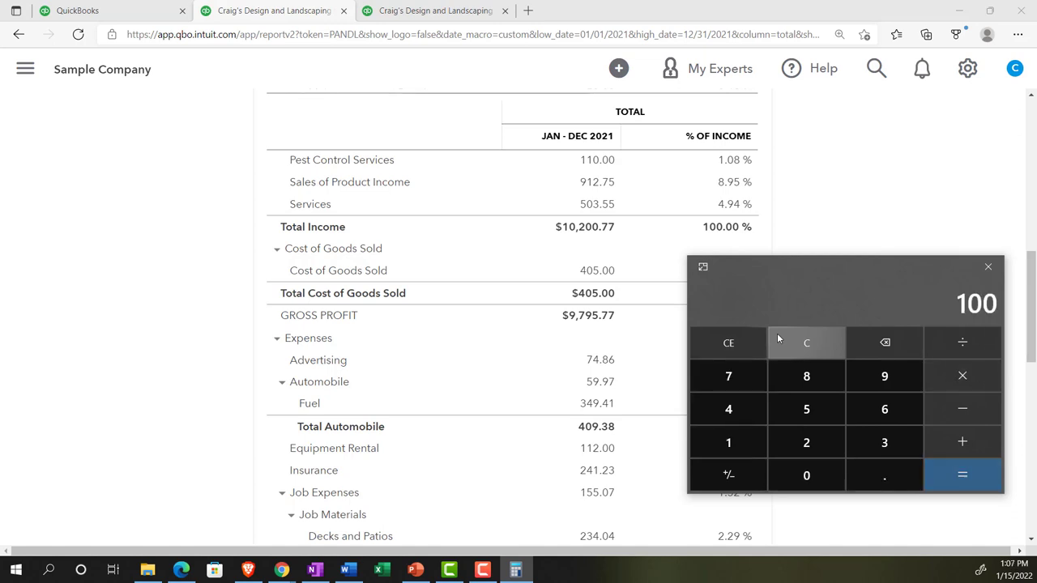
scroll(down, 3)
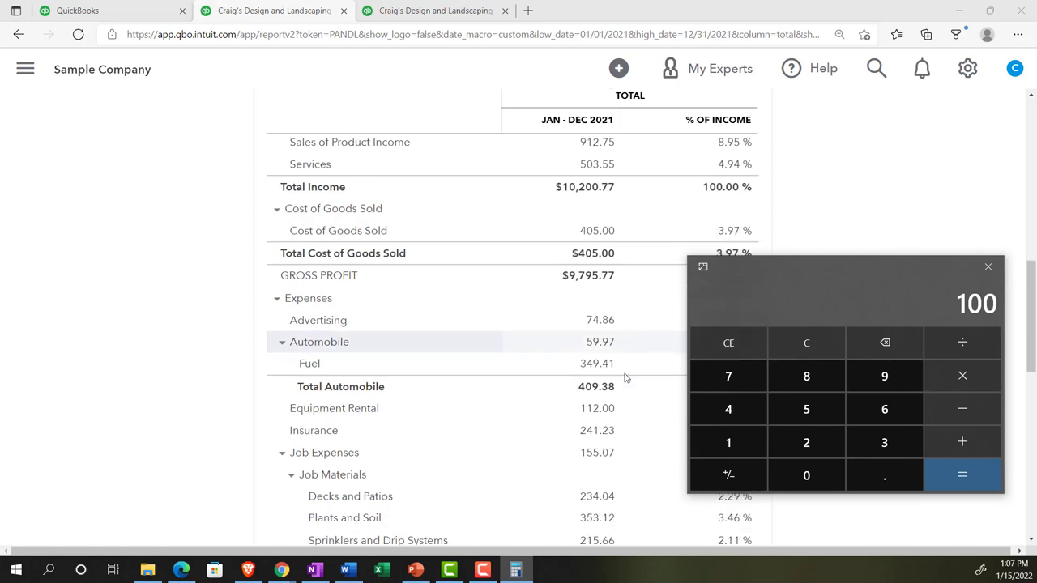
scroll(down, 3)
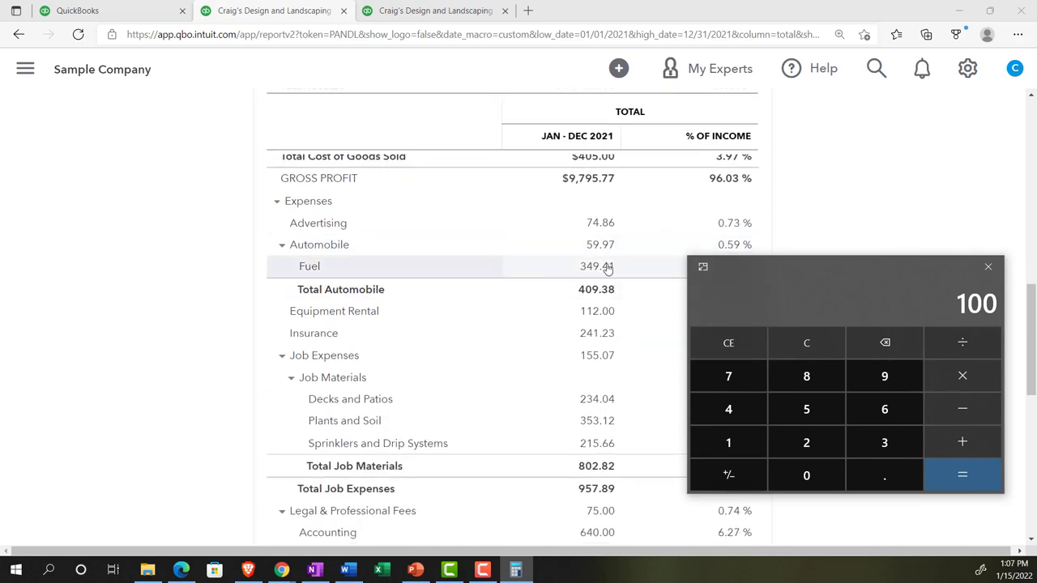
scroll(down, 3)
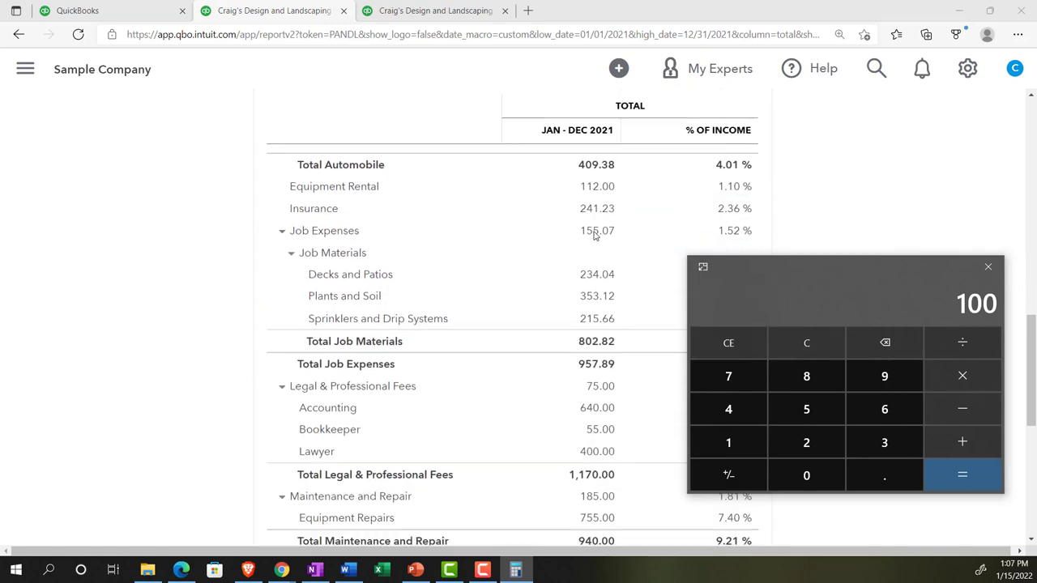
scroll(down, 3)
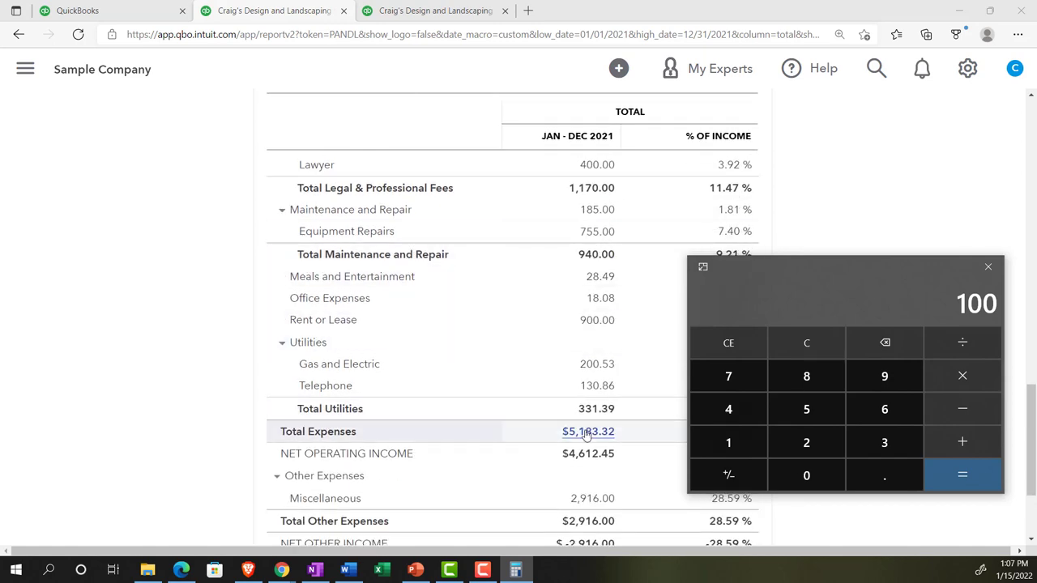
scroll(up, 3)
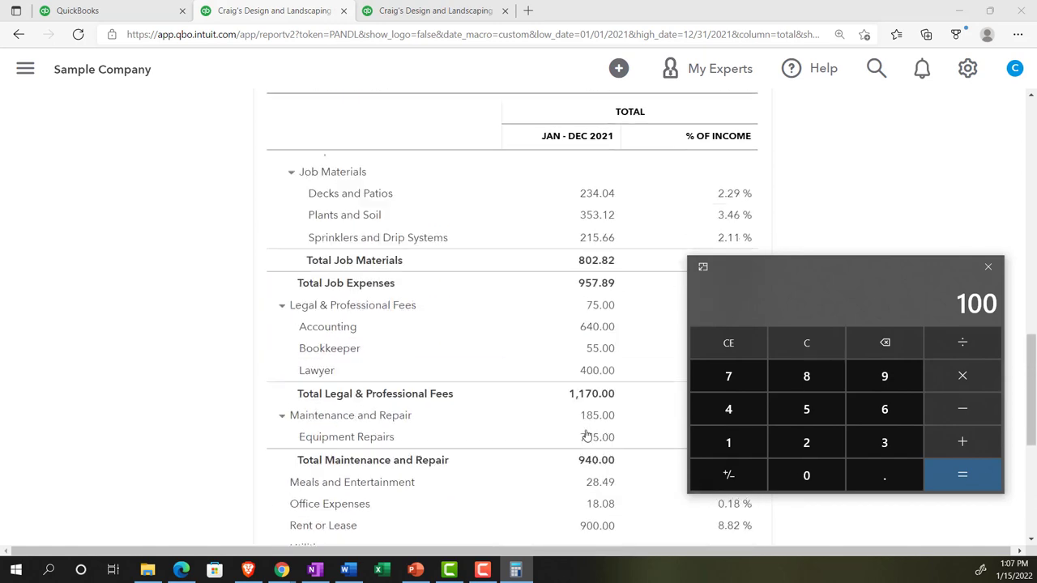
scroll(up, 3)
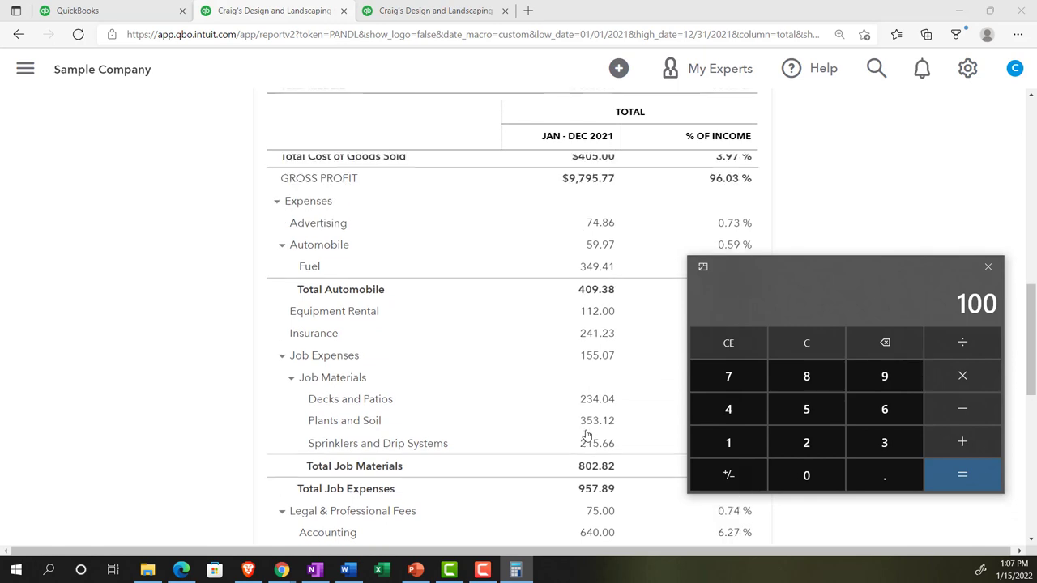
scroll(up, 3)
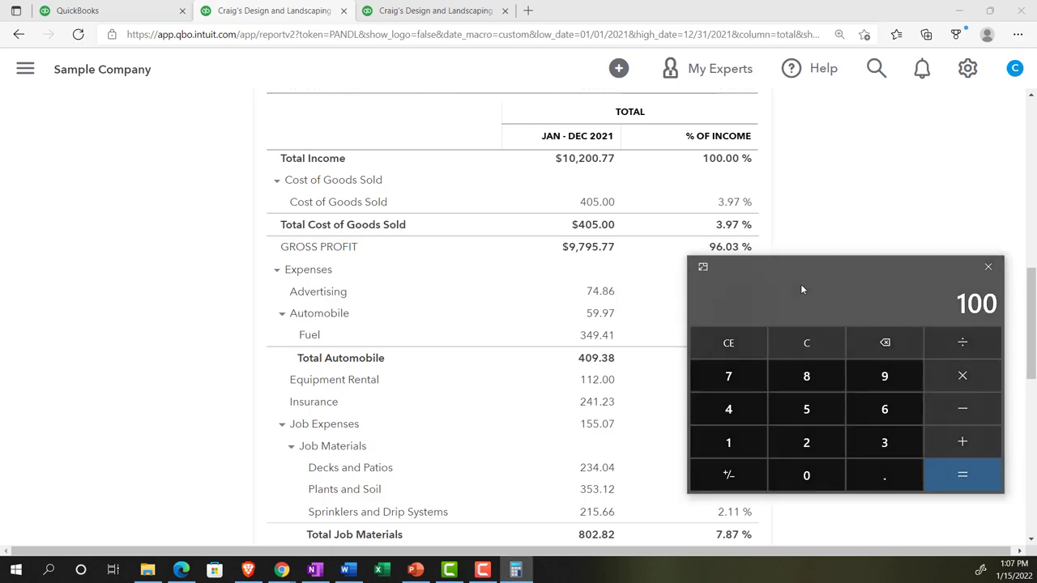
Step: Clear the calculator and work out the cost of goods sold percentage of Total Income
click(807, 344)
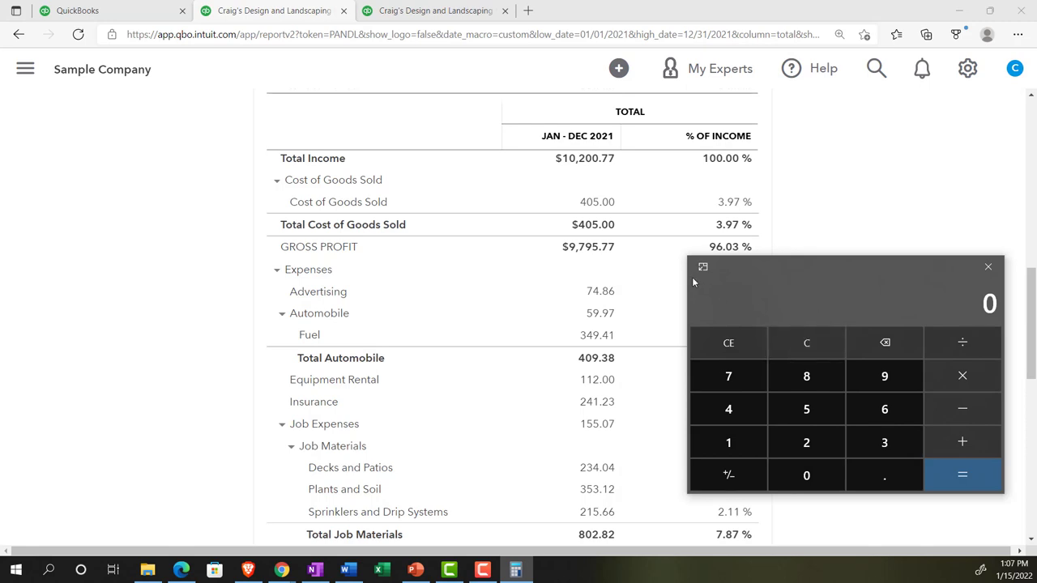
click(729, 408)
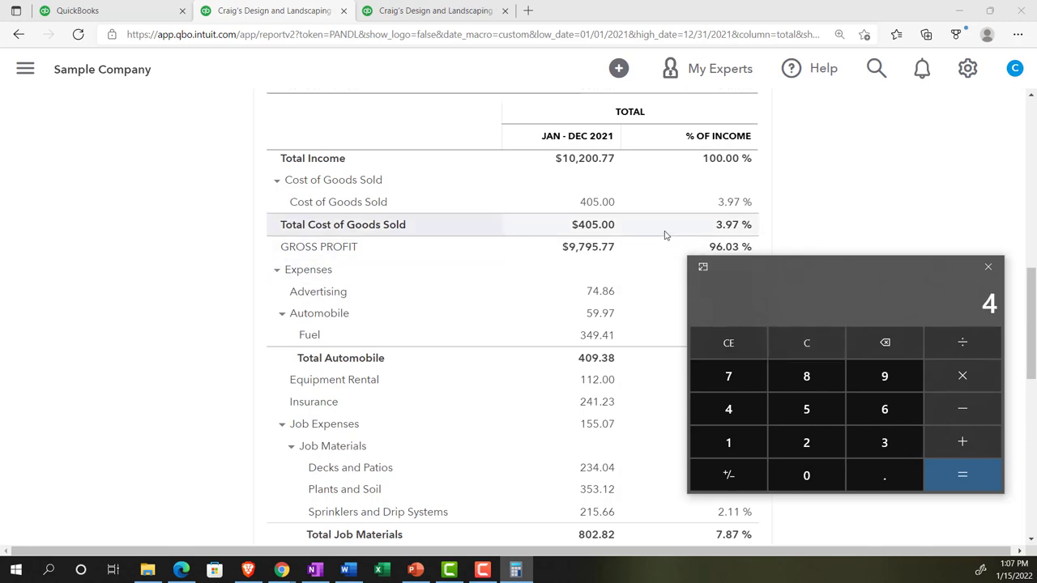
click(727, 442)
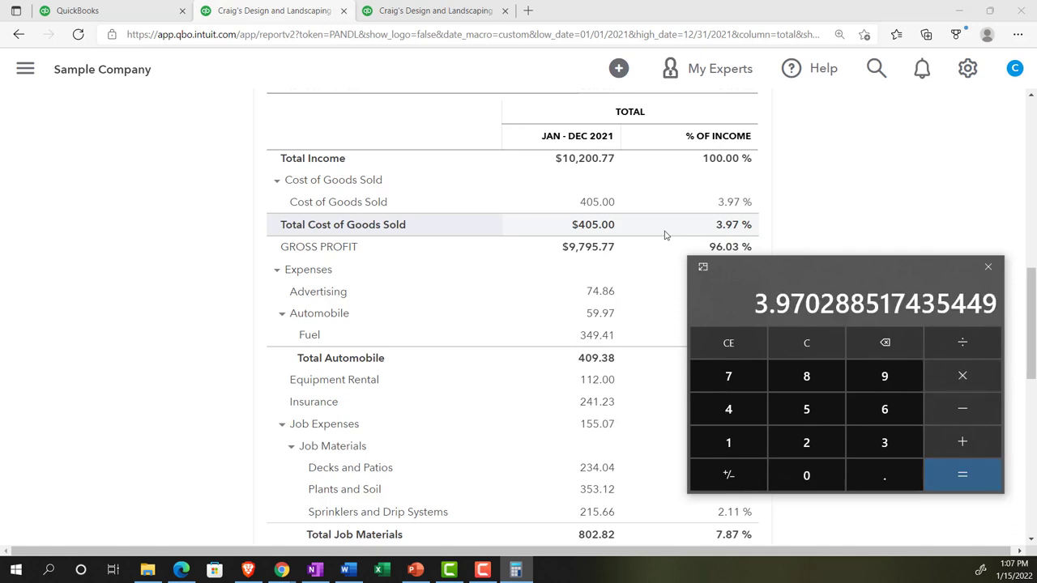
scroll(down, 3)
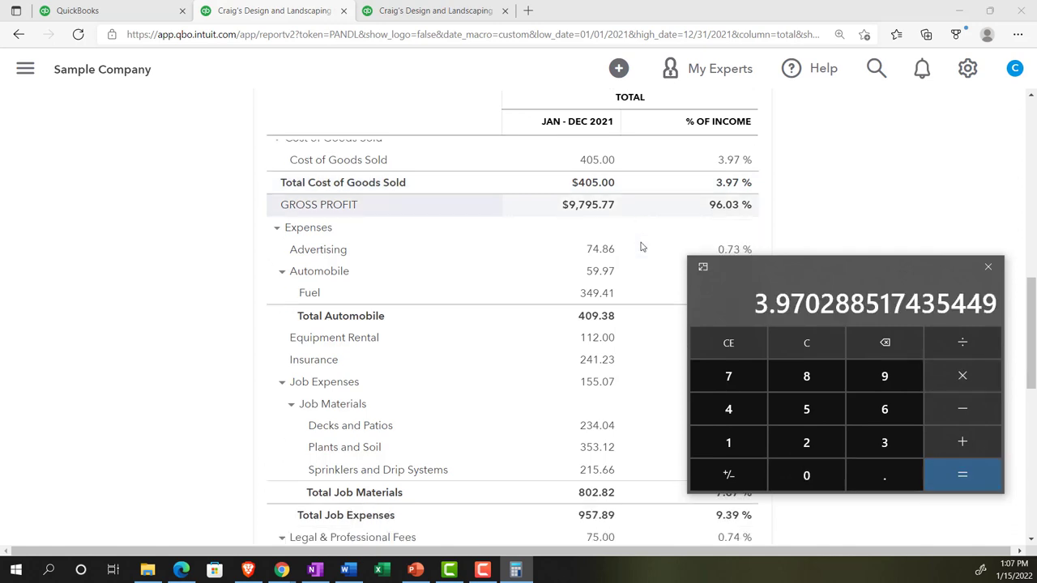
scroll(down, 3)
text(409.3)
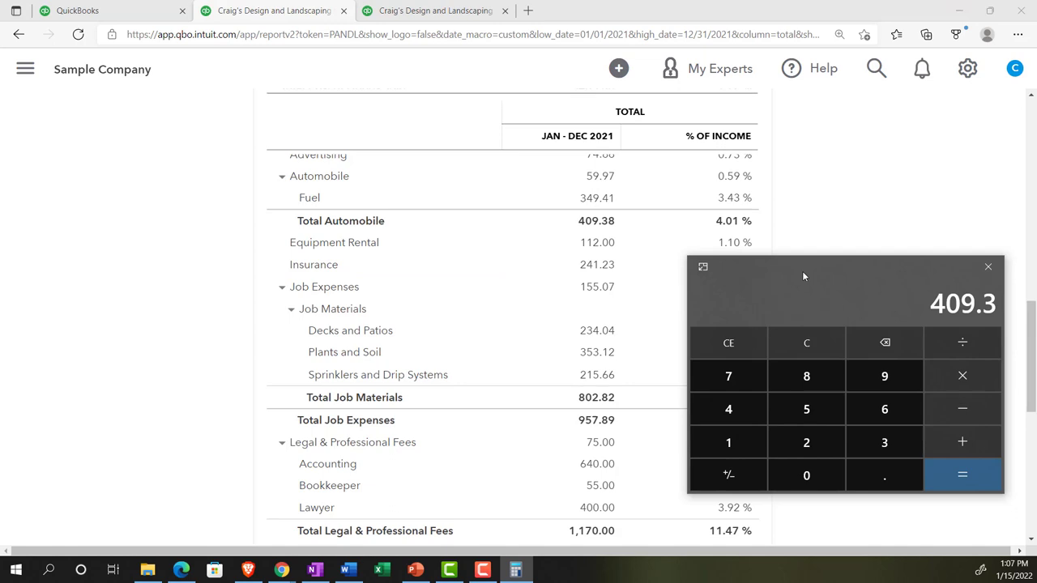
Step: Compute 409.38 ÷ 10,200.77 × 100 to confirm Total Automobile at about 4.01%, then review net income
click(807, 376)
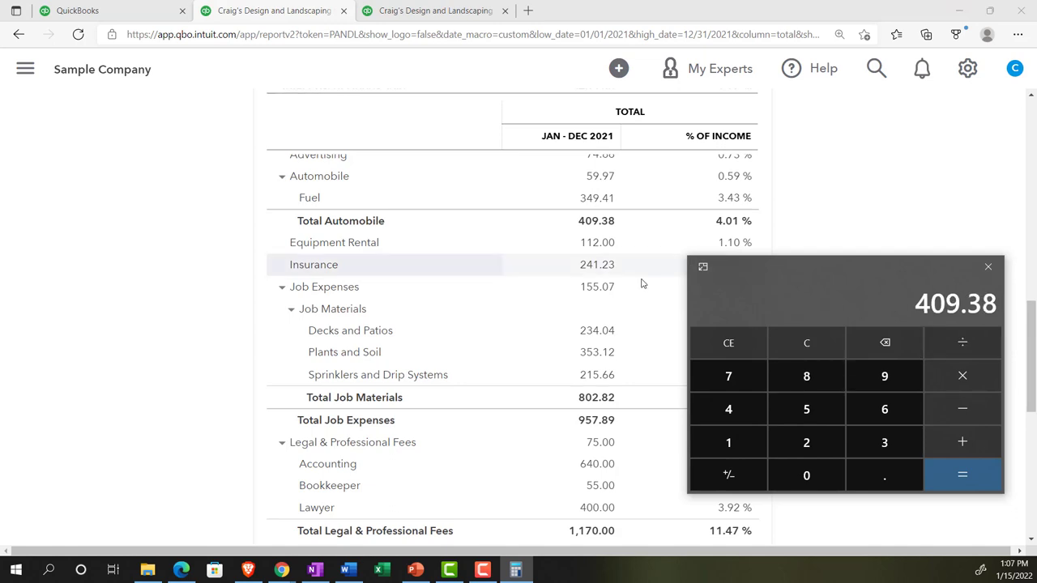
scroll(up, 3)
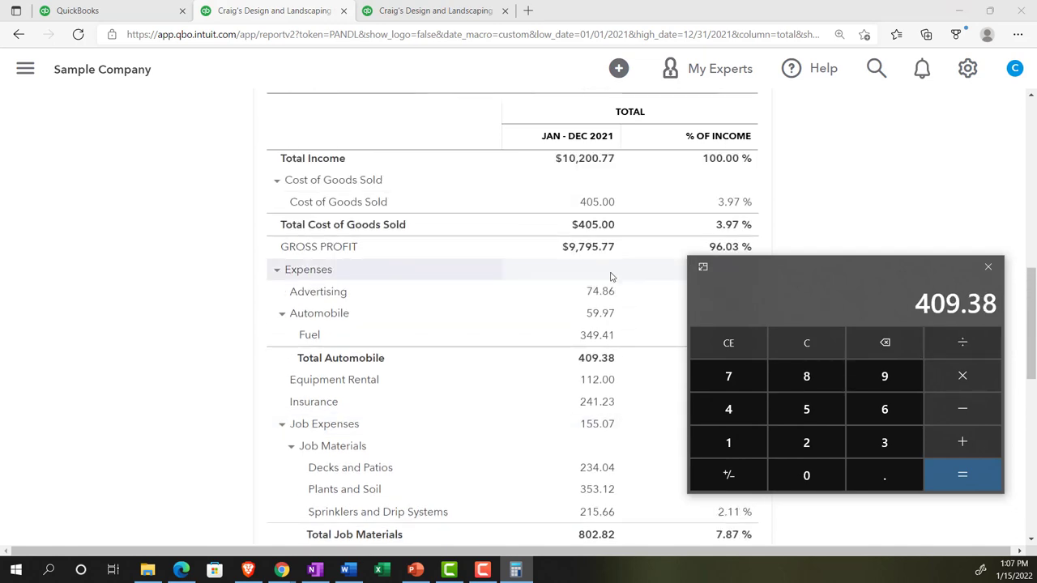
scroll(up, 3)
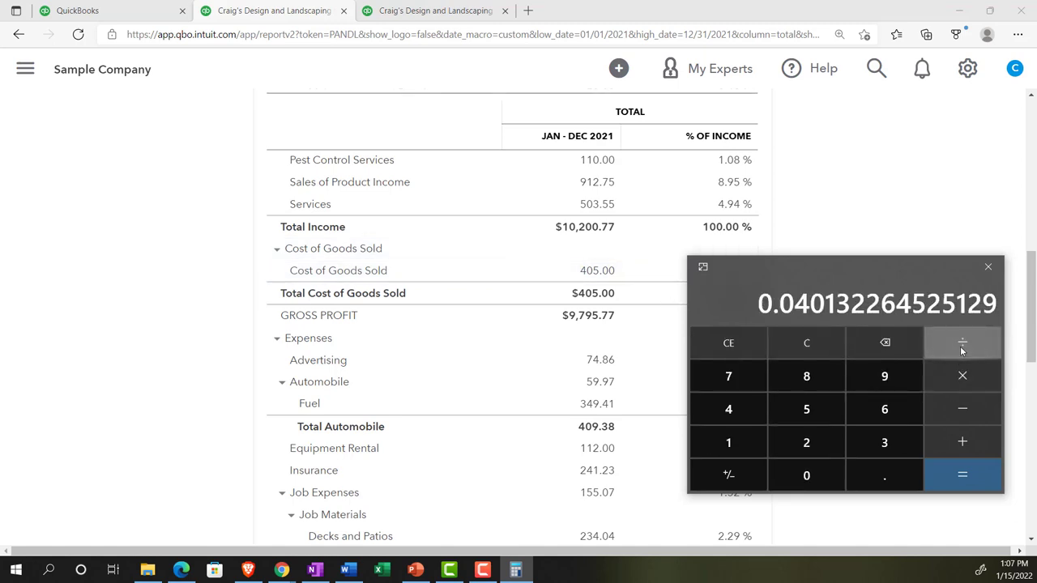
mouse_move(962, 376)
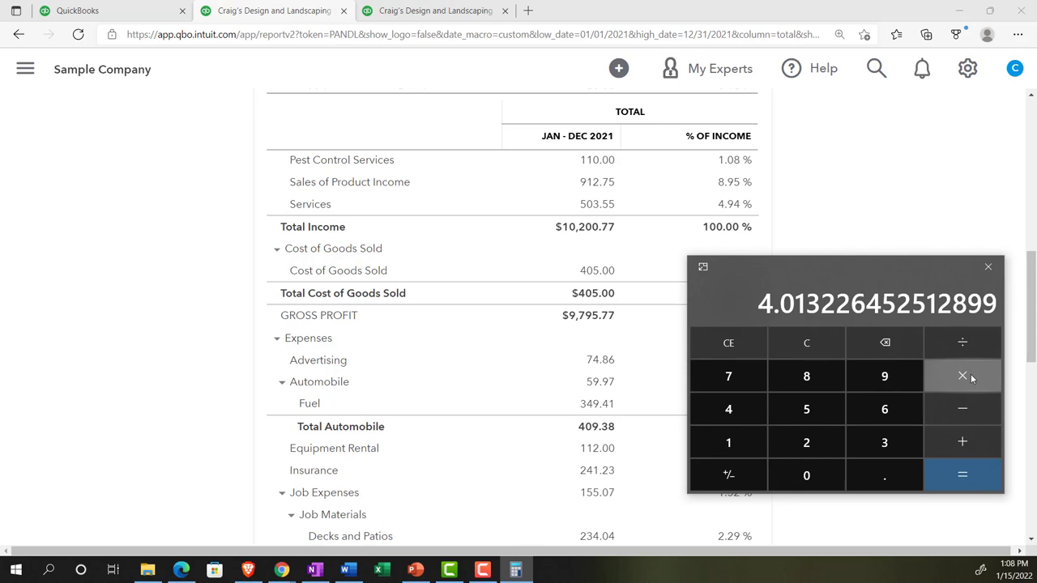
scroll(down, 3)
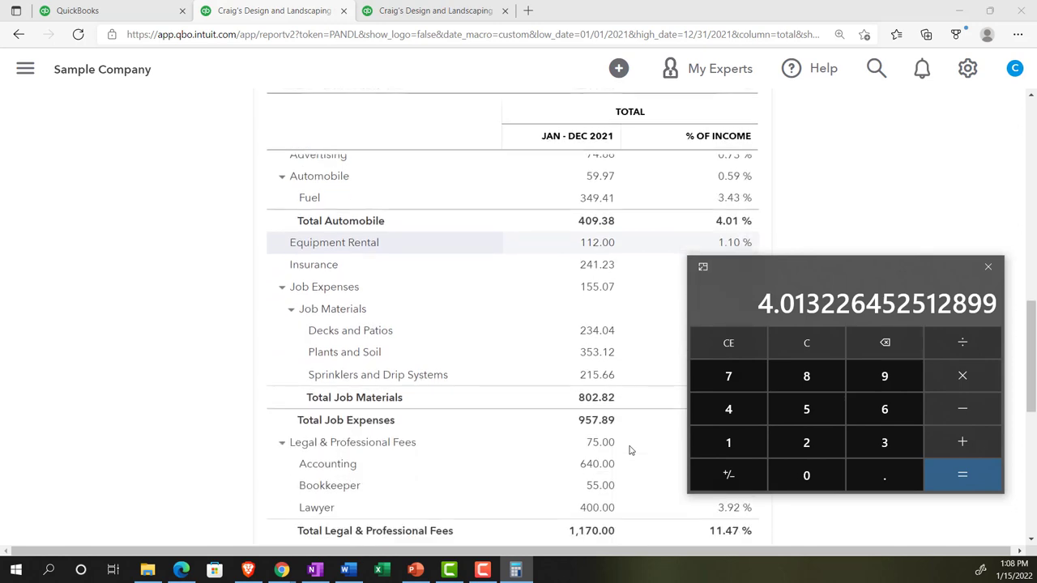
mouse_move(725, 253)
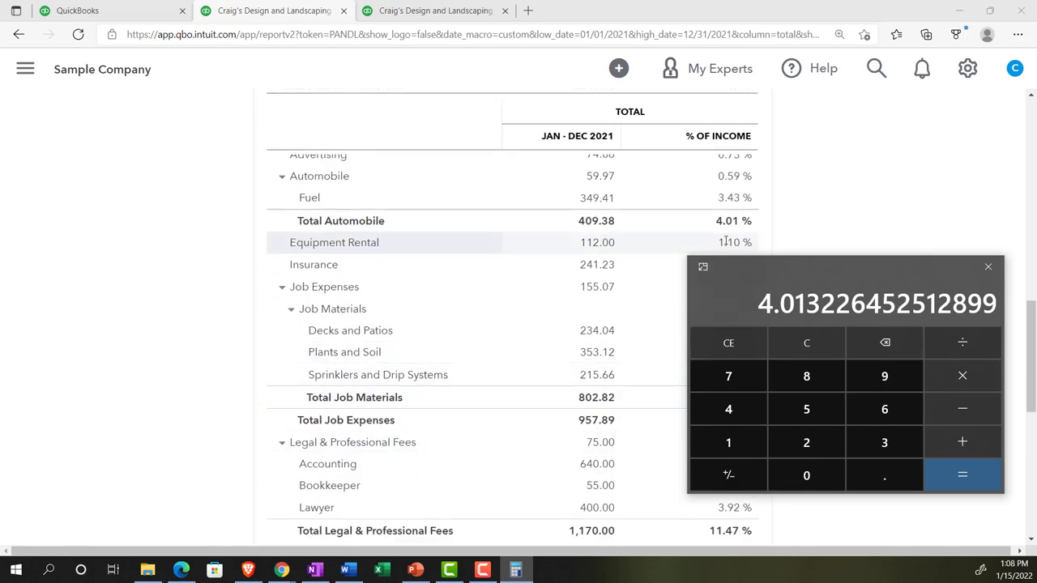
scroll(down, 3)
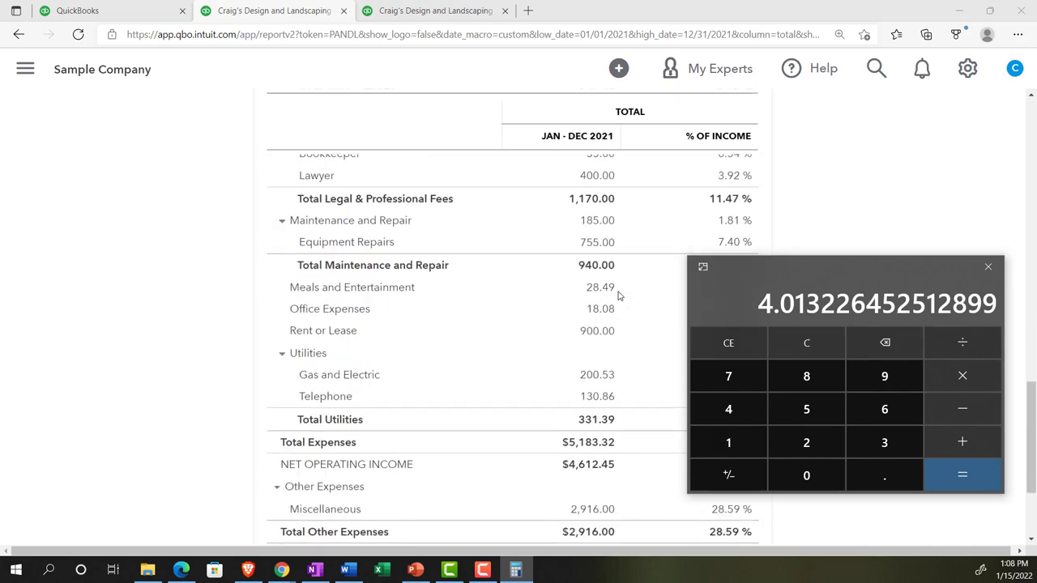
scroll(down, 3)
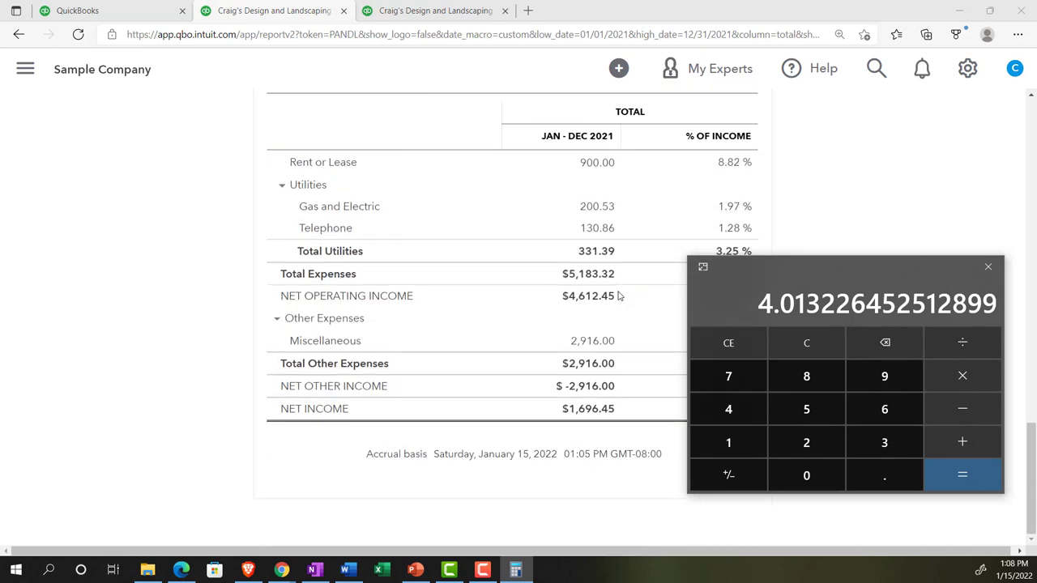
Step: Close the calculator and scroll through the 2021 Profit and Loss to check the % of Income column
click(988, 265)
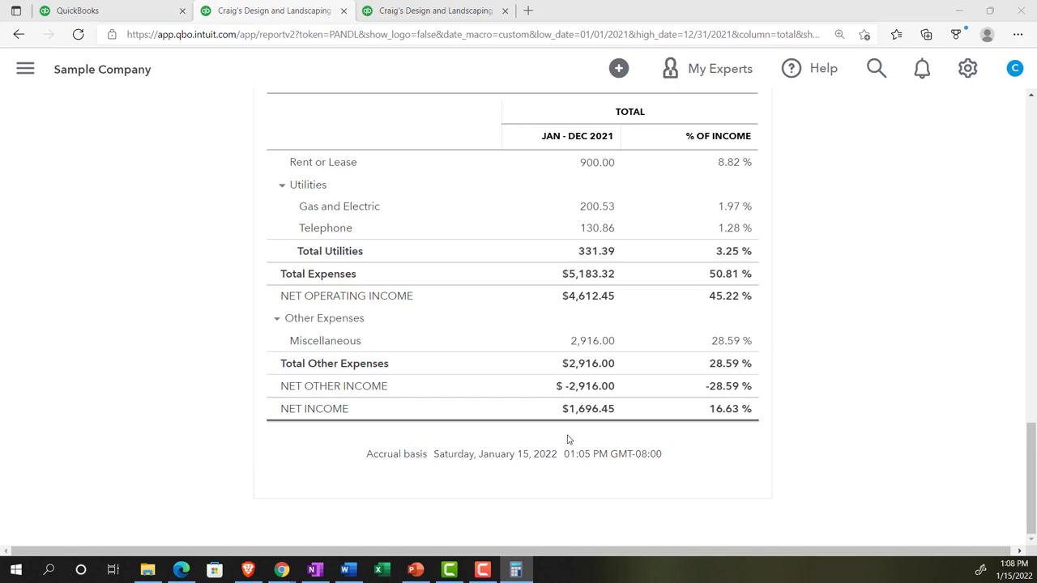
mouse_move(739, 431)
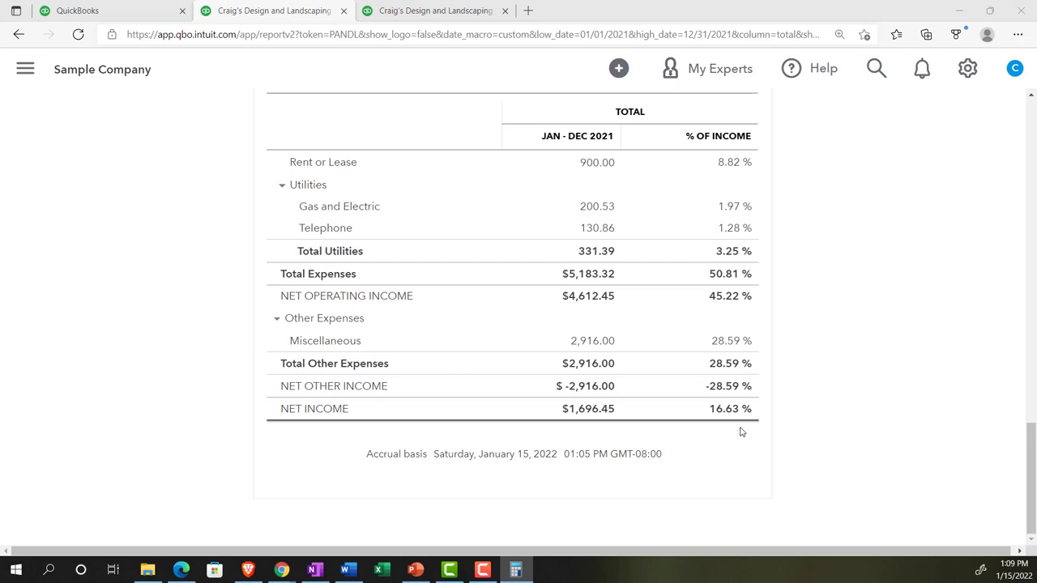
scroll(up, 3)
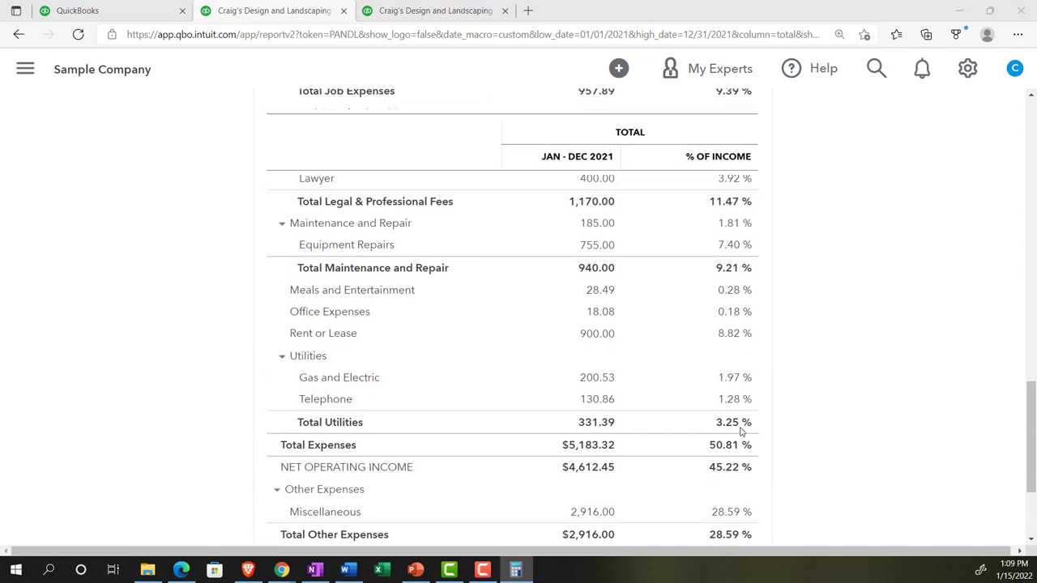
scroll(up, 3)
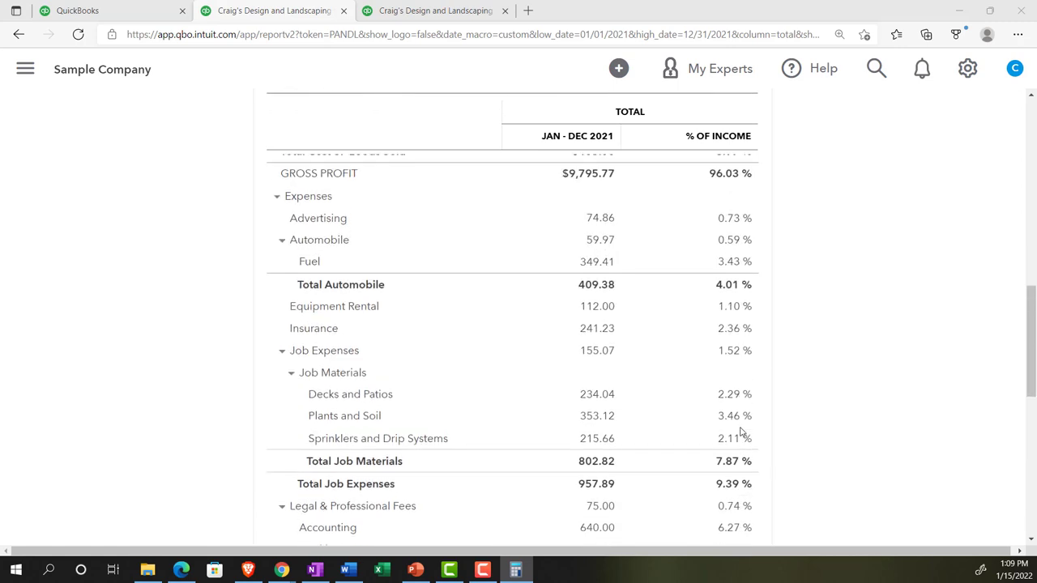
scroll(up, 3)
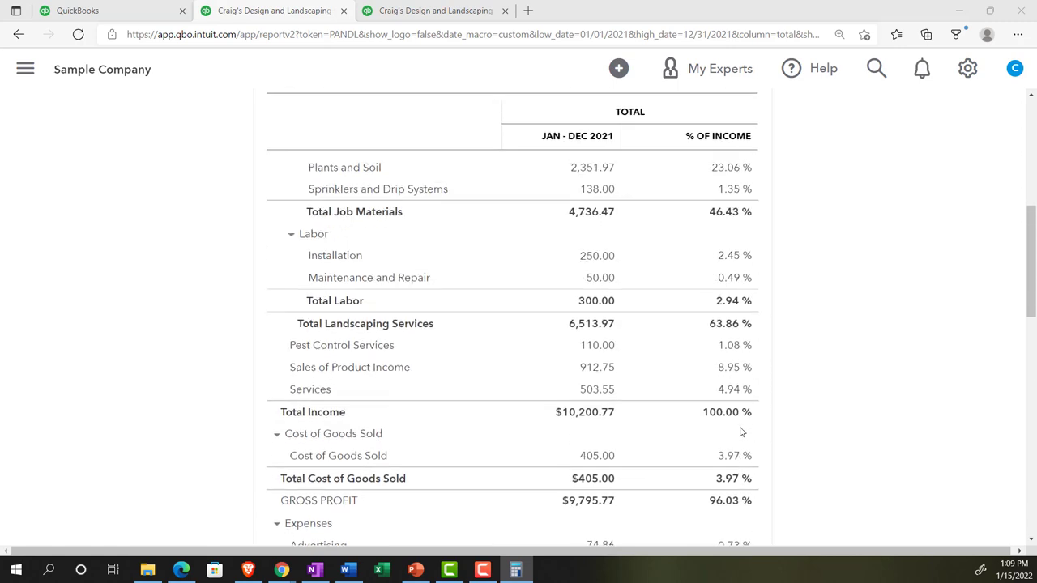
scroll(up, 3)
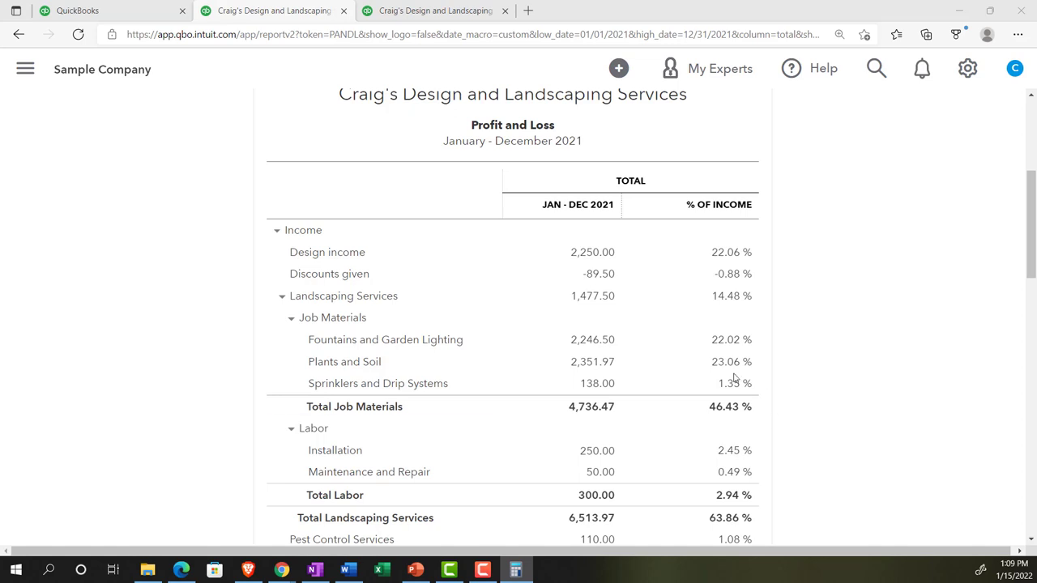
mouse_move(648, 382)
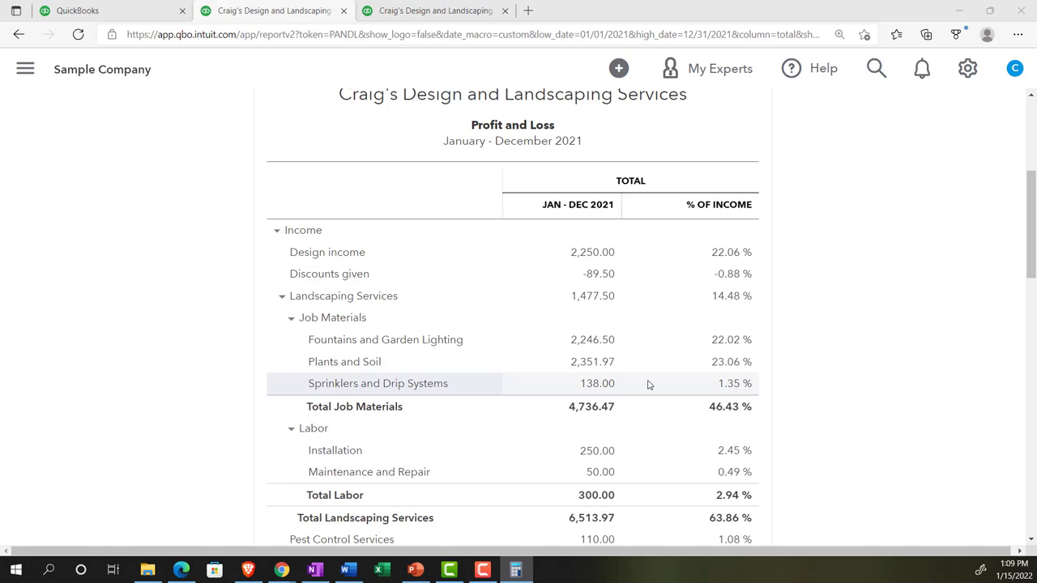
mouse_move(829, 375)
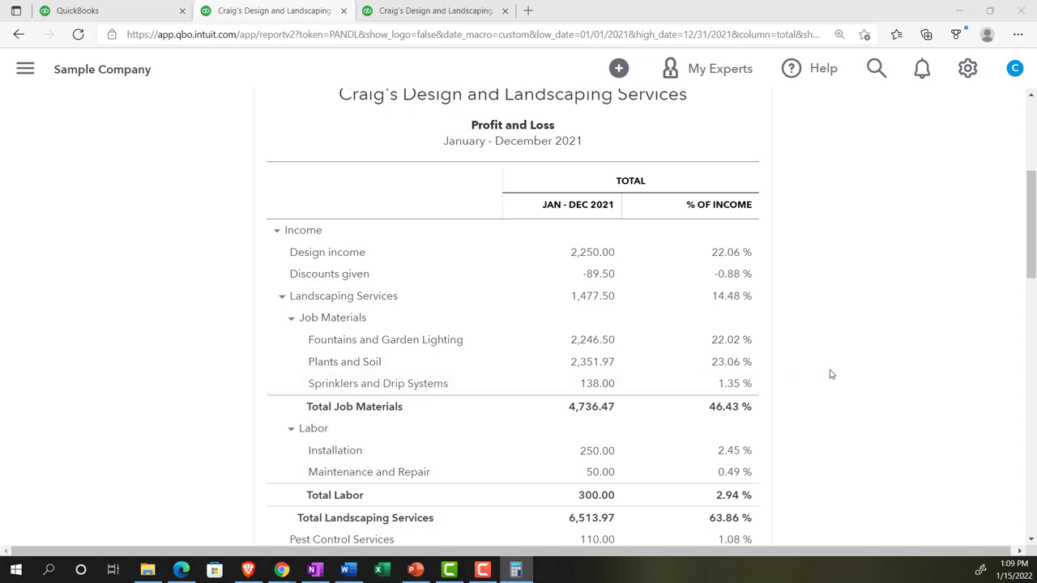
scroll(down, 3)
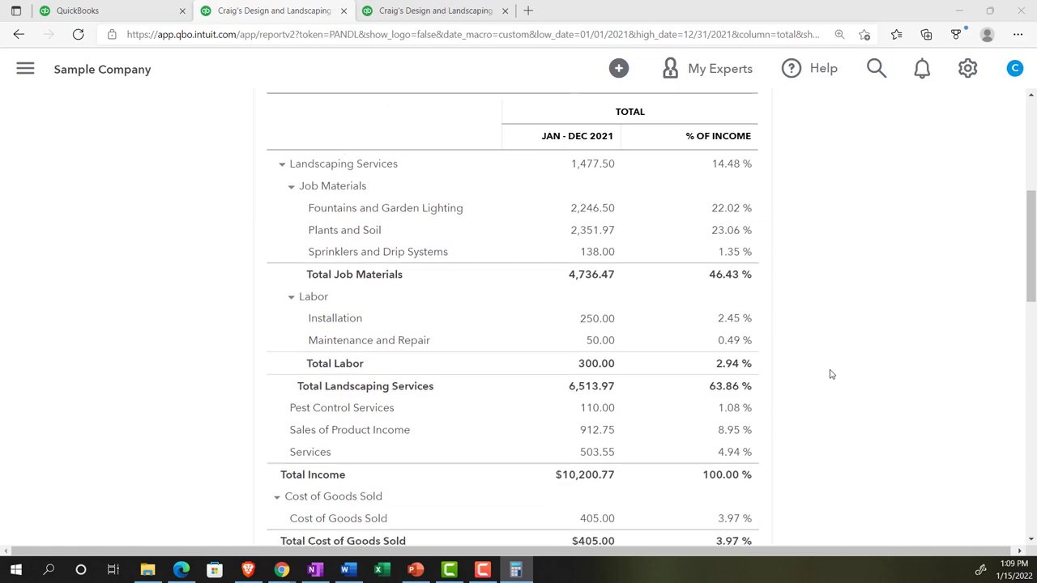
scroll(down, 3)
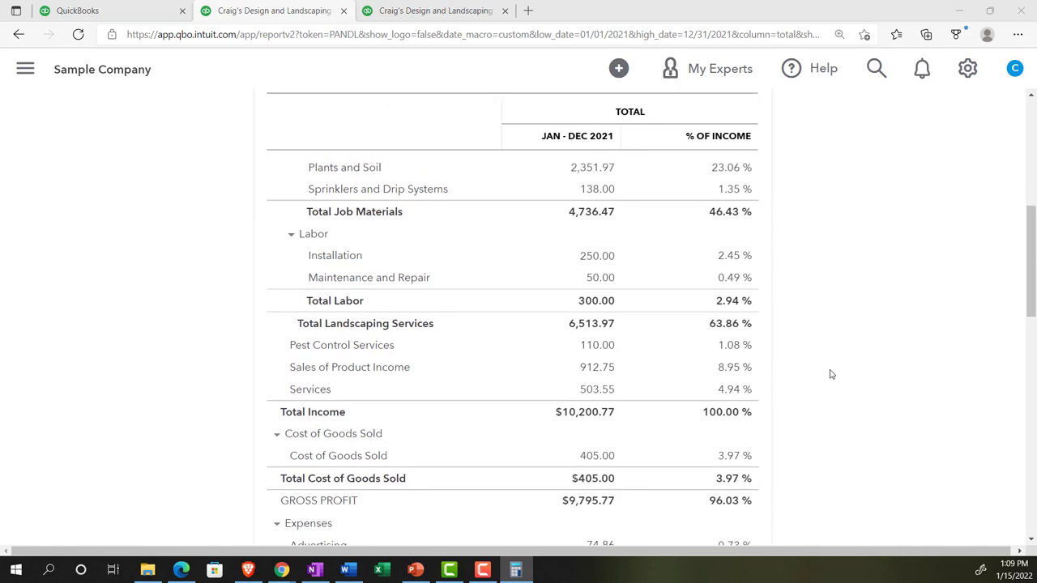
scroll(up, 3)
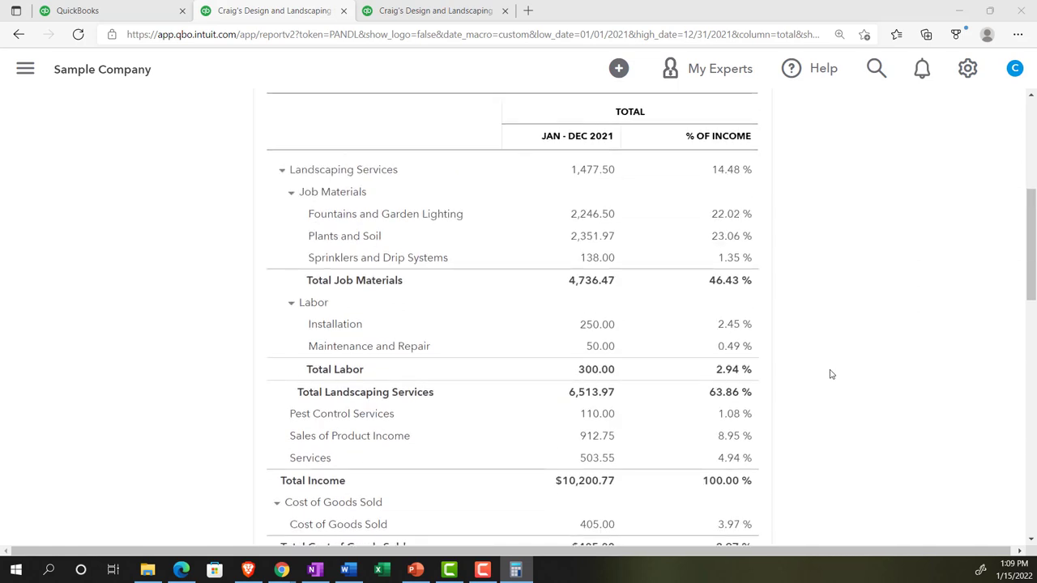
scroll(down, 3)
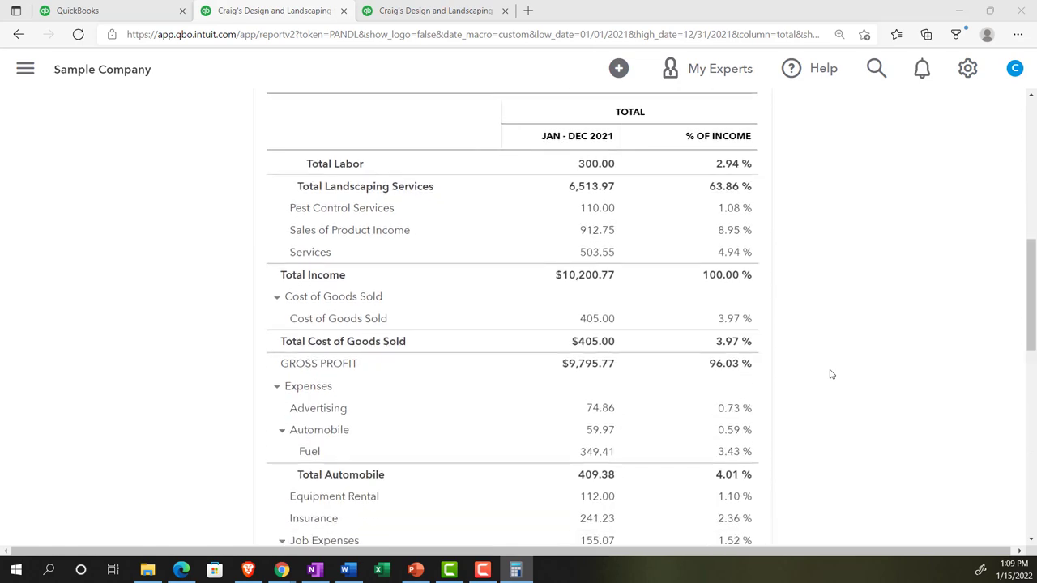
mouse_move(794, 359)
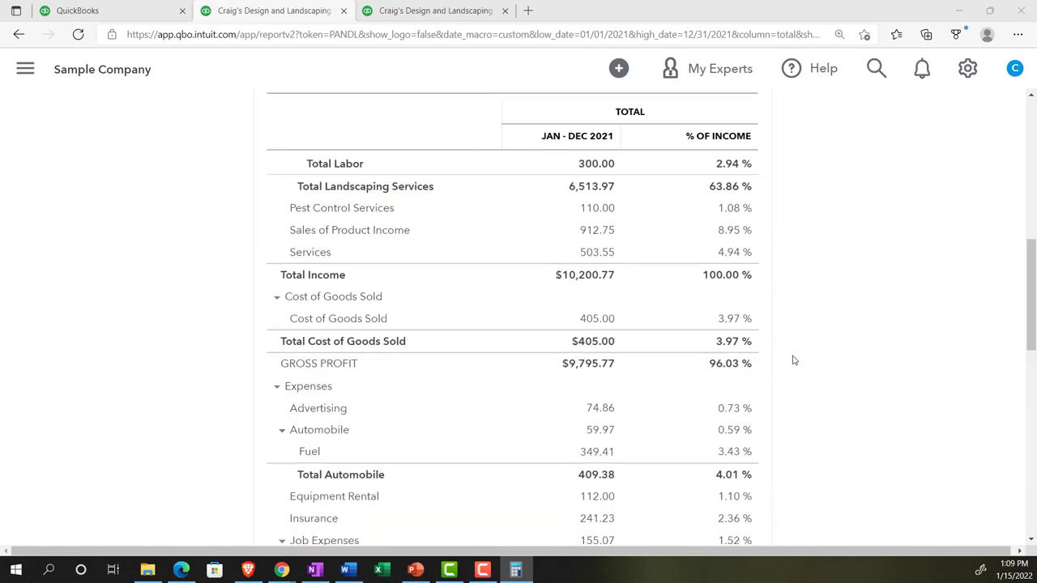
mouse_move(770, 350)
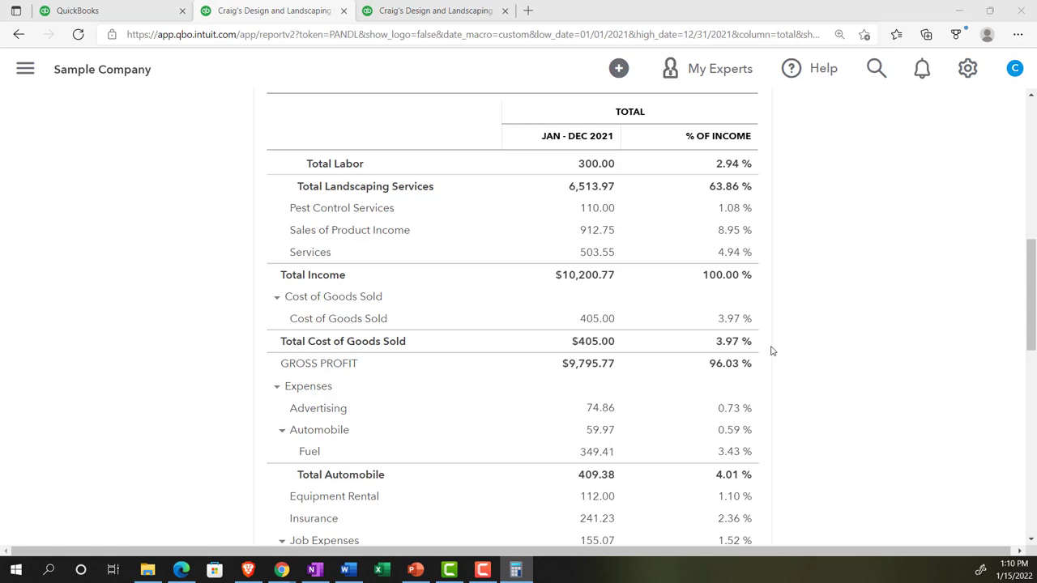
scroll(down, 3)
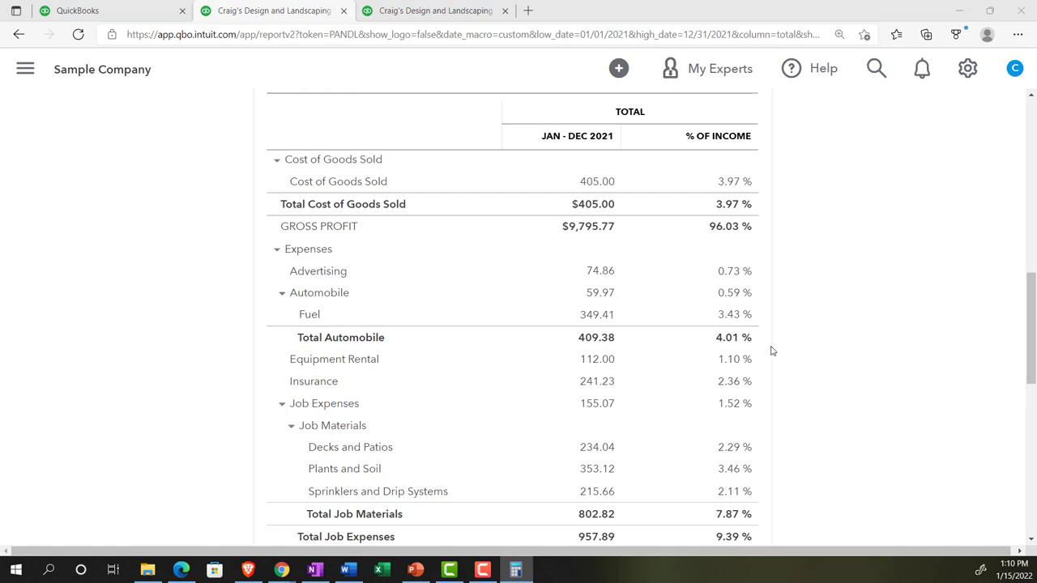
mouse_move(630, 382)
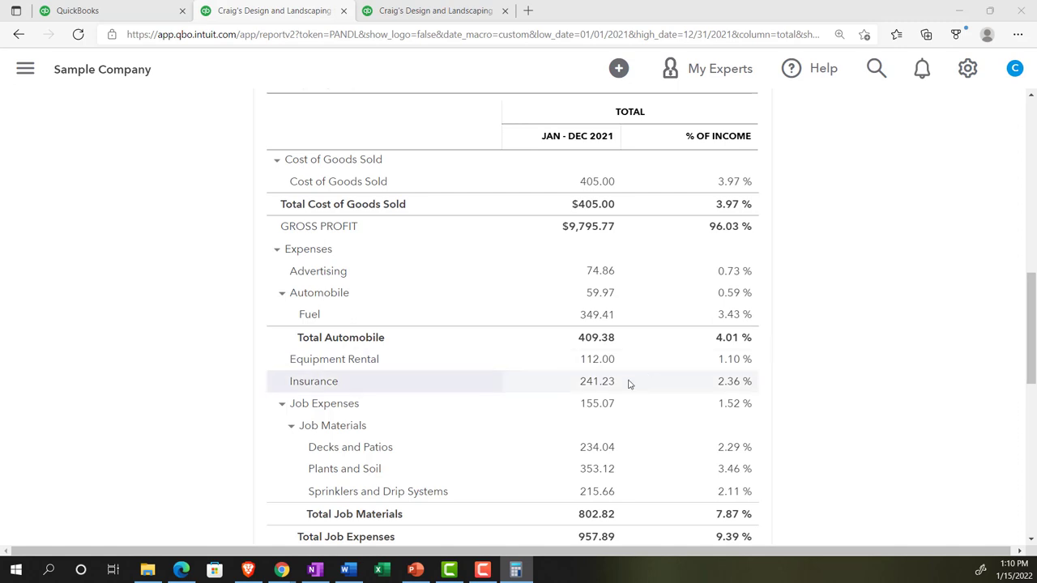
scroll(up, 3)
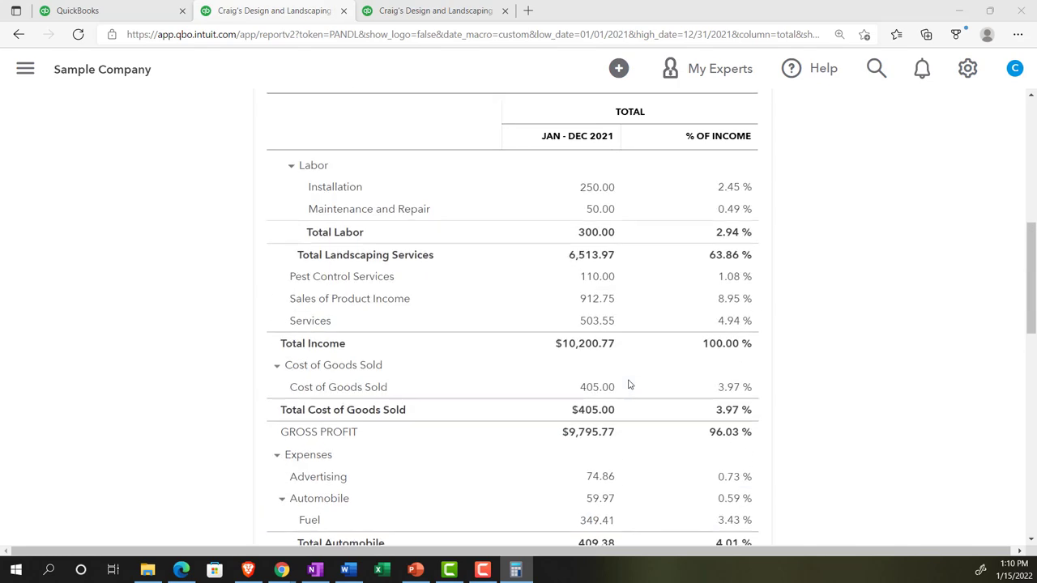
scroll(up, 3)
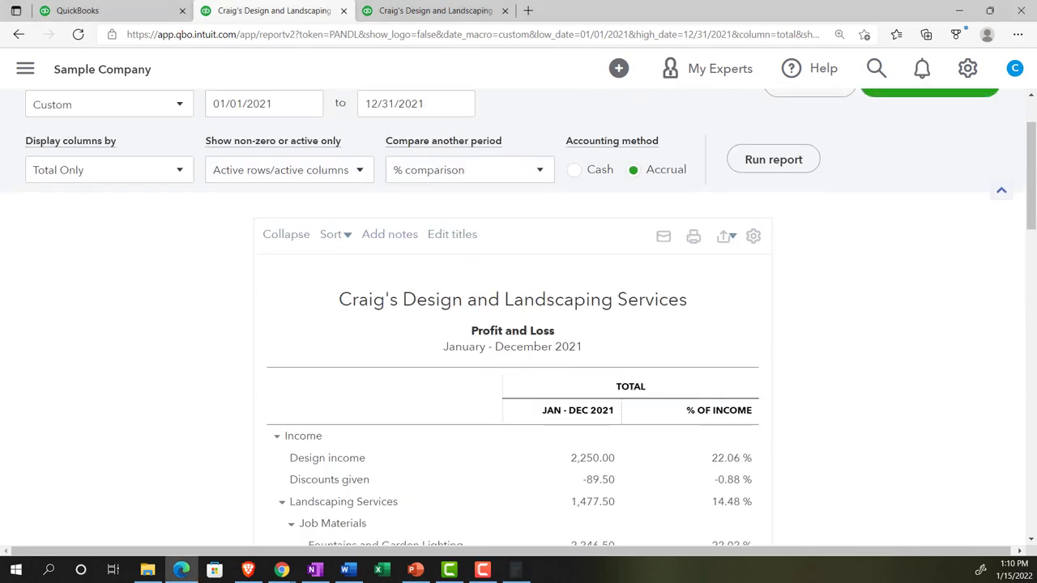
Step: In Customize report, show amounts without cents and negatives as (100) in red
scroll(up, 3)
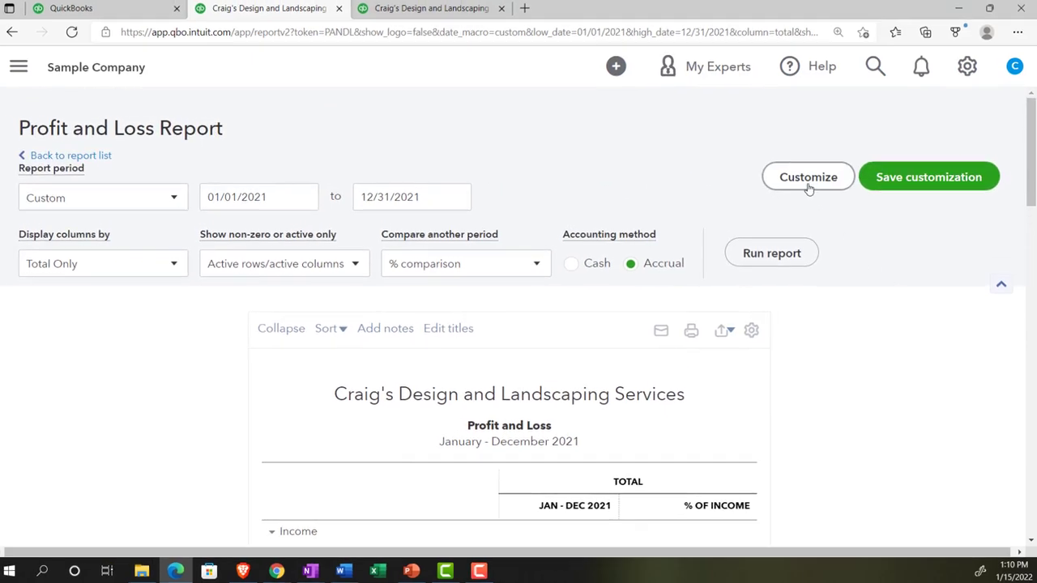
click(807, 176)
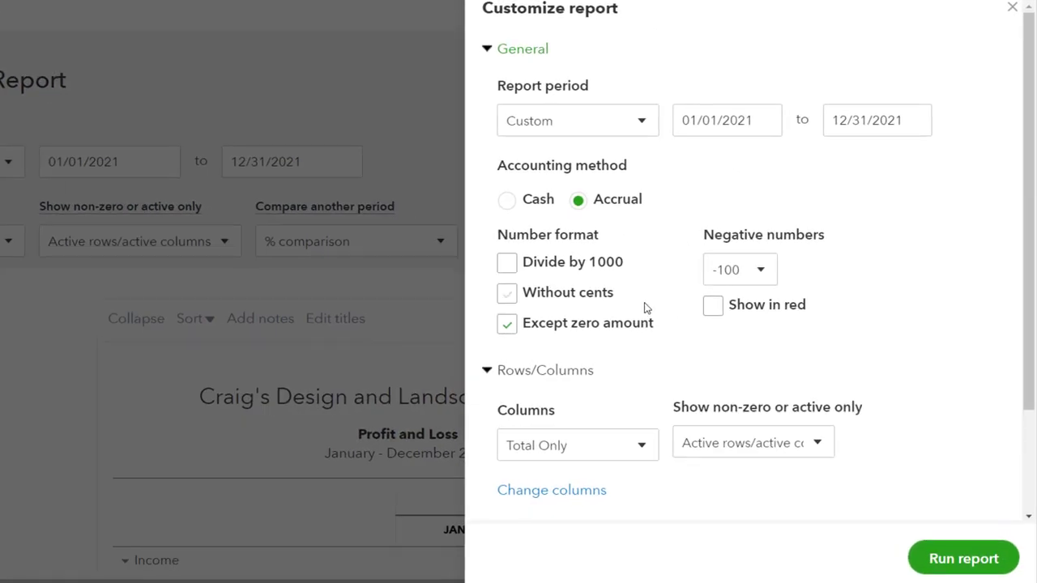
click(505, 291)
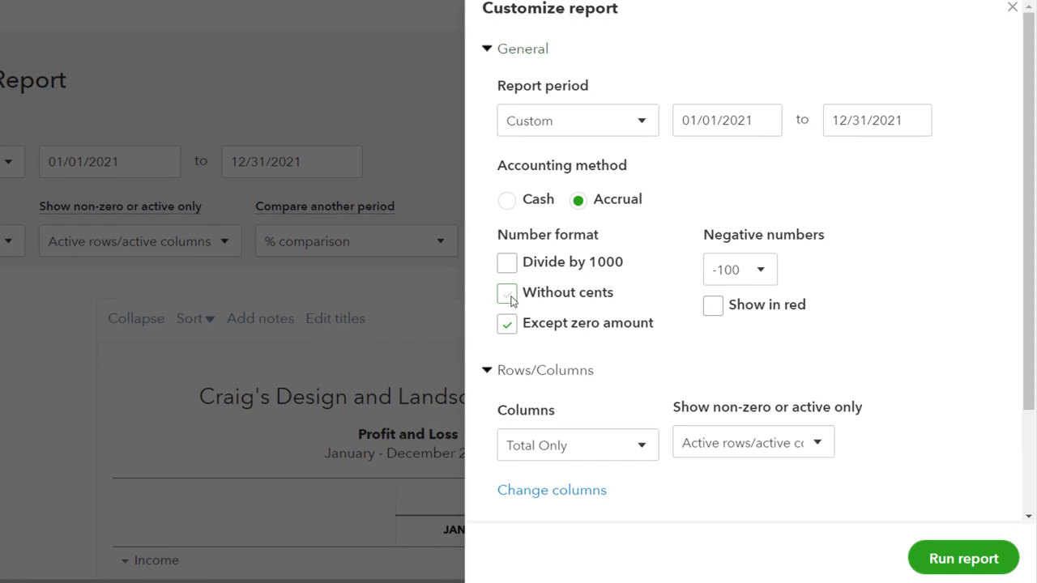
click(737, 269)
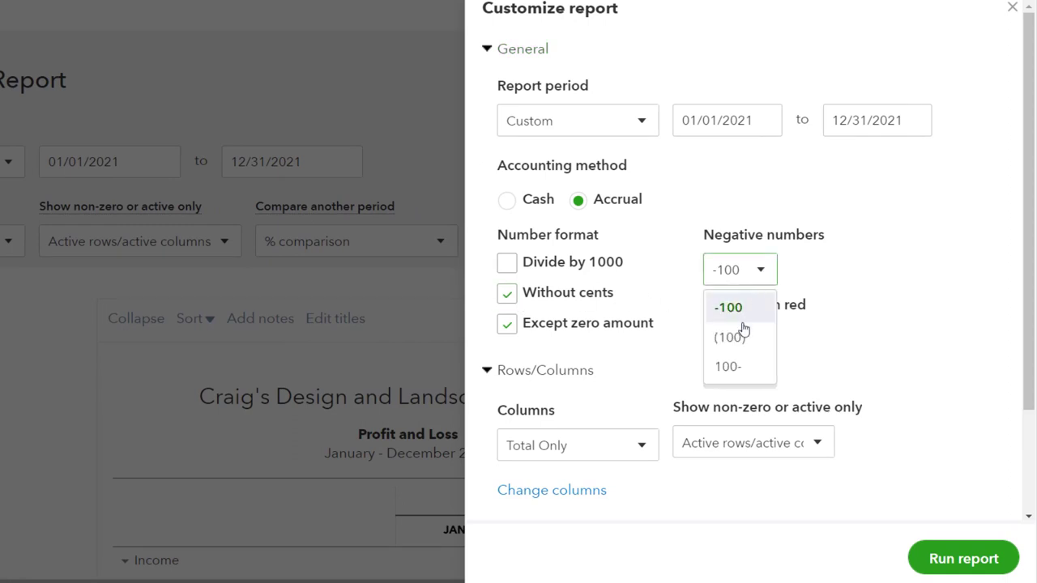
click(728, 338)
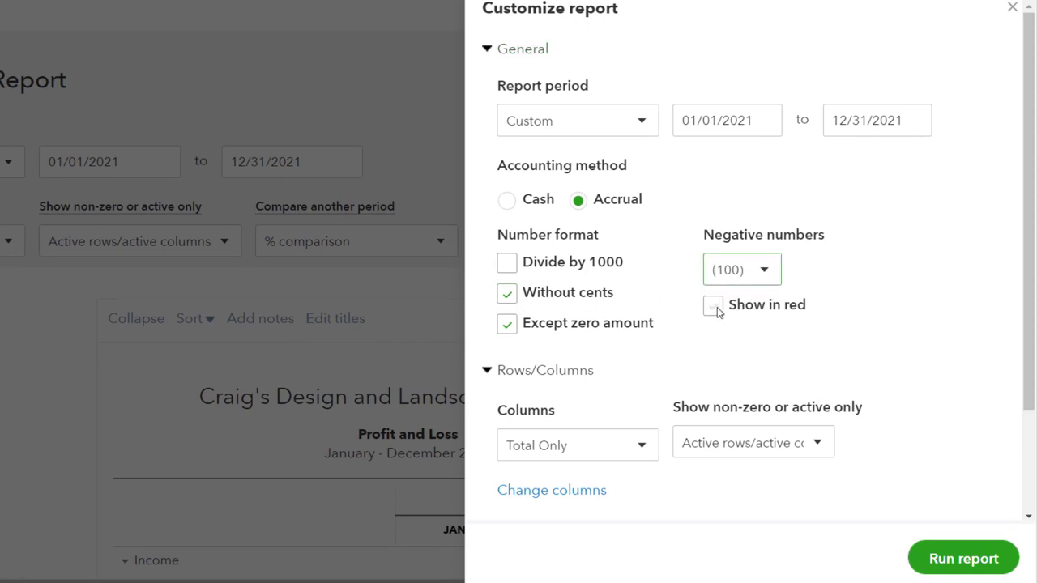
click(713, 305)
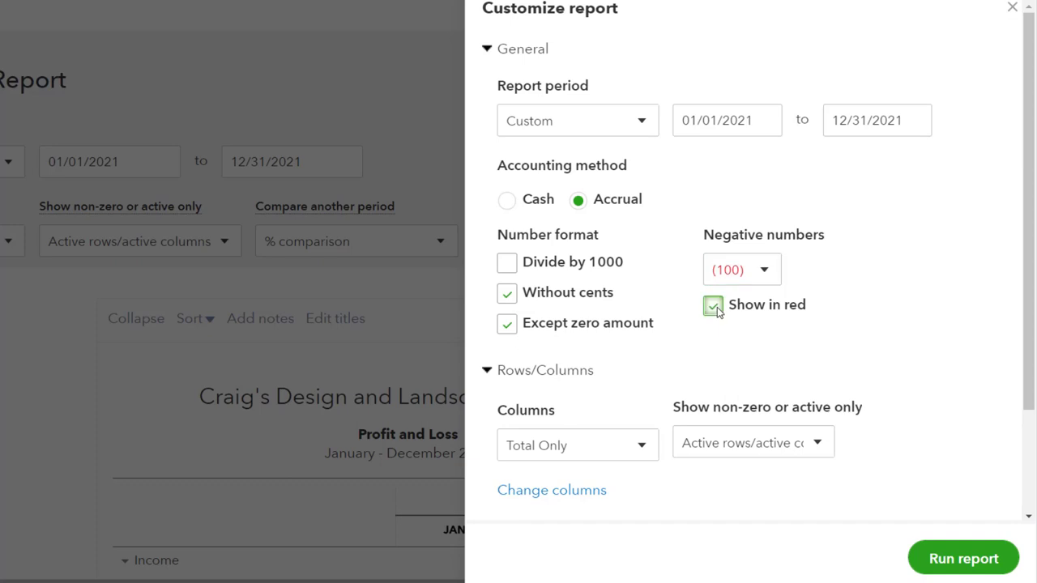
Step: Expand the Header/Footer section of the customization panel
scroll(down, 3)
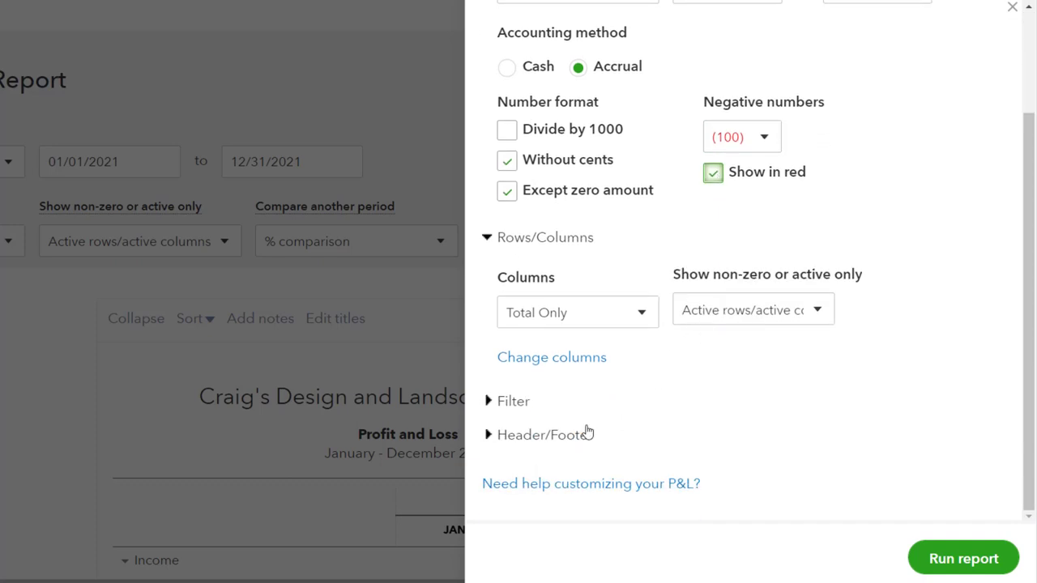
click(544, 431)
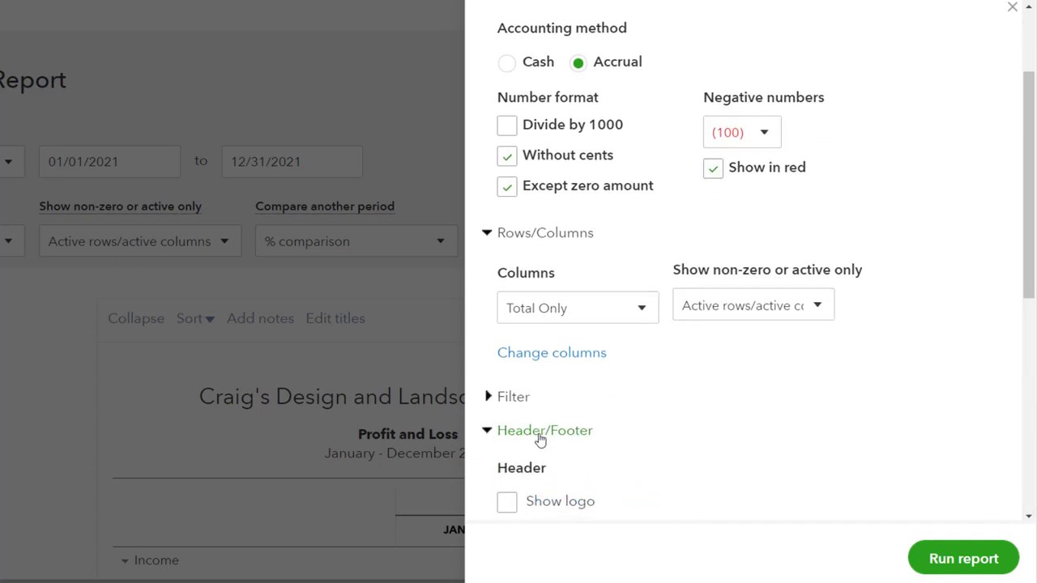
Step: Set the report title to 'Vertical Analysis Income Statement'
scroll(down, 3)
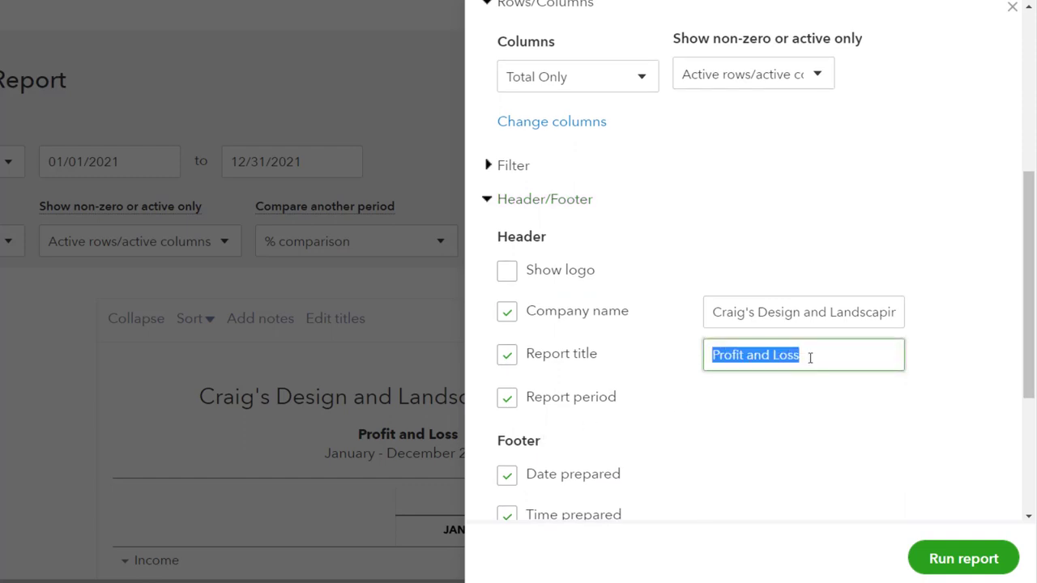
text(Vert)
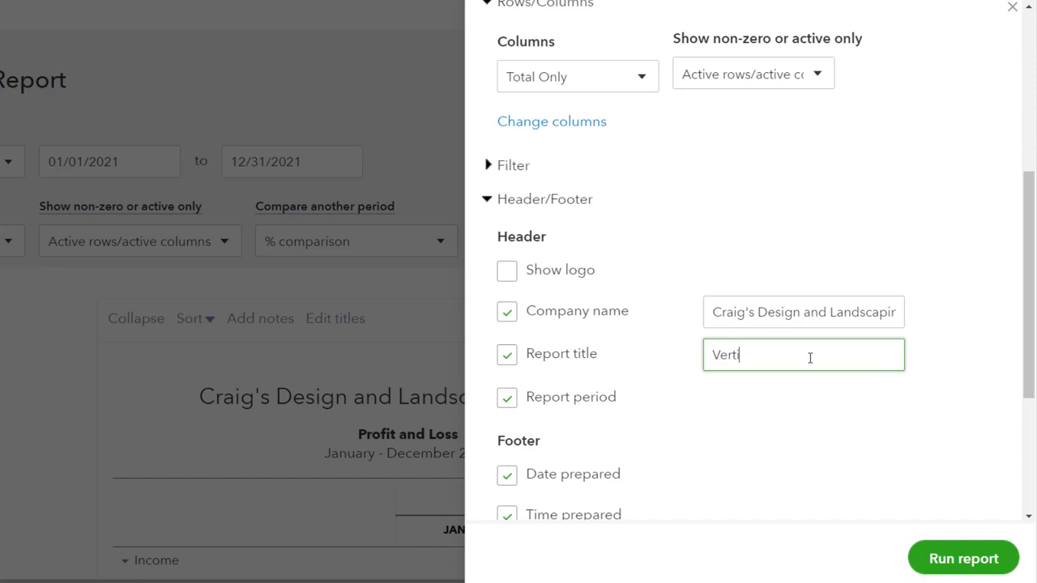
text(cal)
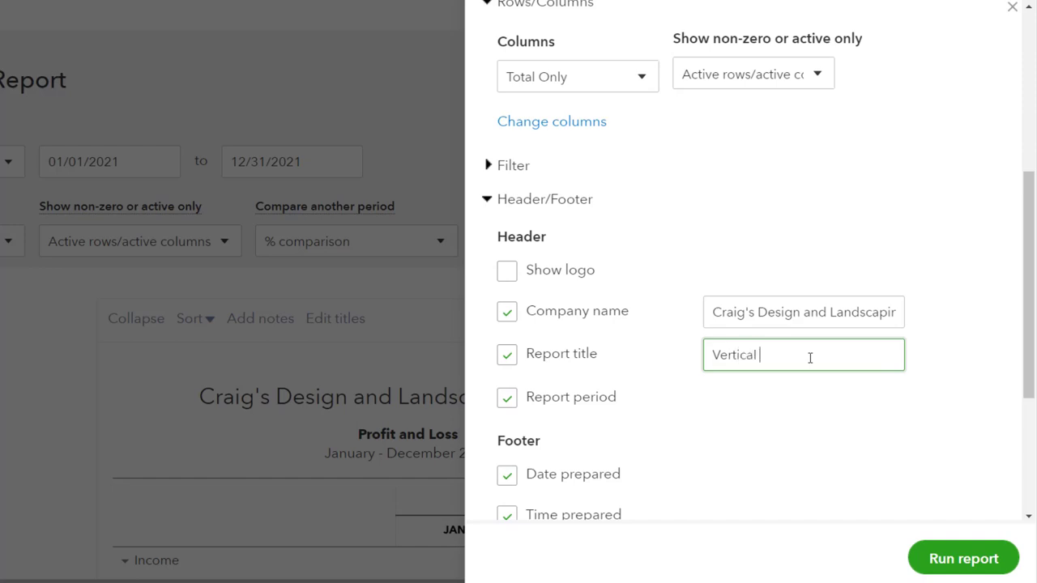
text(Ana)
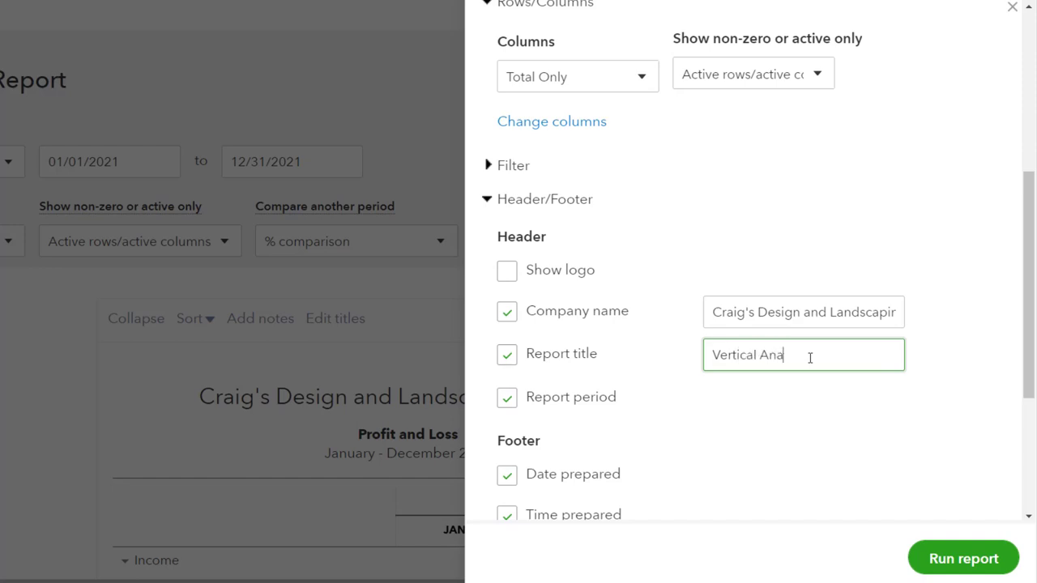
text(lysis)
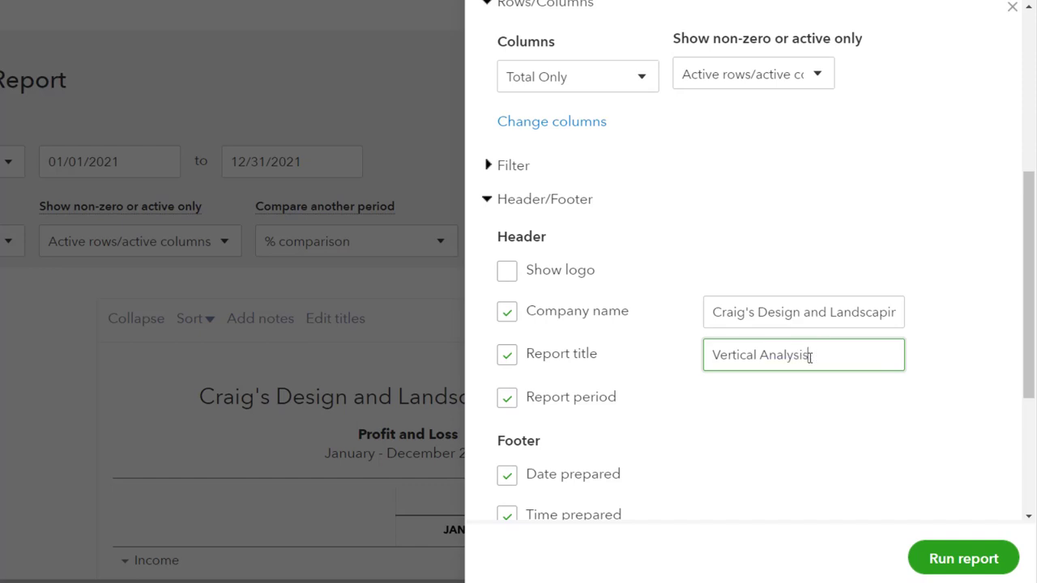
text(Income)
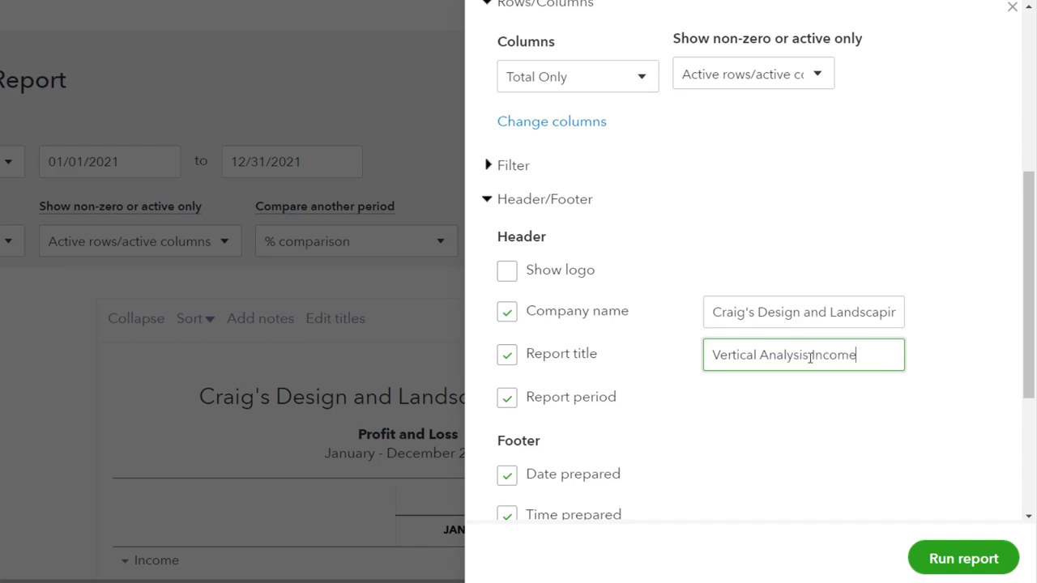
text(Statement)
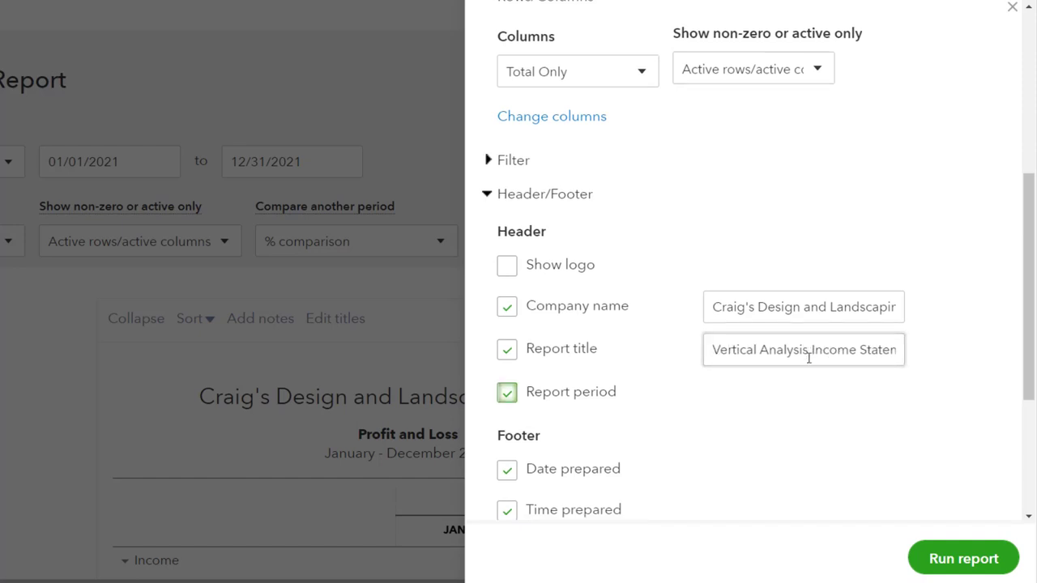
Step: Remove date prepared, time prepared and report basis from the footer
scroll(down, 3)
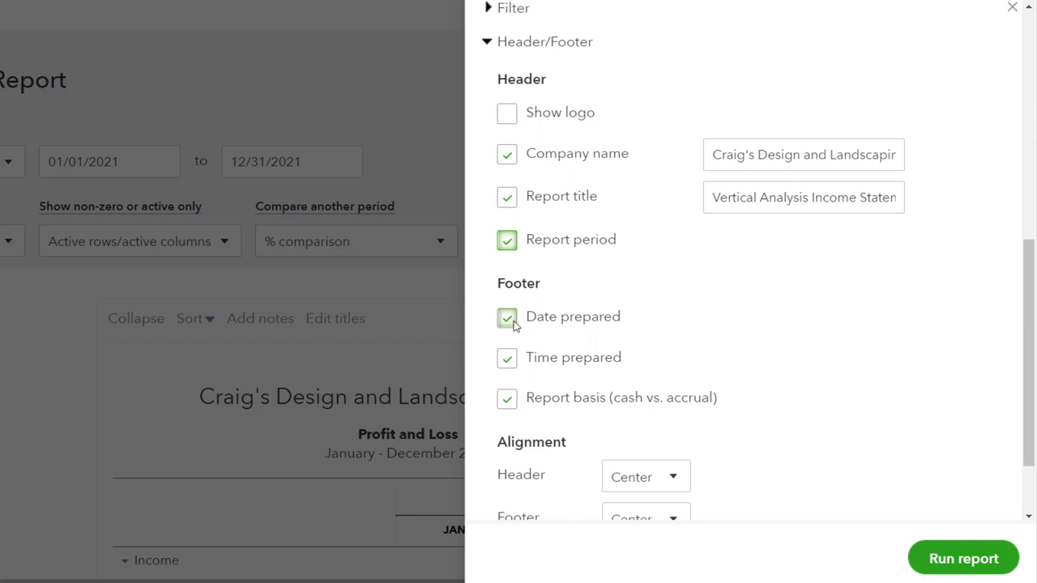
click(505, 316)
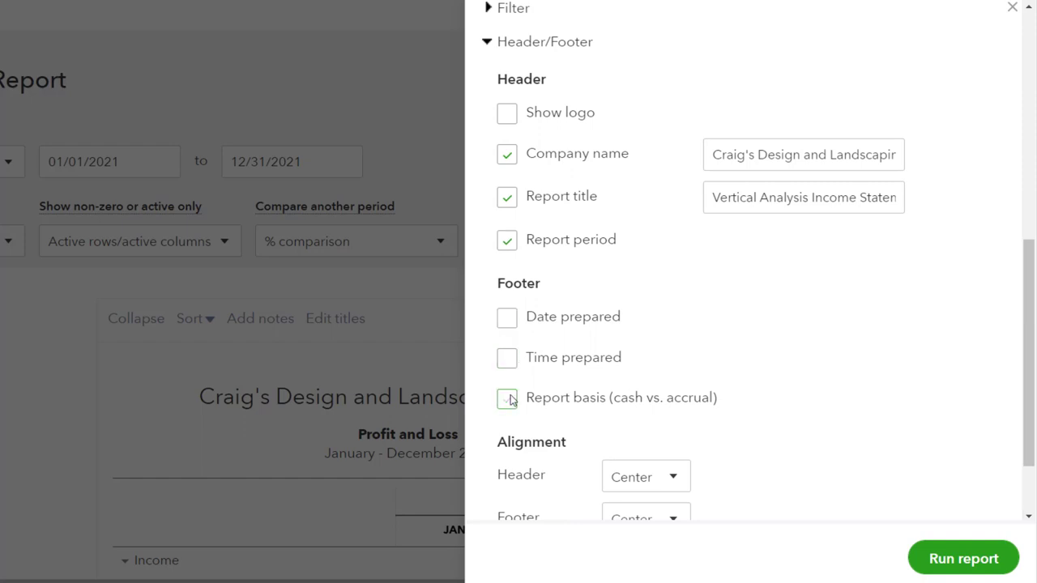
scroll(down, 3)
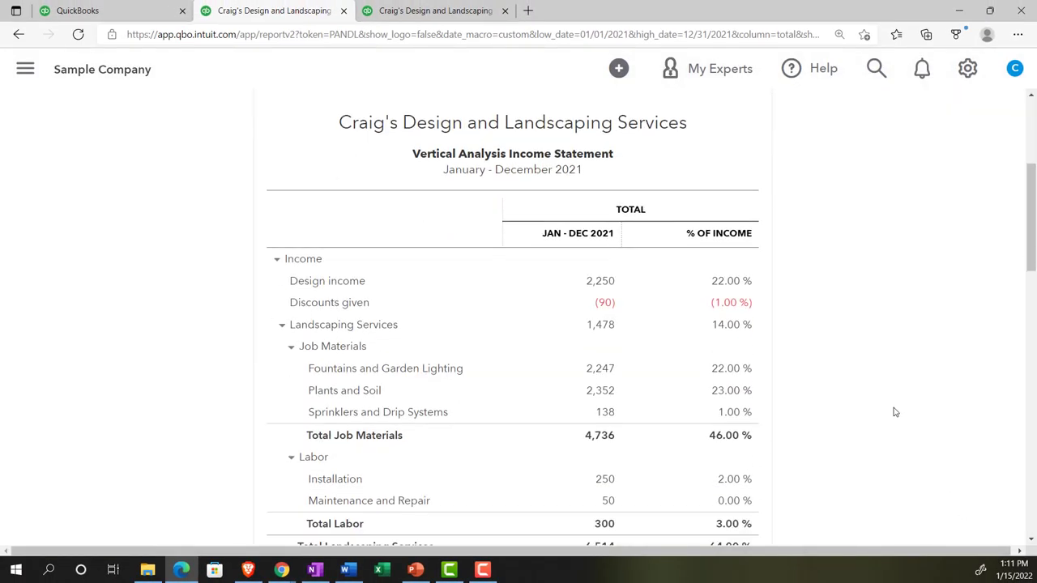
scroll(down, 3)
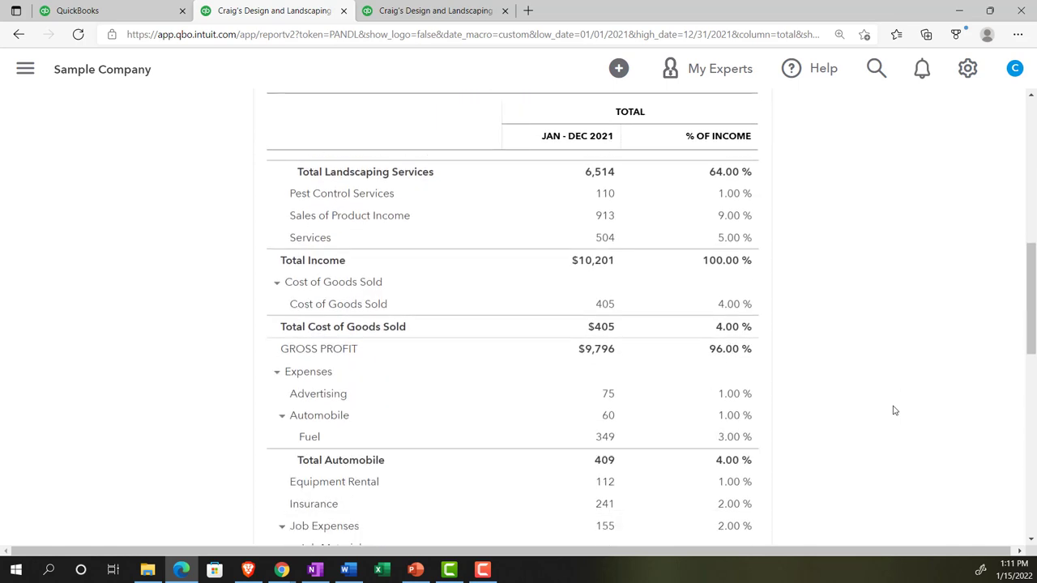
scroll(down, 3)
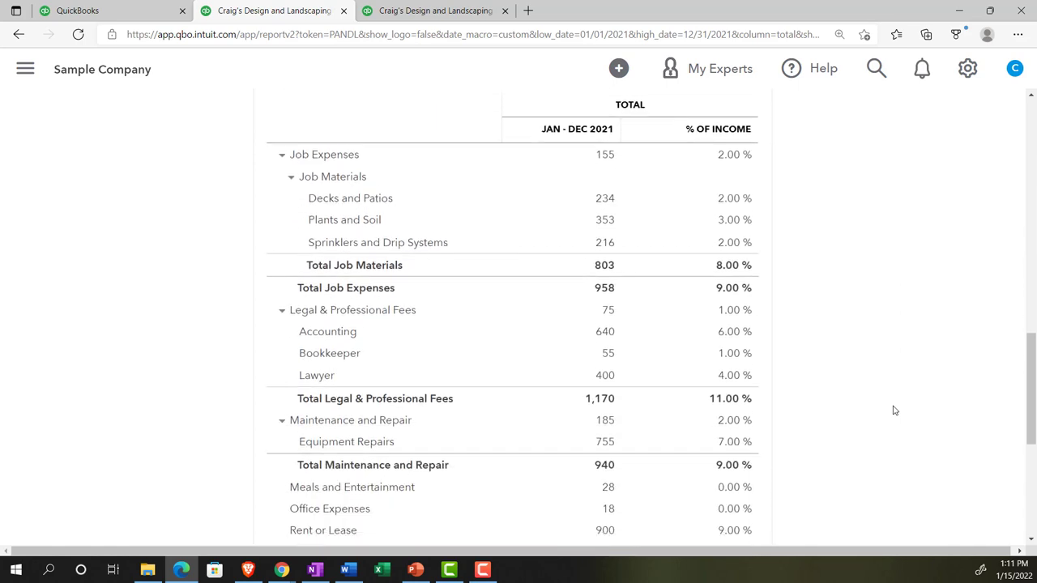
scroll(down, 3)
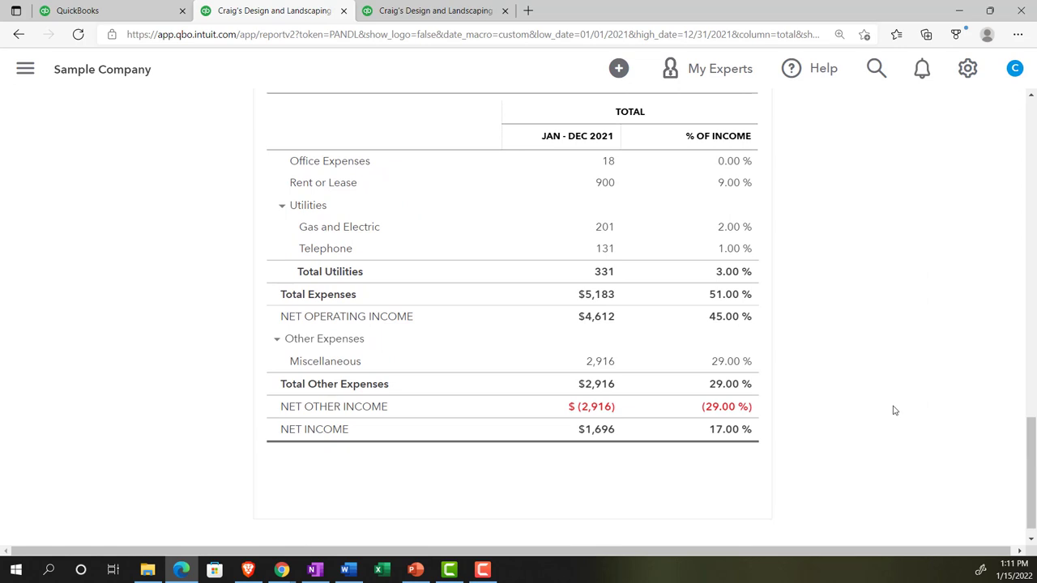
scroll(down, 3)
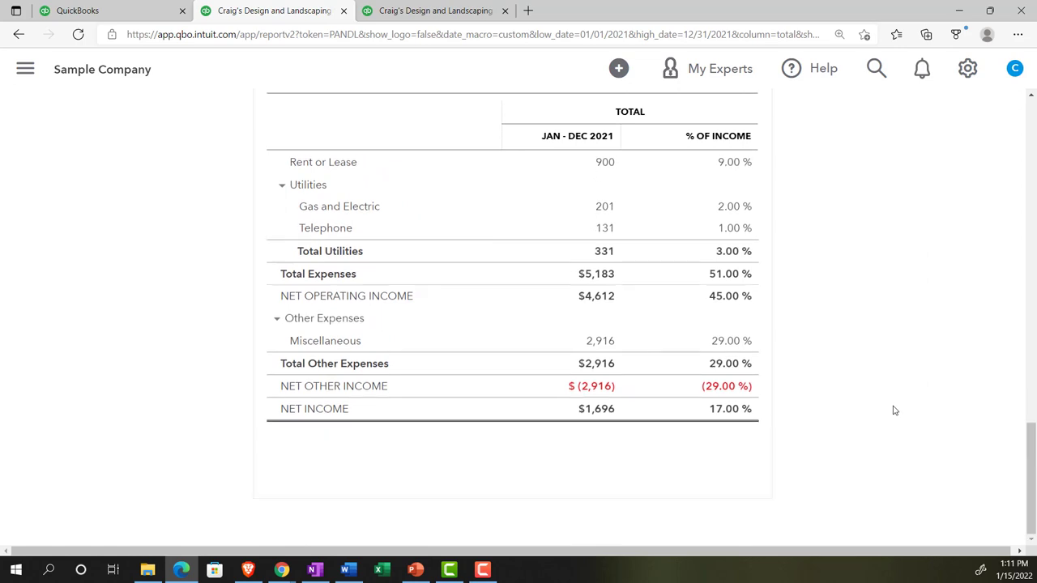
scroll(up, 3)
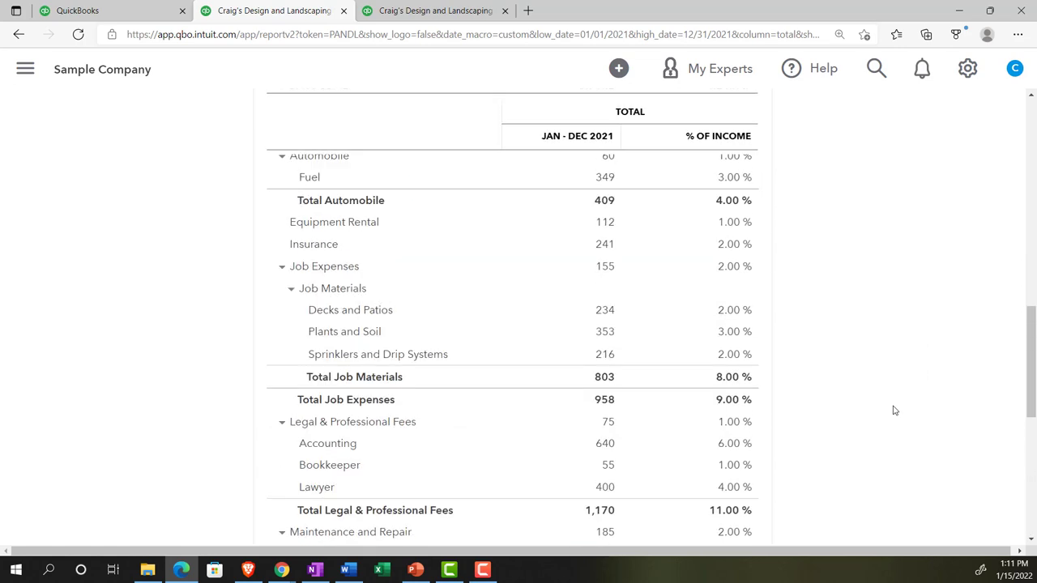
scroll(up, 3)
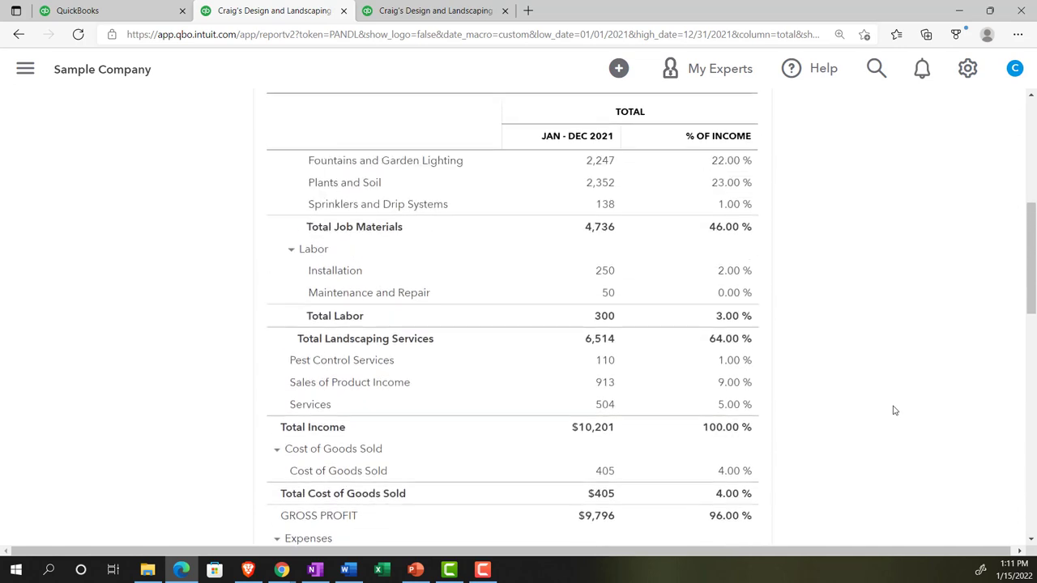
scroll(up, 3)
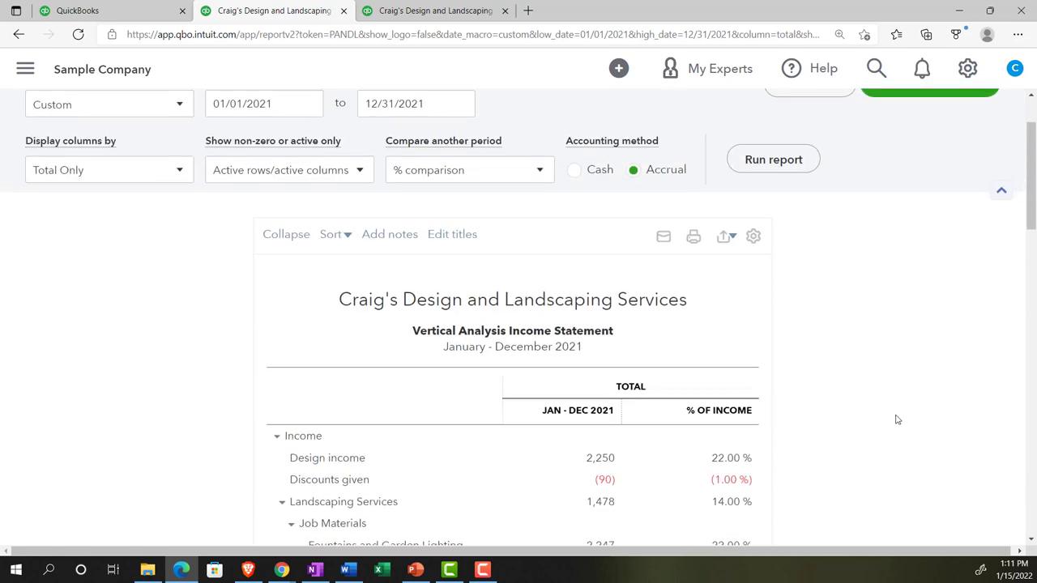
Step: Show the Export to Excel / Export to PDF choices for the report
scroll(up, 3)
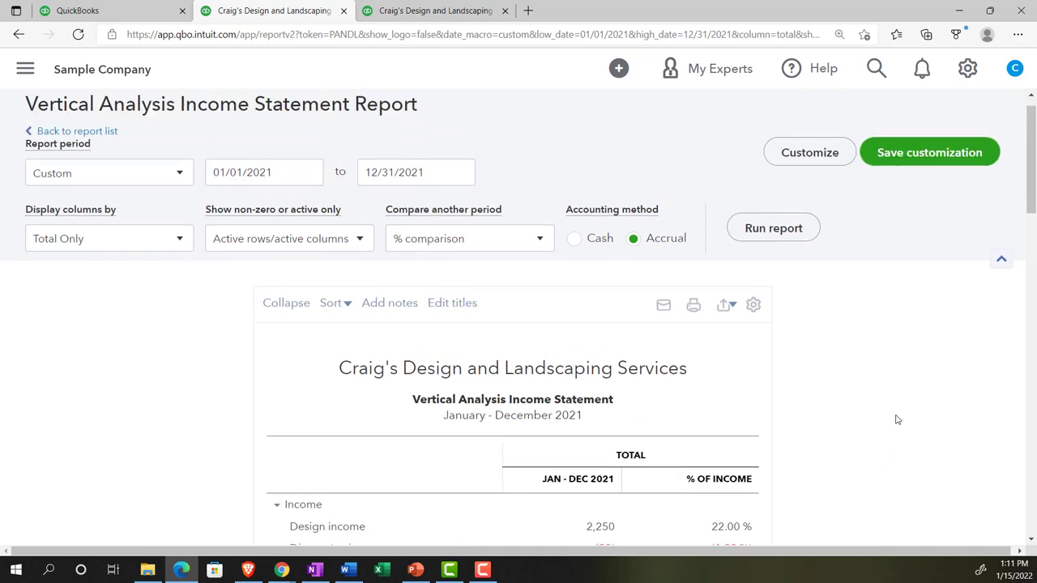
mouse_move(906, 424)
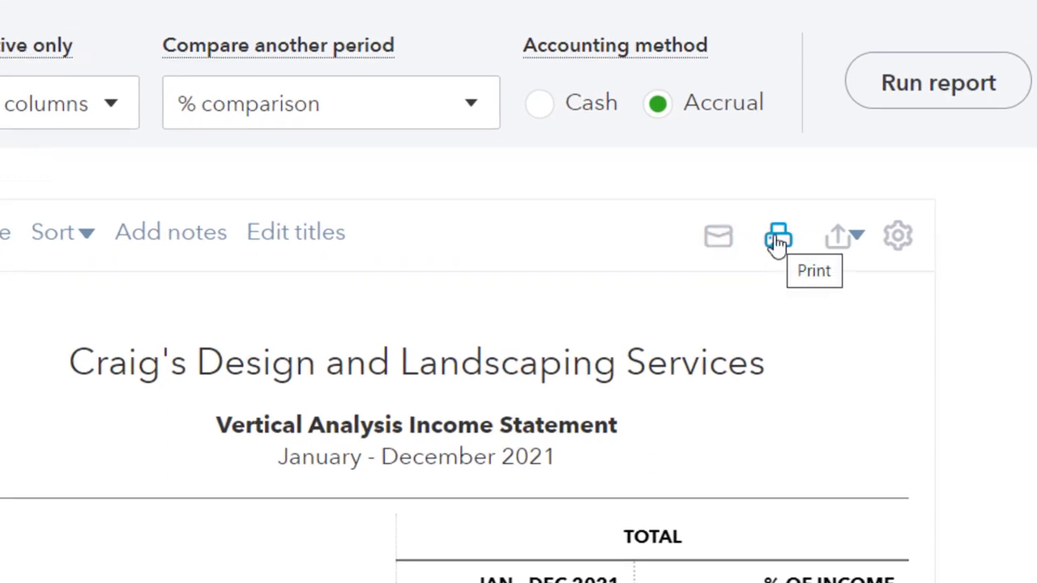
mouse_move(844, 243)
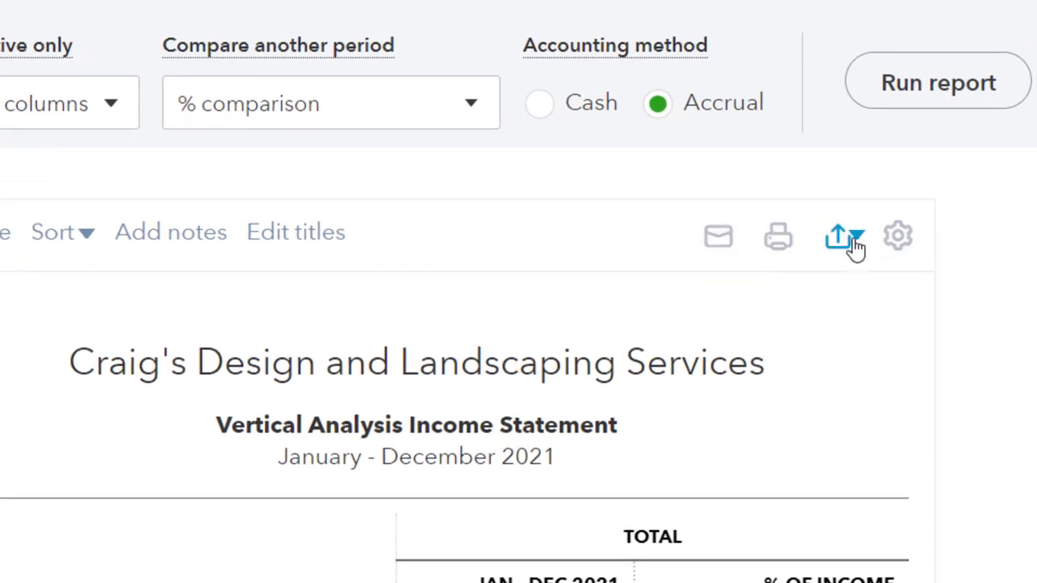
click(846, 236)
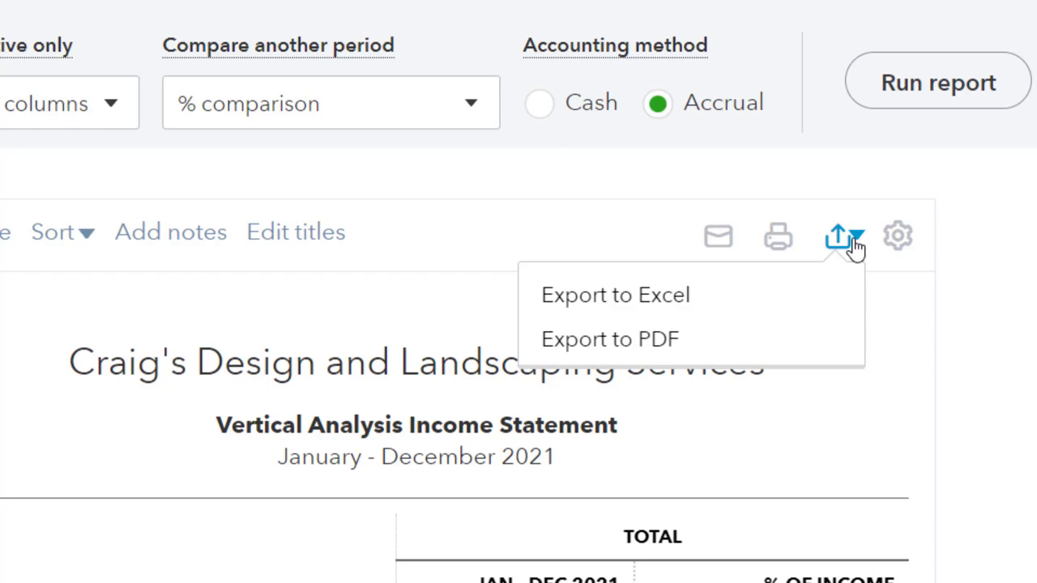